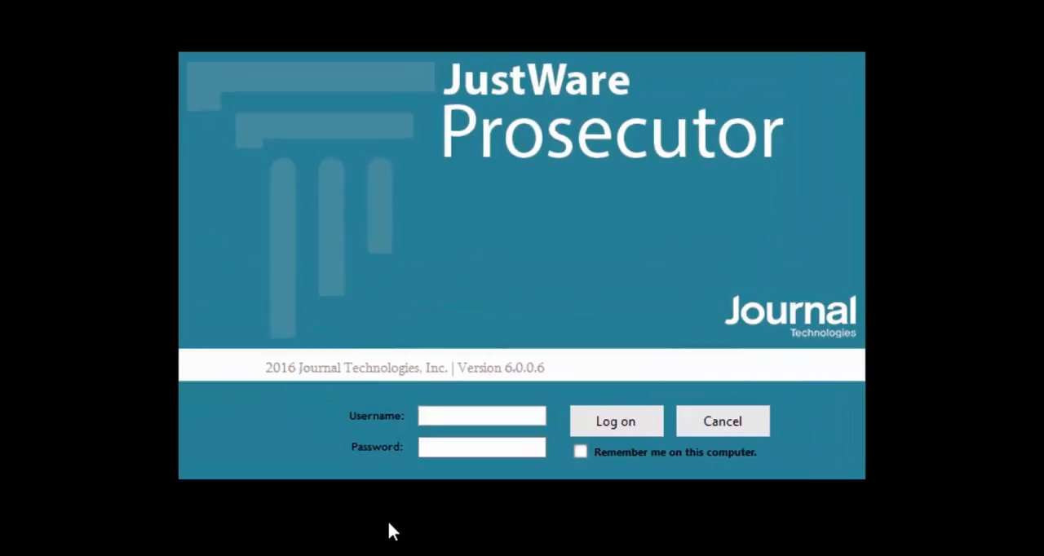
# Step: Log on to JustWare Prosecutor with the tndagc domain user account and its password
pyautogui.click(482, 416)
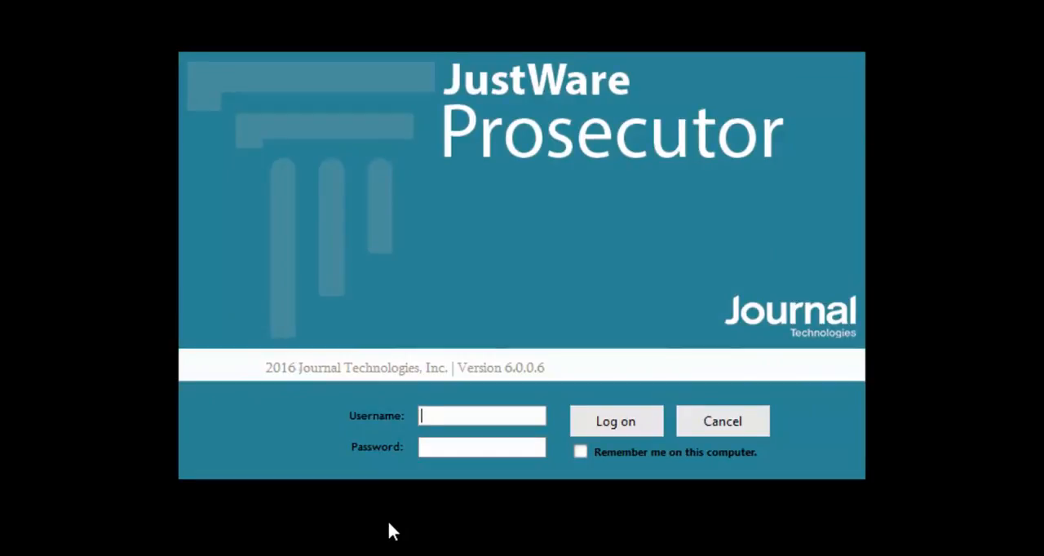
pyautogui.write('t')
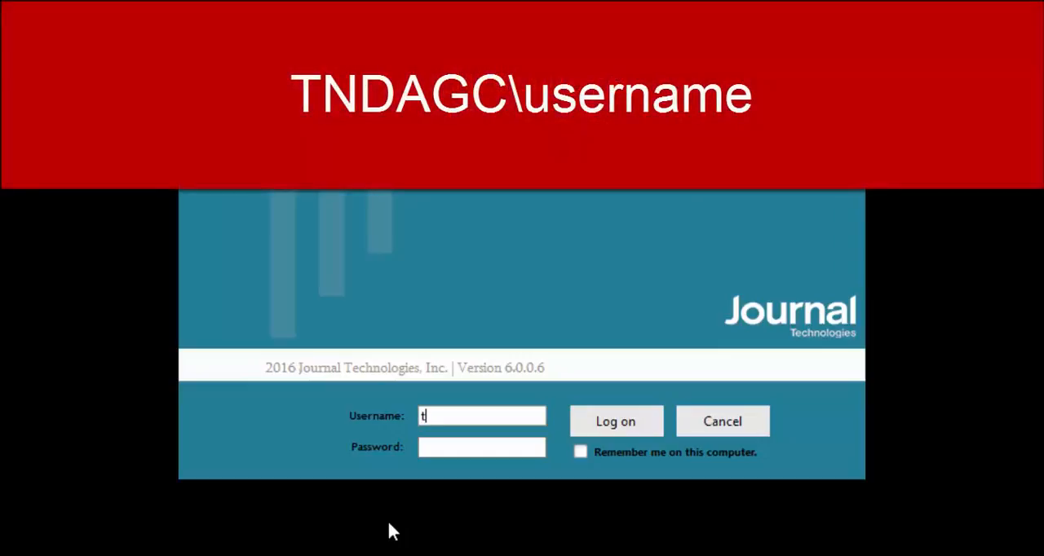
pyautogui.write('ndag')
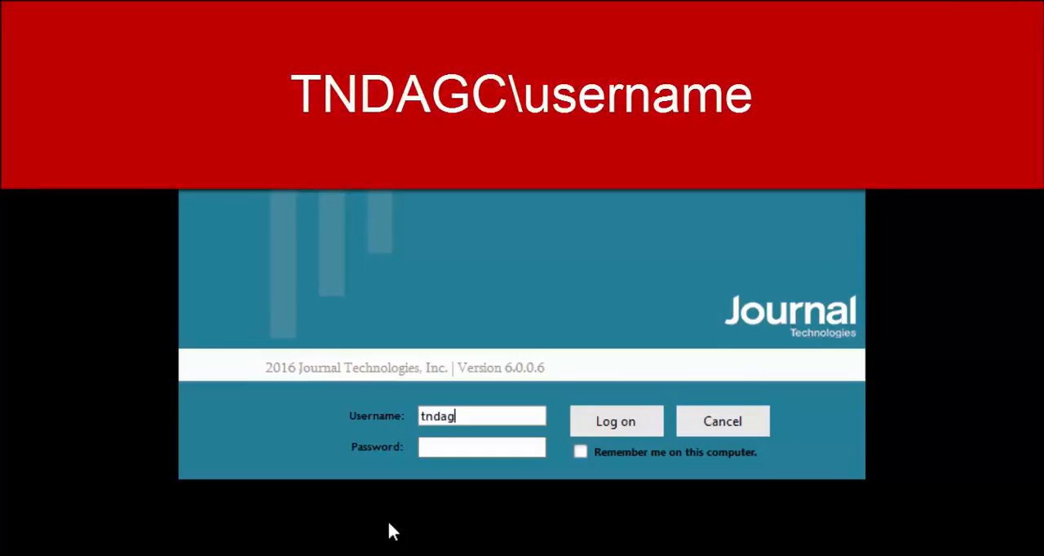
pyautogui.write('c')
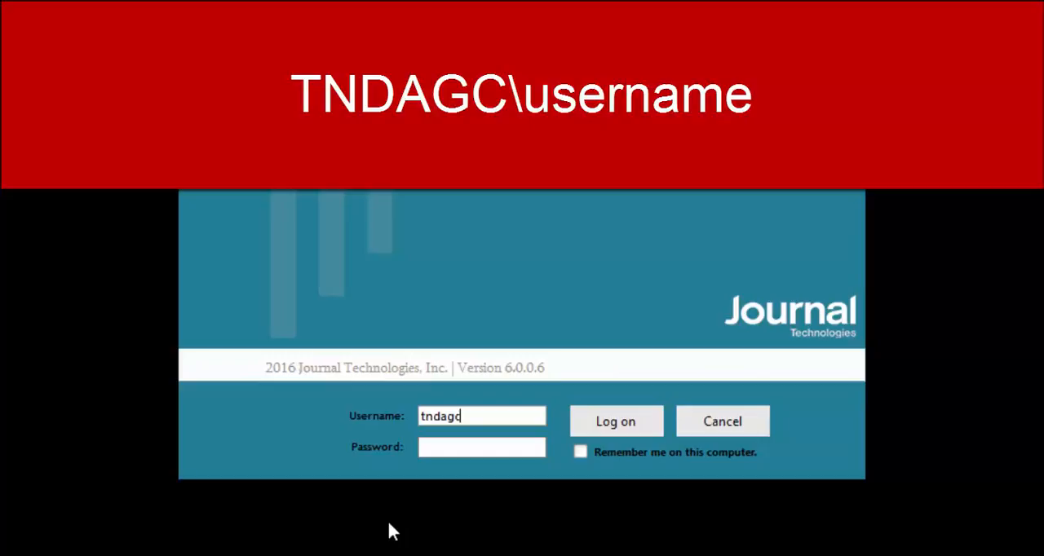
pyautogui.write('\\')
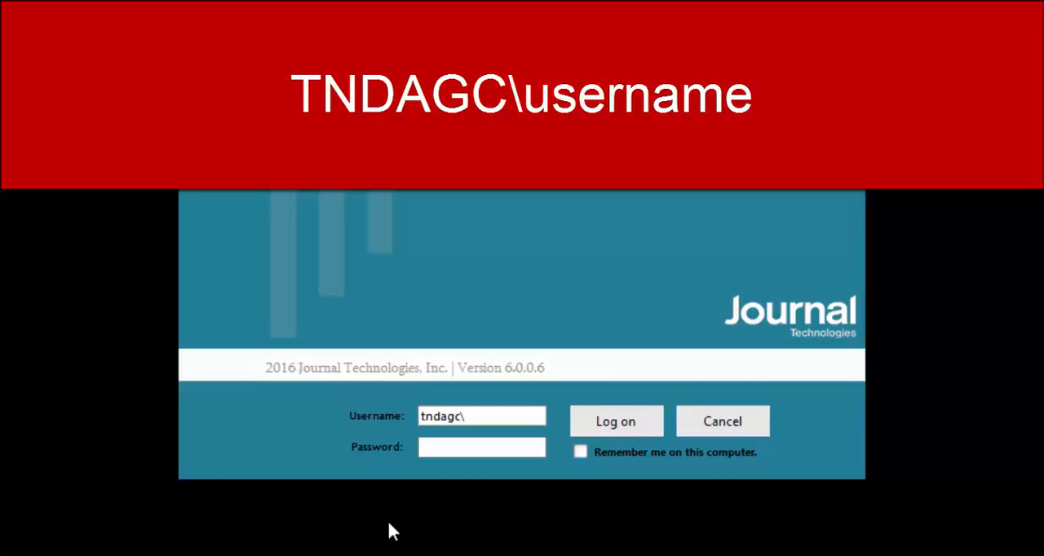
pyautogui.write('bab')
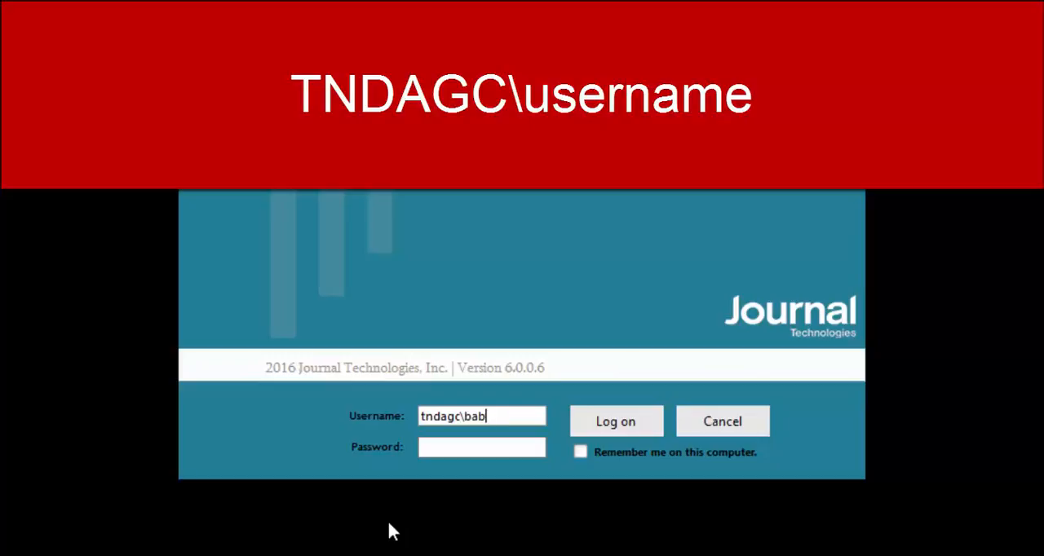
pyautogui.write('urba')
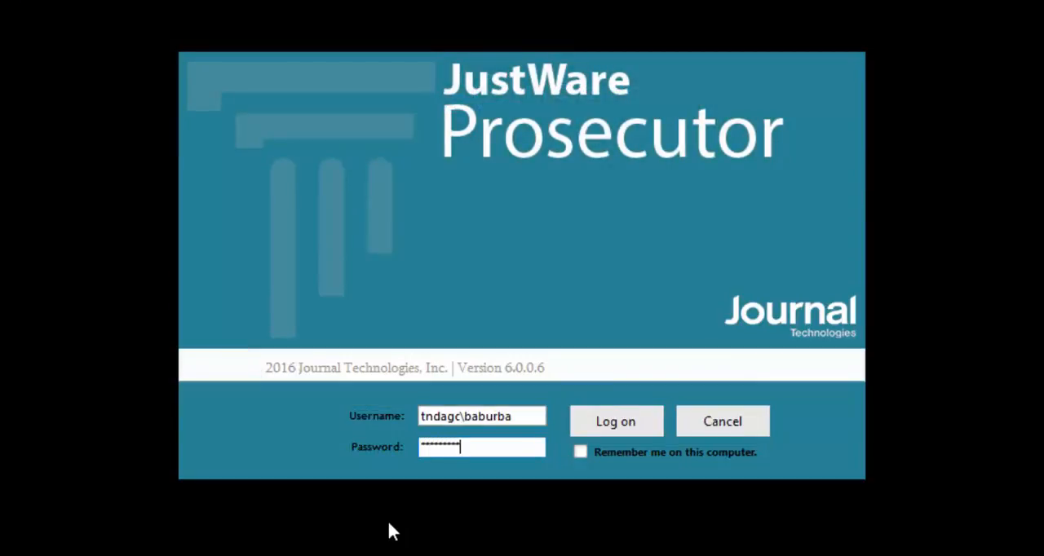
pyautogui.click(615, 421)
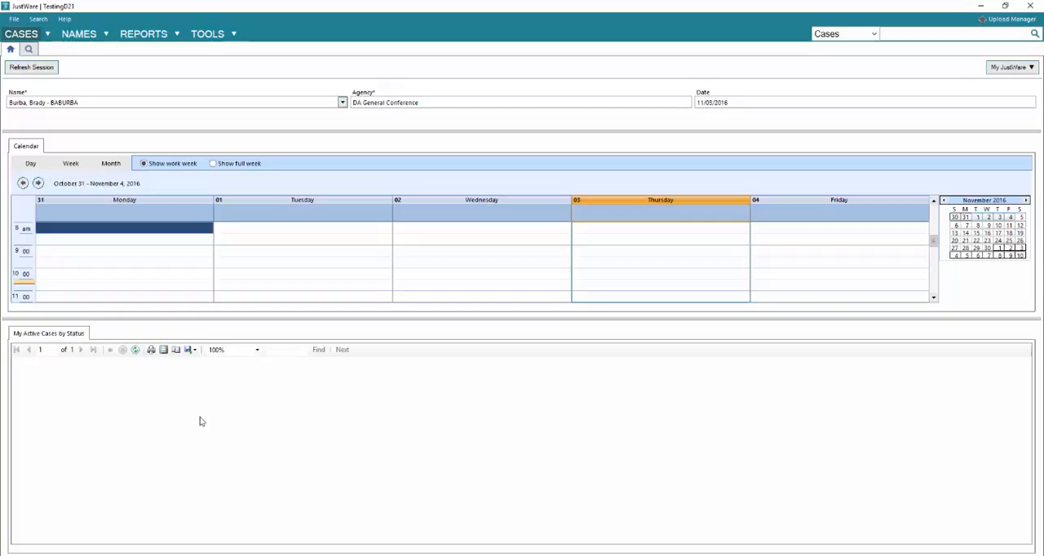
# Step: Search names for 'dui' and open the DUI Offender name record
pyautogui.click(938, 34)
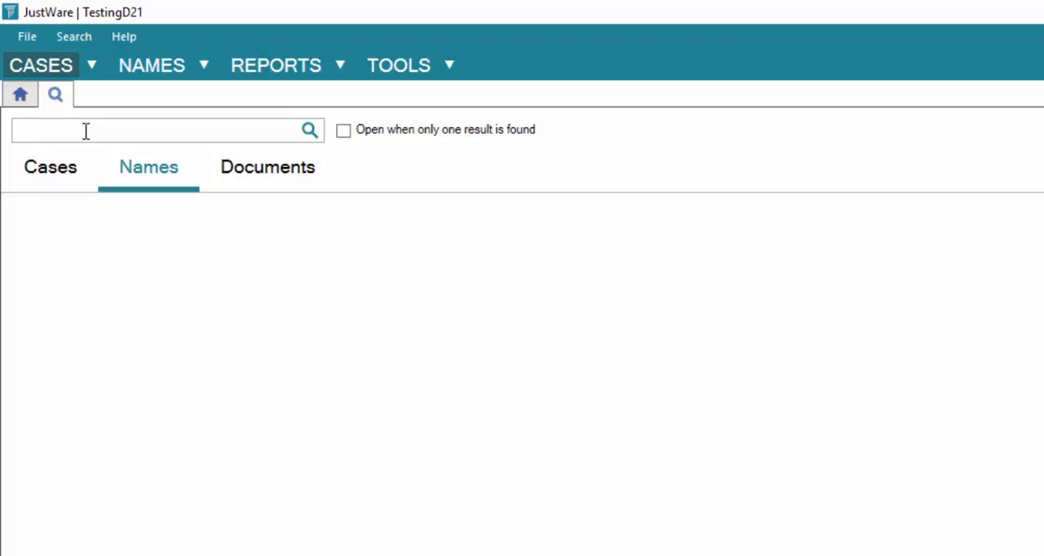
pyautogui.write('dui')
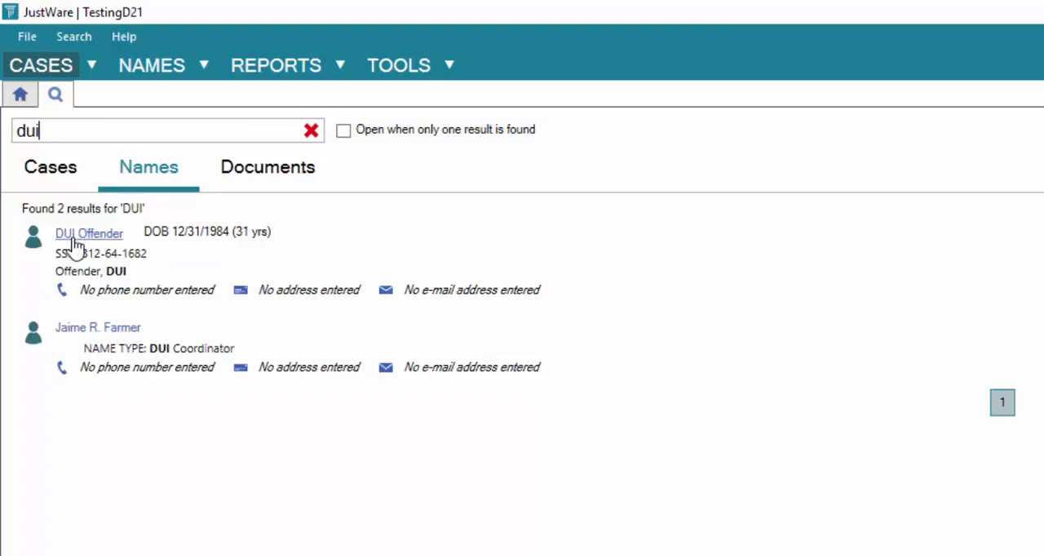
pyautogui.moveTo(200, 257)
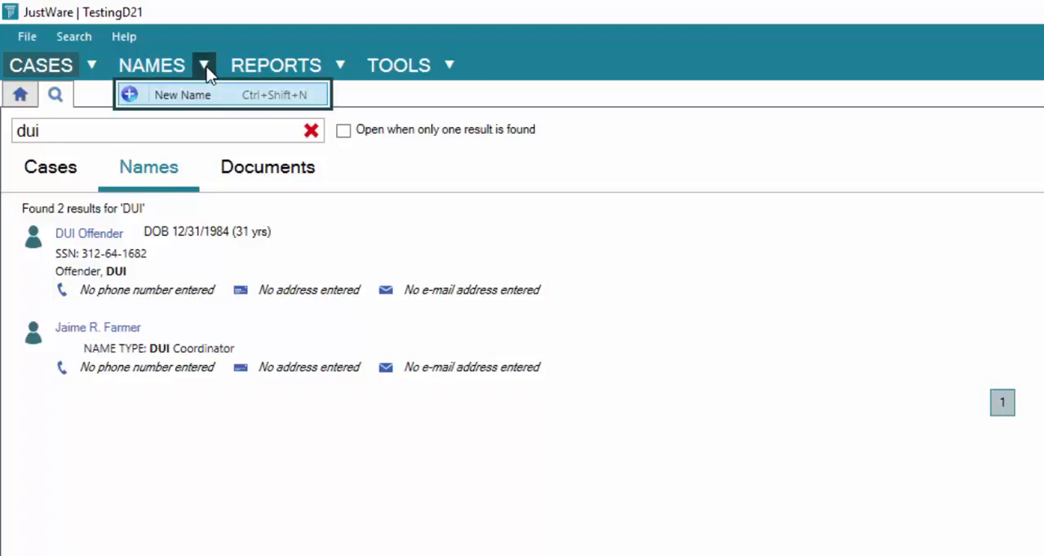
pyautogui.moveTo(229, 137)
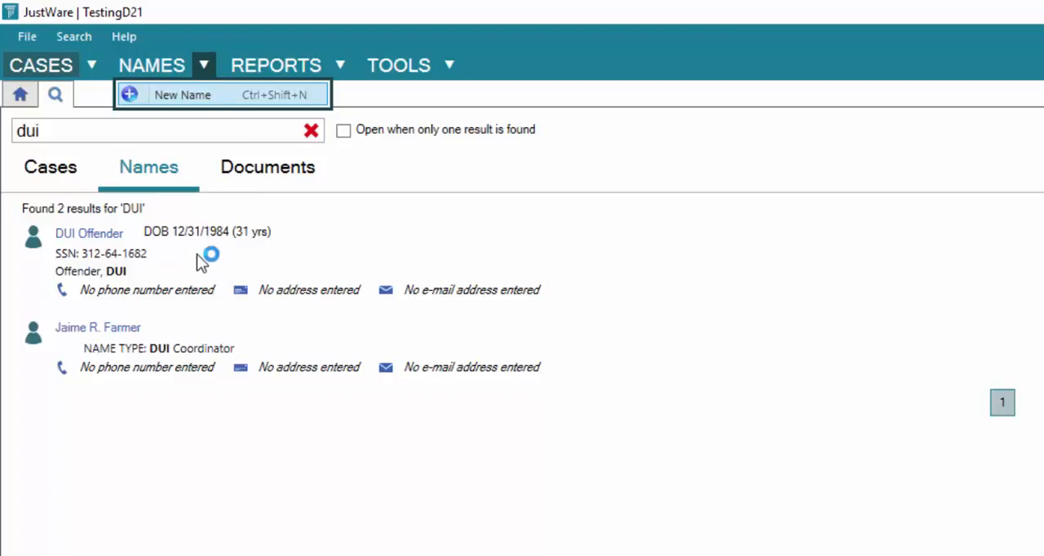
pyautogui.click(181, 95)
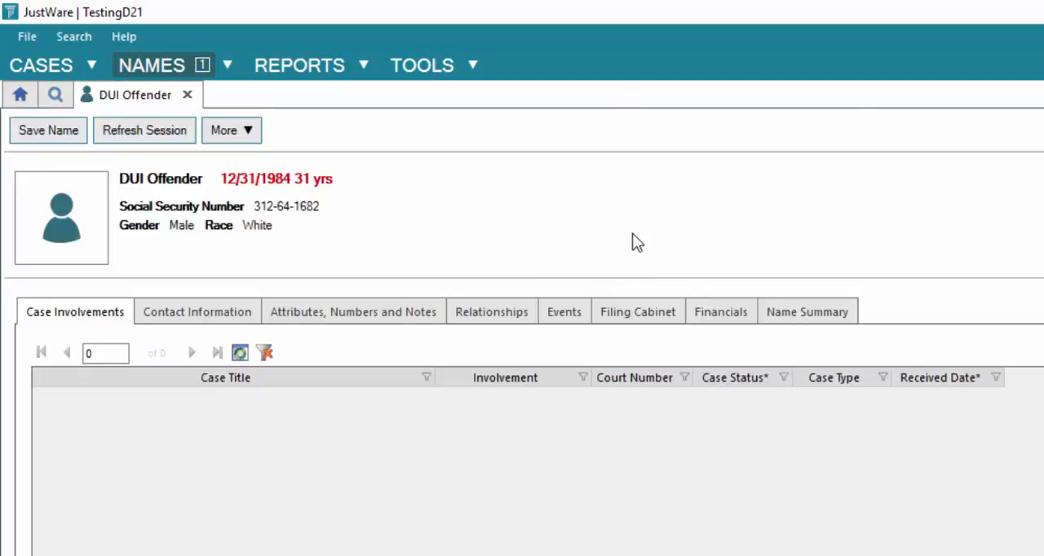
pyautogui.moveTo(629, 248)
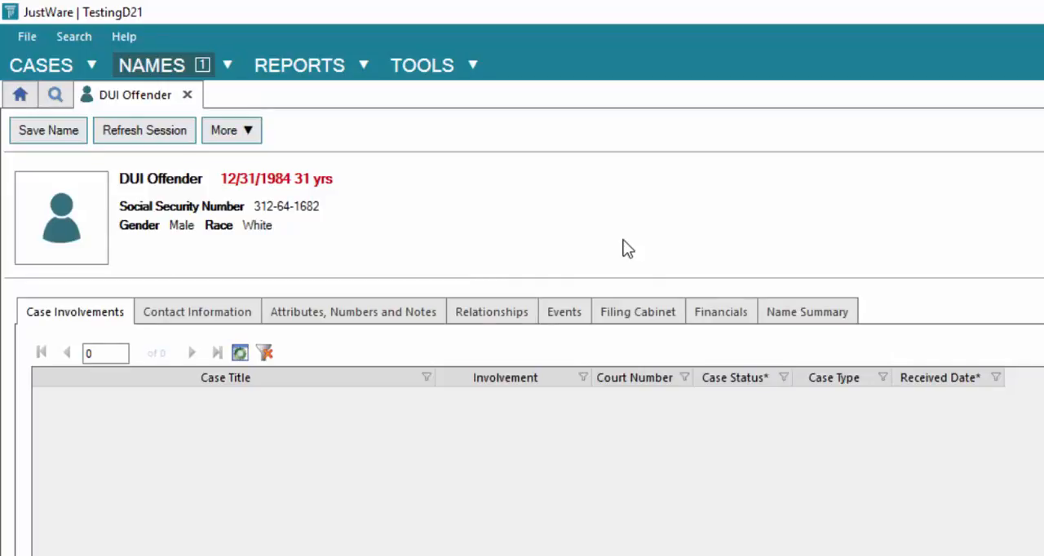
pyautogui.moveTo(560, 259)
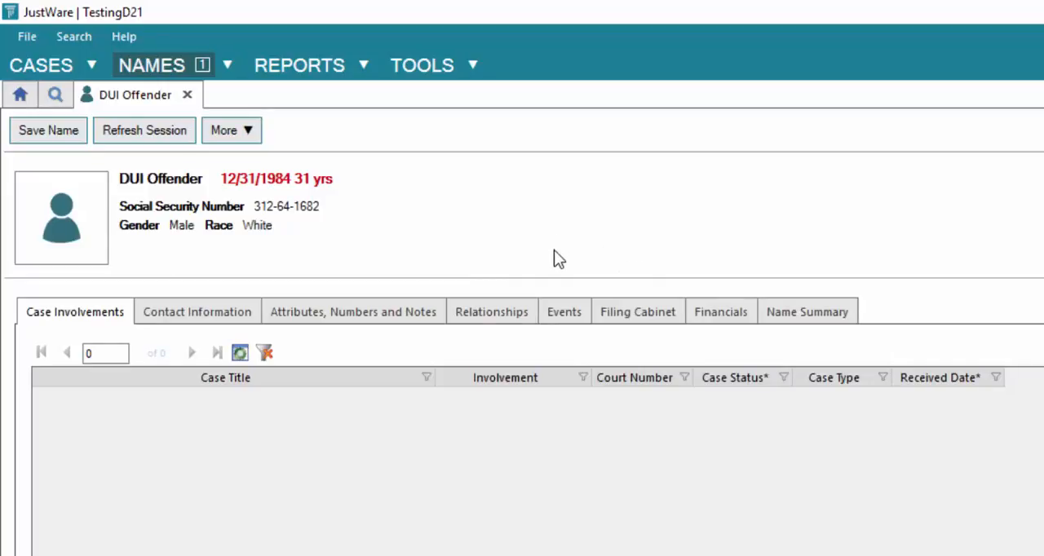
pyautogui.moveTo(556, 259)
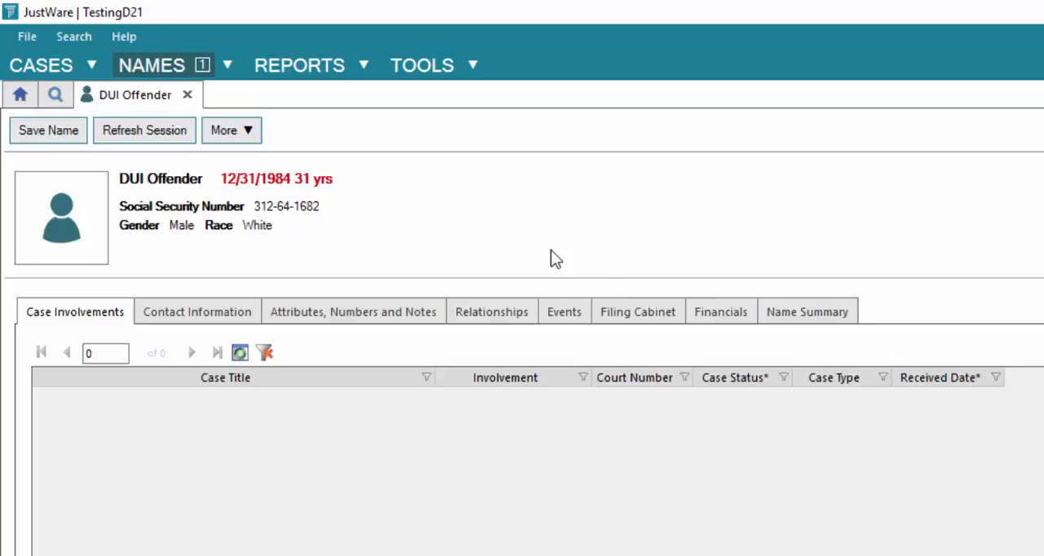
pyautogui.moveTo(505, 270)
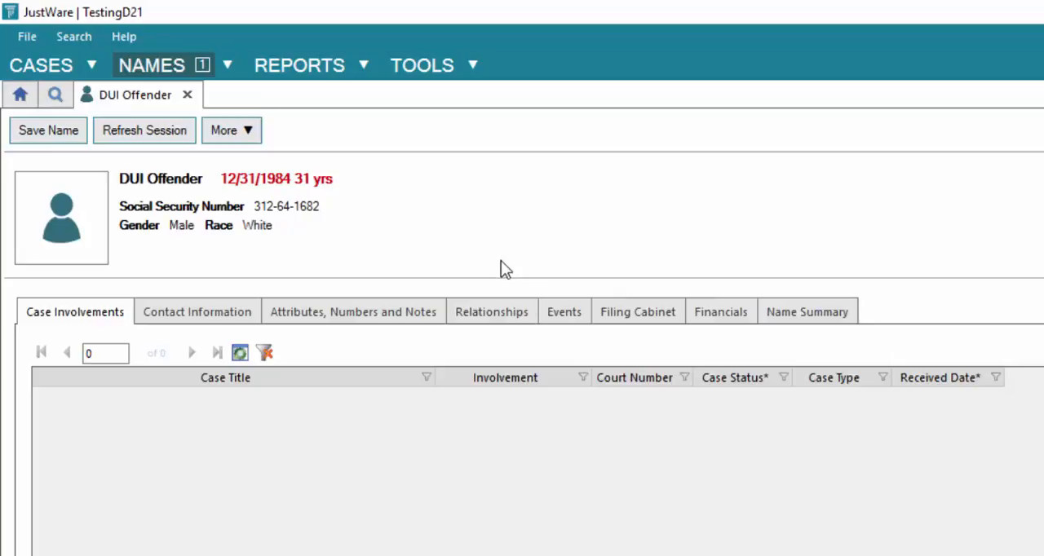
pyautogui.moveTo(359, 247)
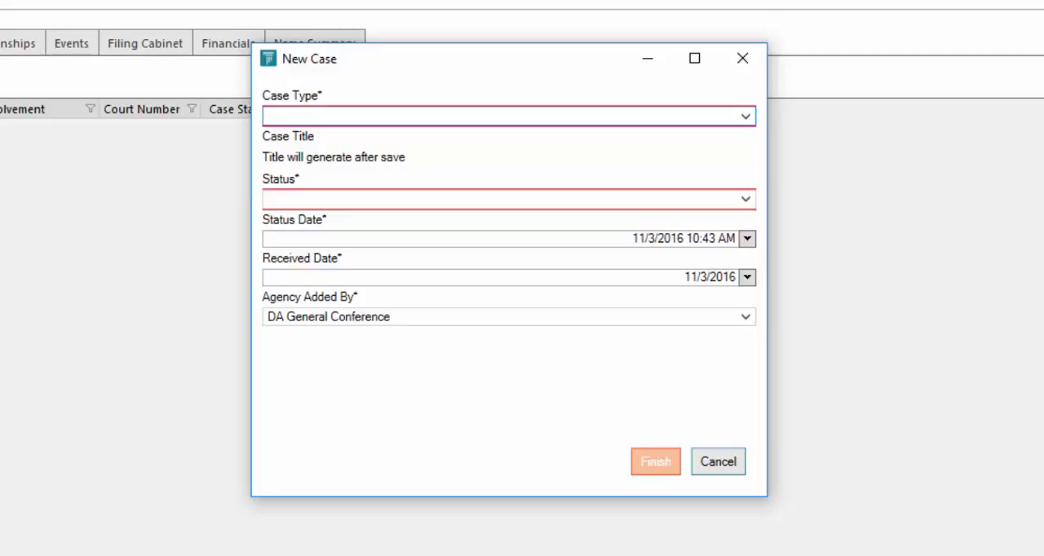
pyautogui.moveTo(539, 73)
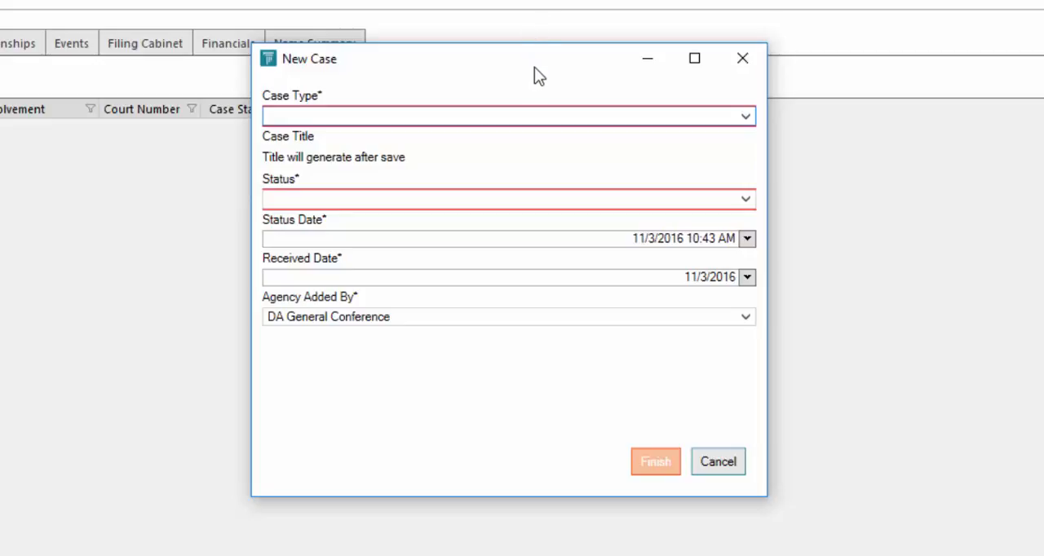
pyautogui.moveTo(307, 84)
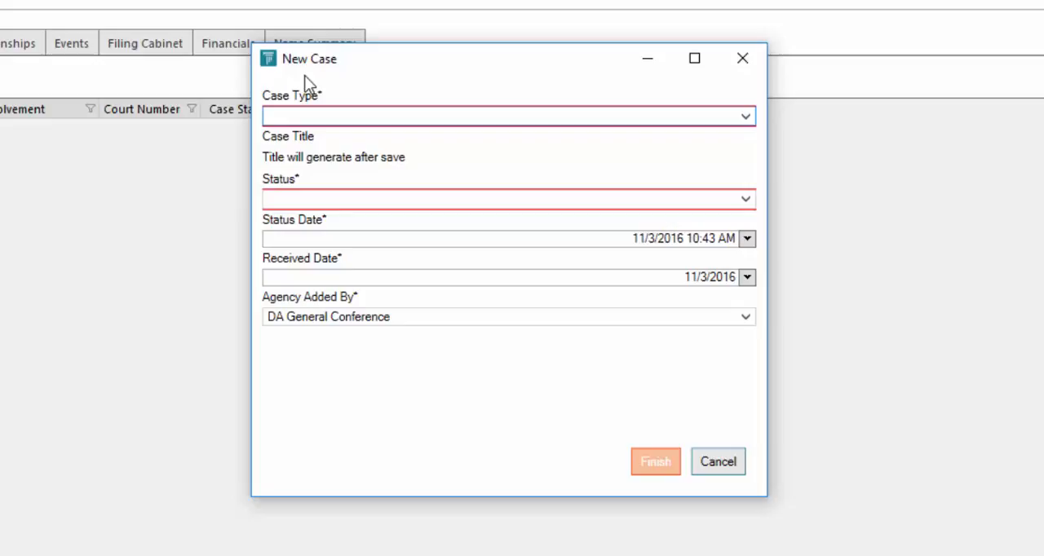
pyautogui.moveTo(332, 82)
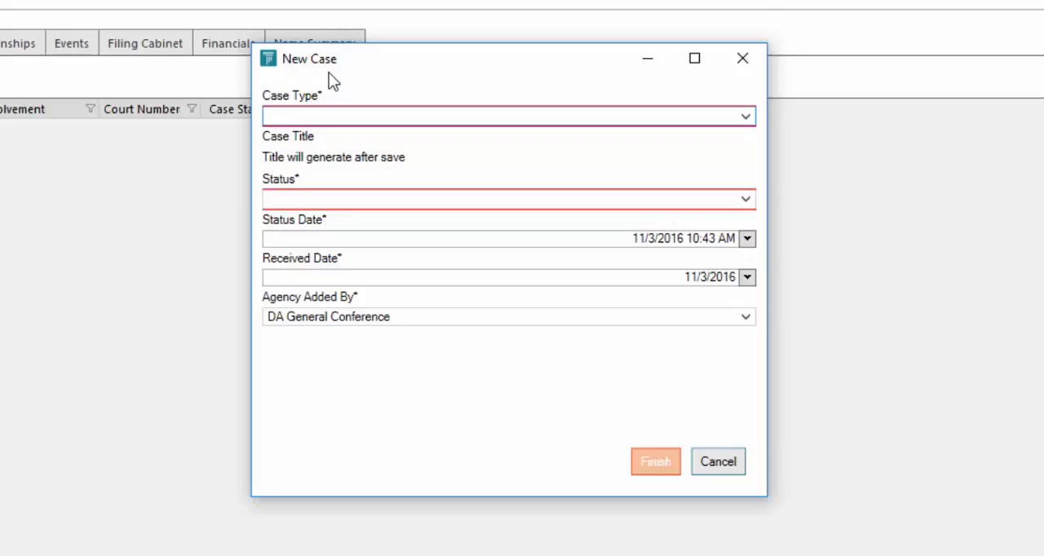
pyautogui.moveTo(625, 90)
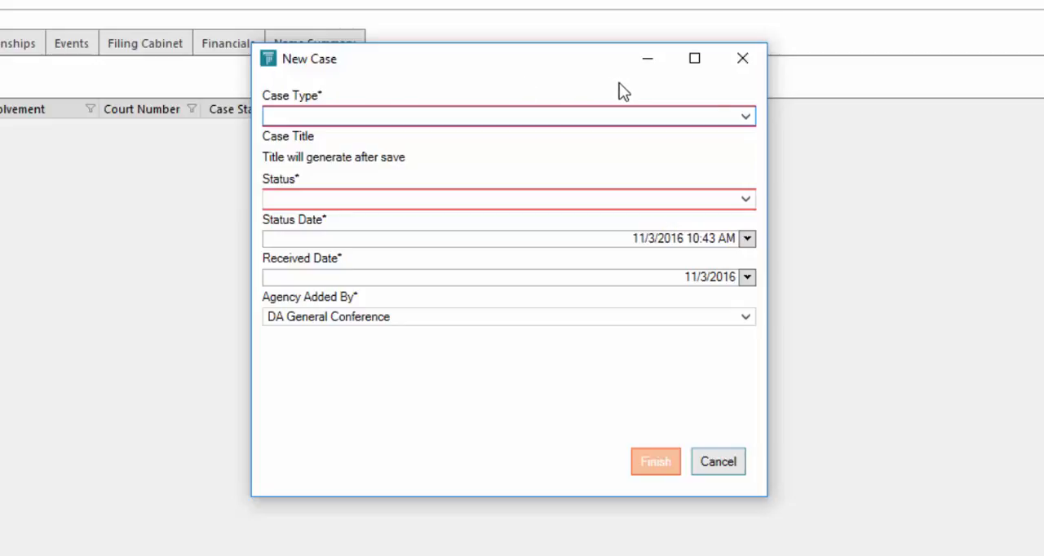
pyautogui.moveTo(745, 116)
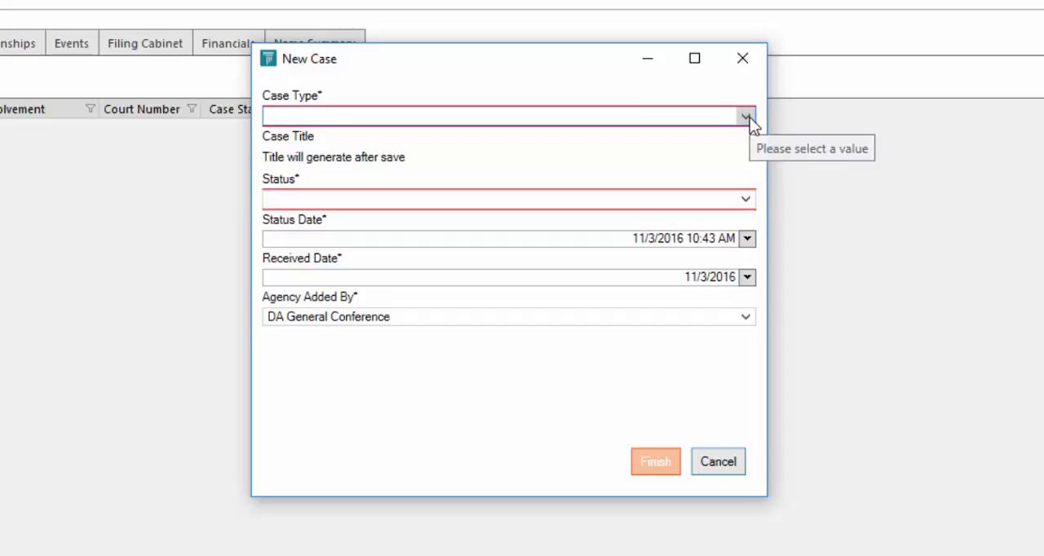
# Step: Finish a General Sessions case with status Open, added by DA General Conference
pyautogui.click(744, 116)
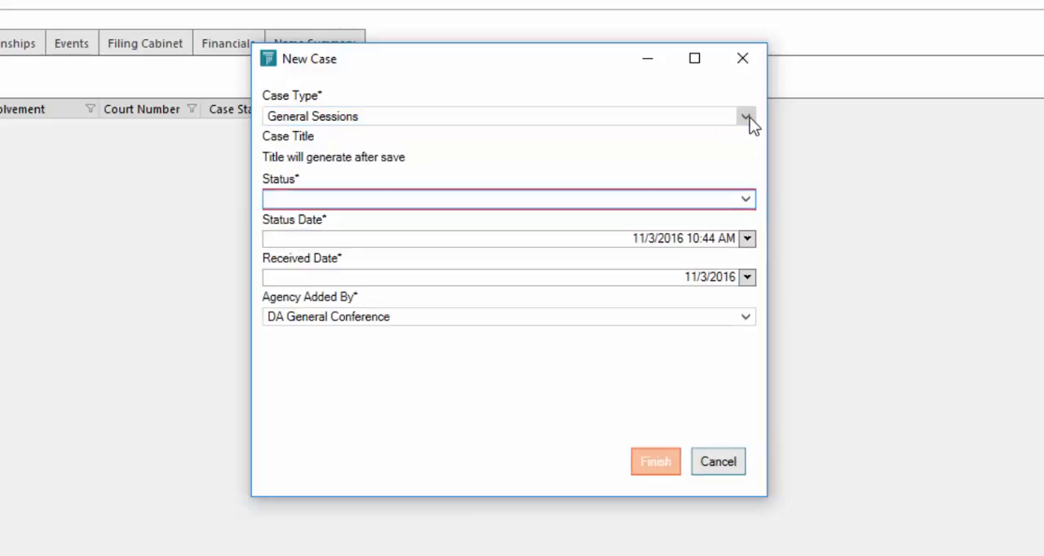
pyautogui.moveTo(753, 133)
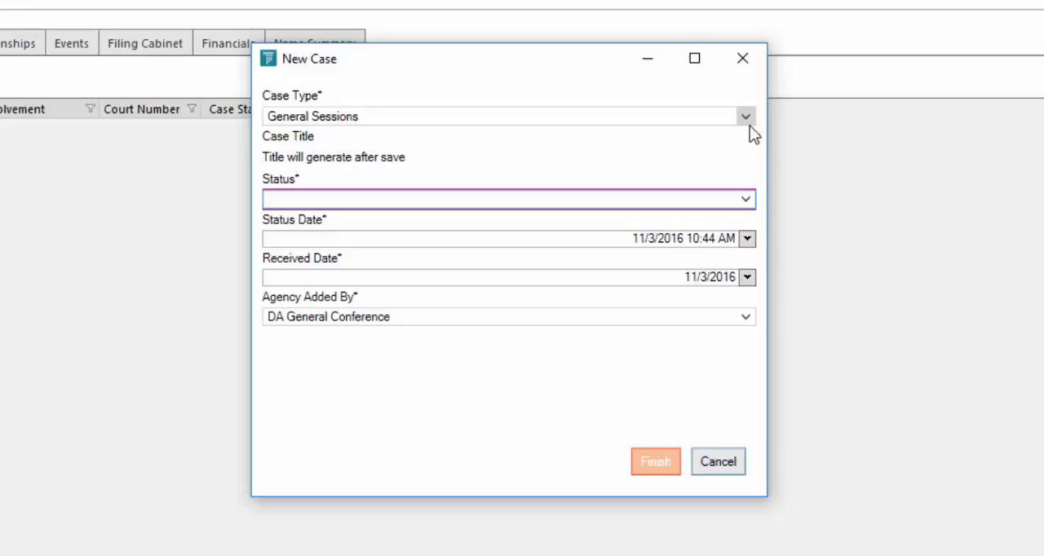
pyautogui.moveTo(747, 200)
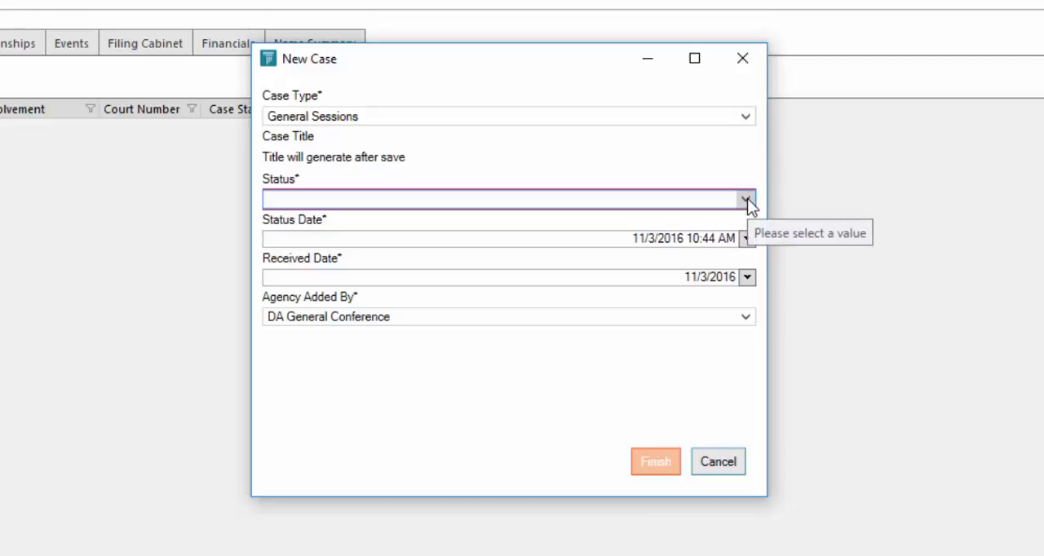
pyautogui.click(743, 199)
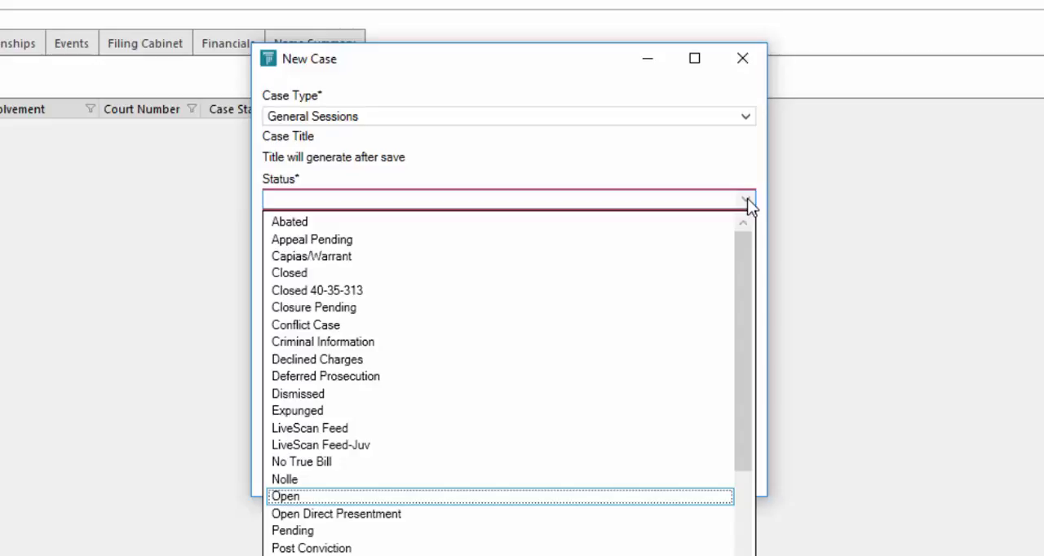
pyautogui.click(285, 496)
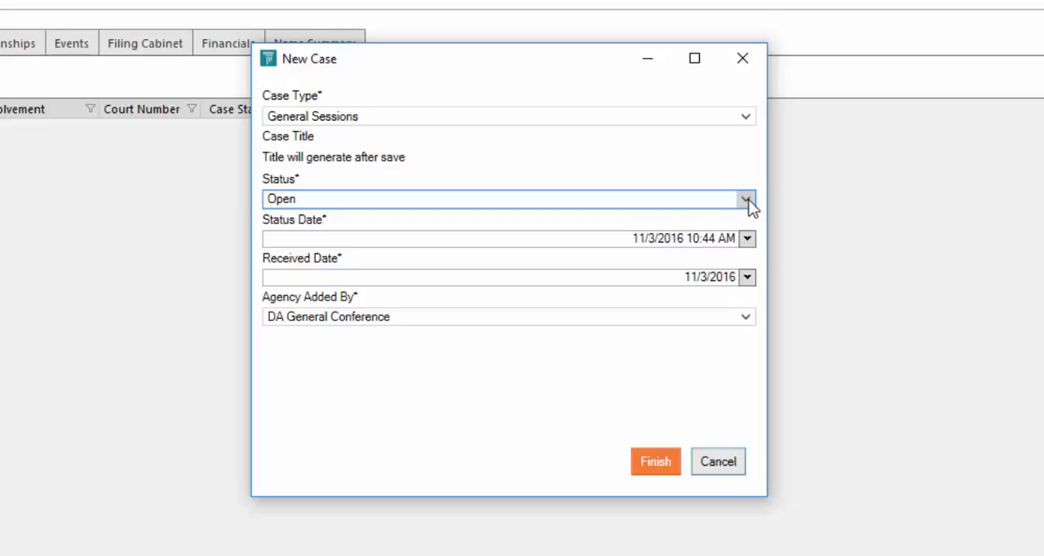
pyautogui.moveTo(763, 224)
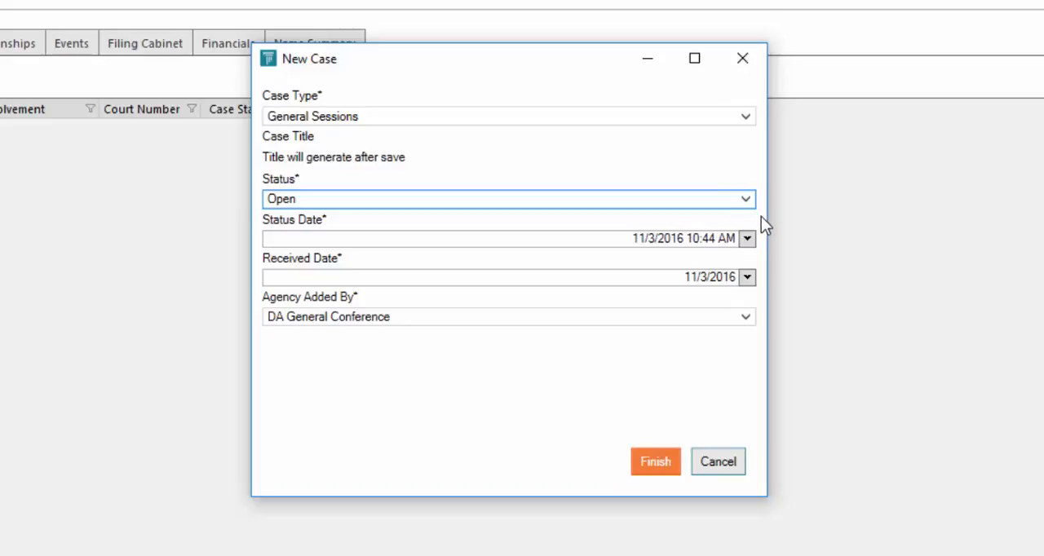
pyautogui.moveTo(765, 231)
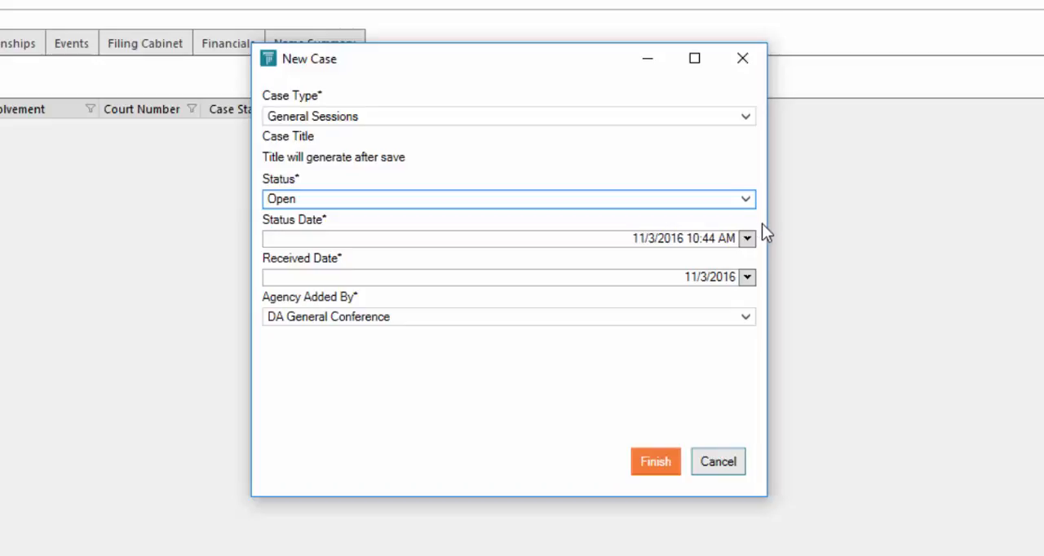
pyautogui.moveTo(692, 393)
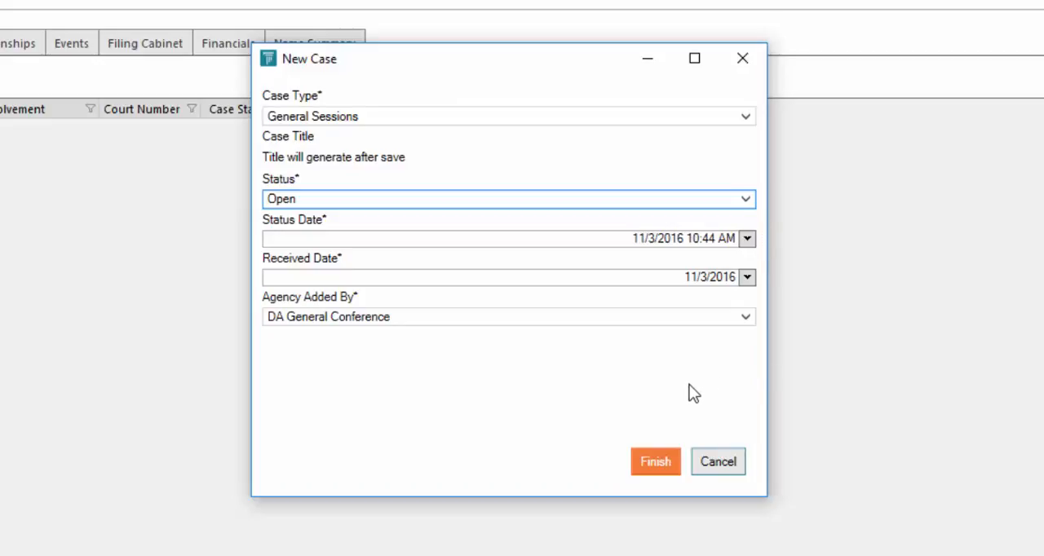
pyautogui.moveTo(683, 417)
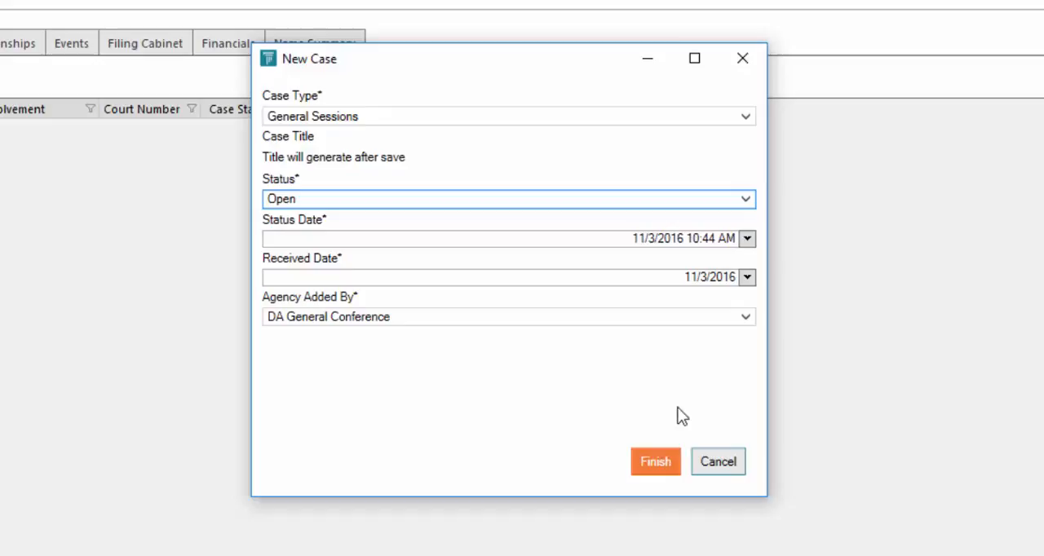
pyautogui.moveTo(655, 462)
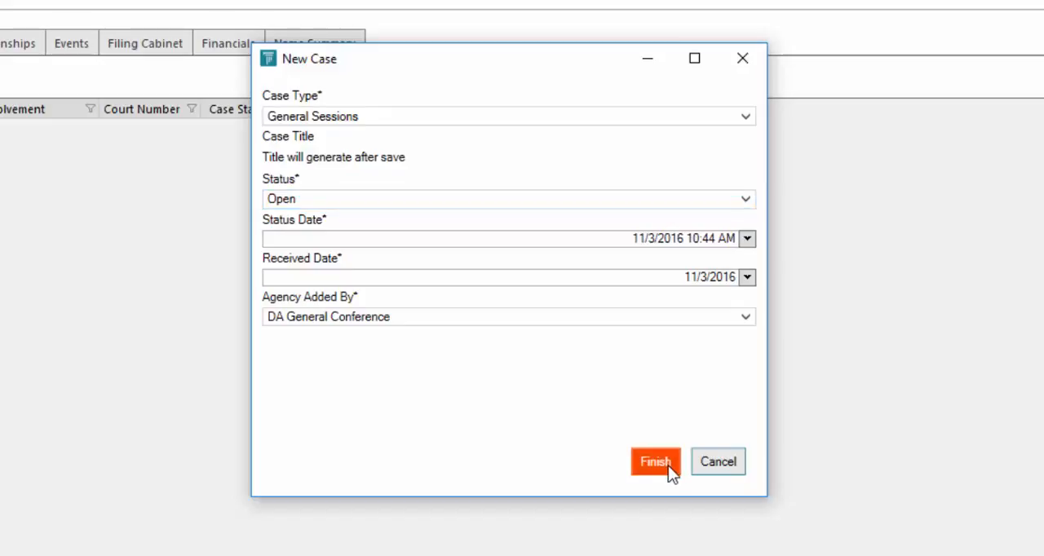
pyautogui.click(655, 462)
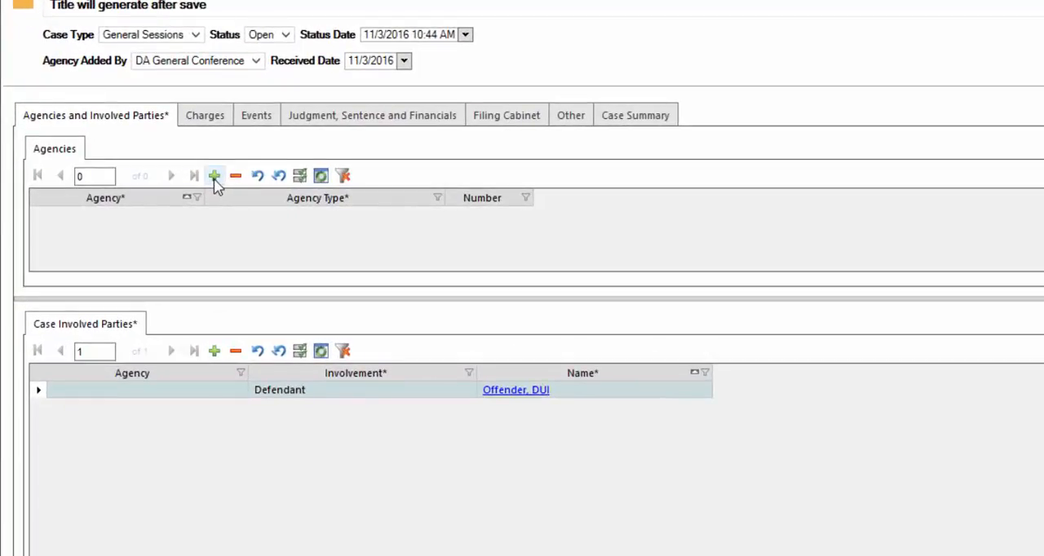
# Step: Add Franklin, DA Office as the case's first agency
pyautogui.click(214, 176)
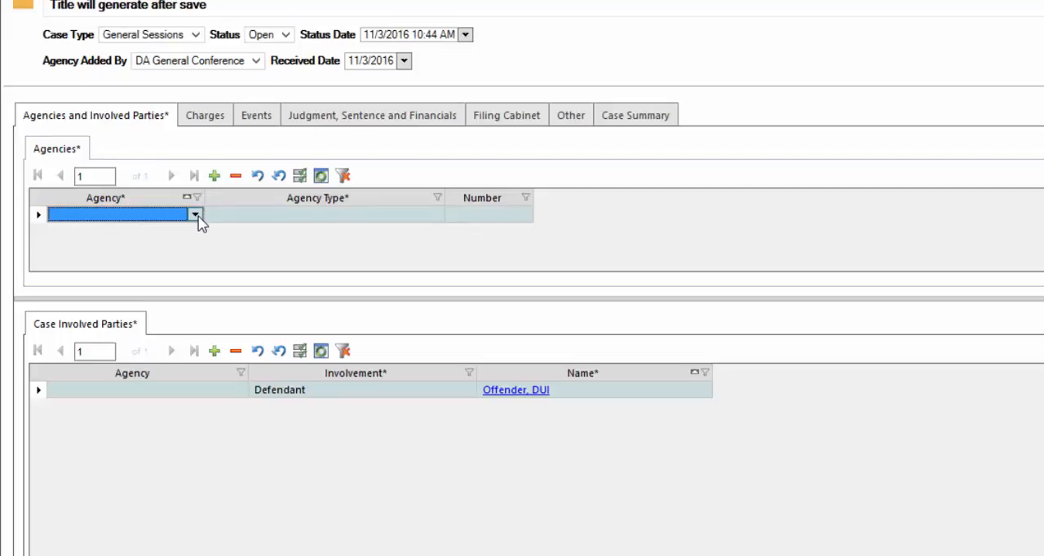
pyautogui.click(195, 214)
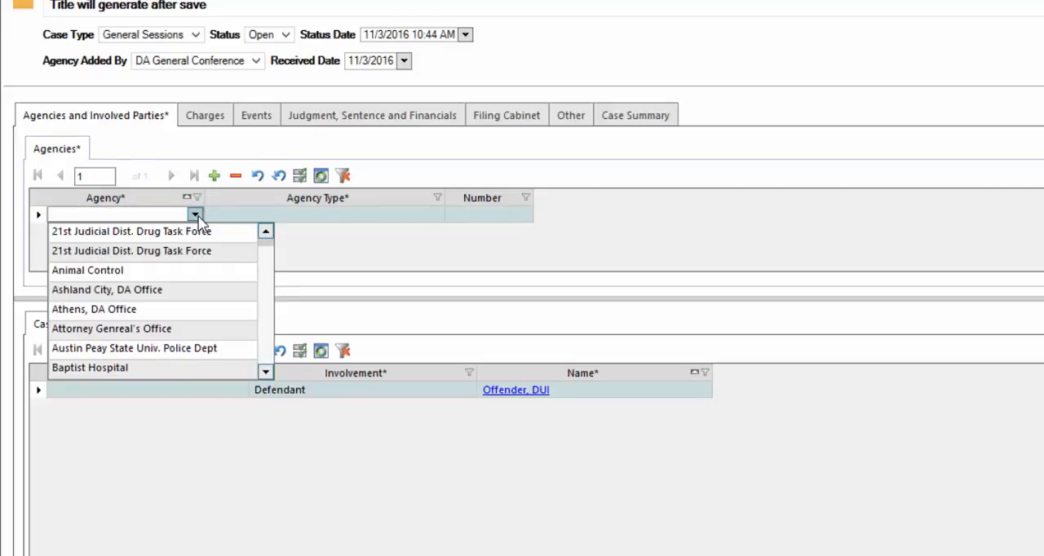
pyautogui.write('Fairview Police Department')
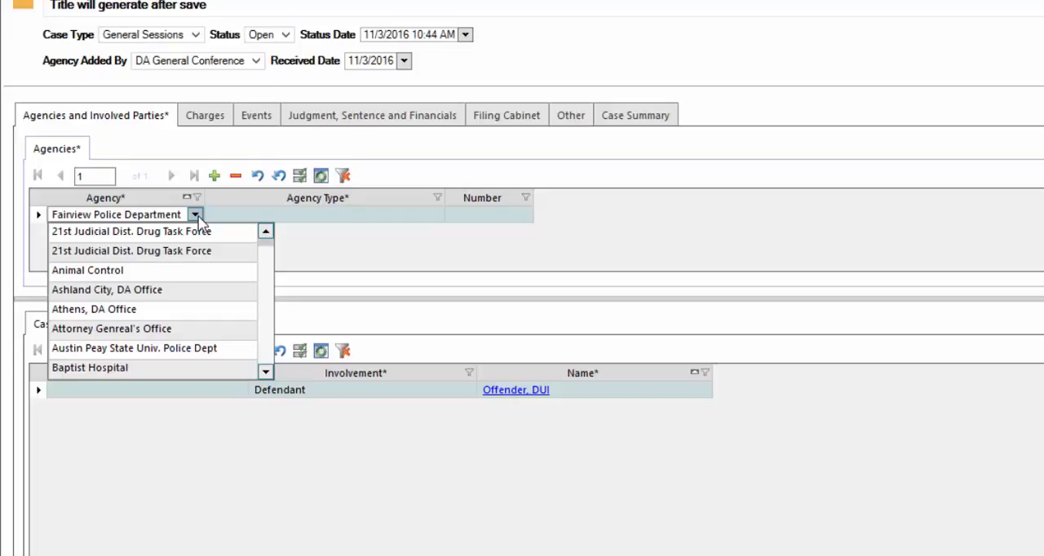
pyautogui.scroll(-3)
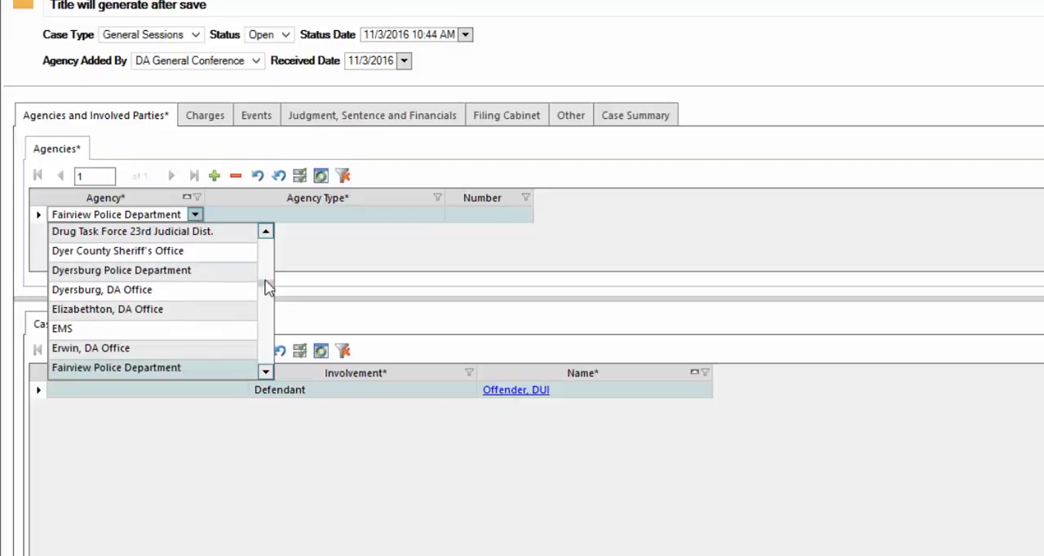
pyautogui.scroll(-3)
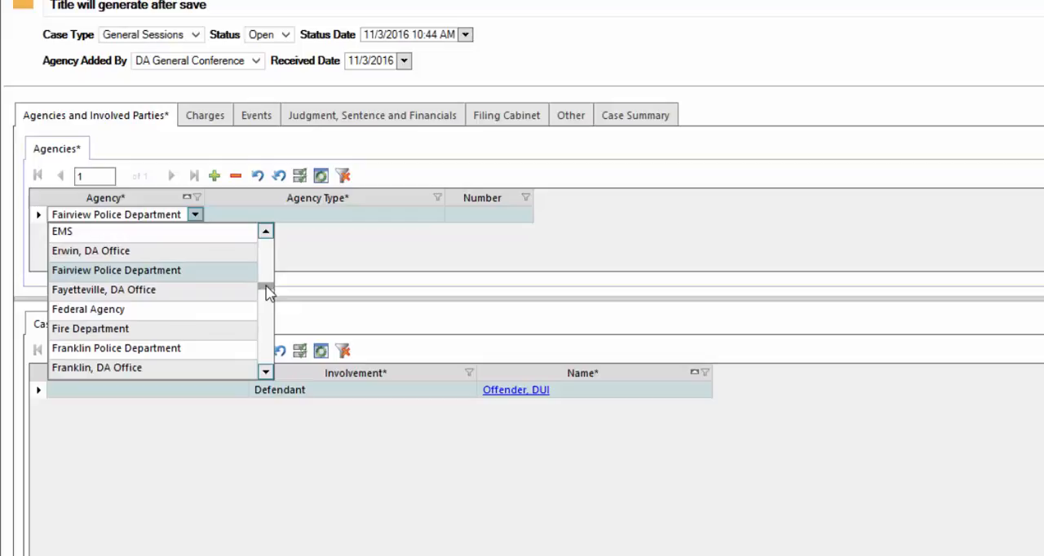
pyautogui.click(96, 367)
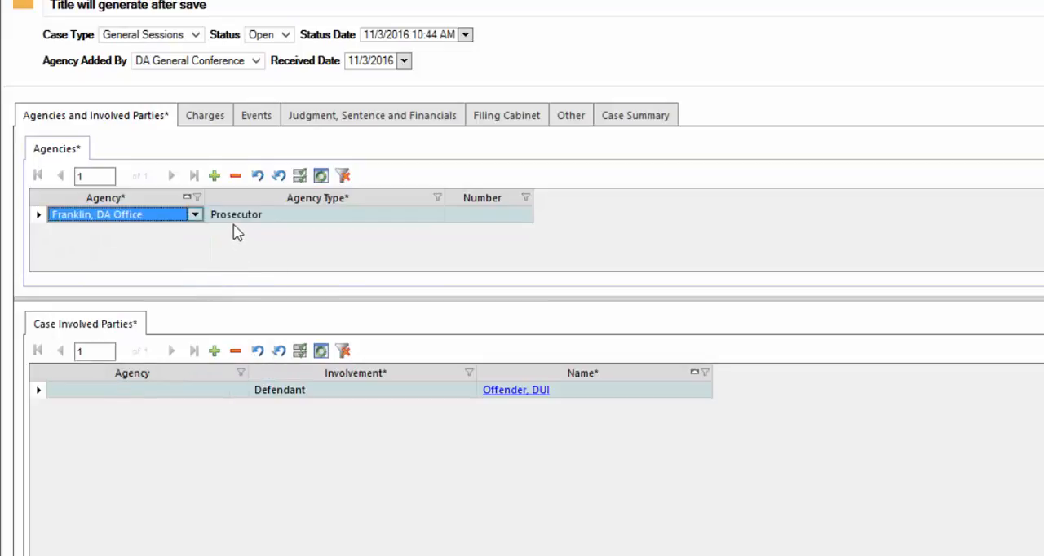
pyautogui.moveTo(326, 229)
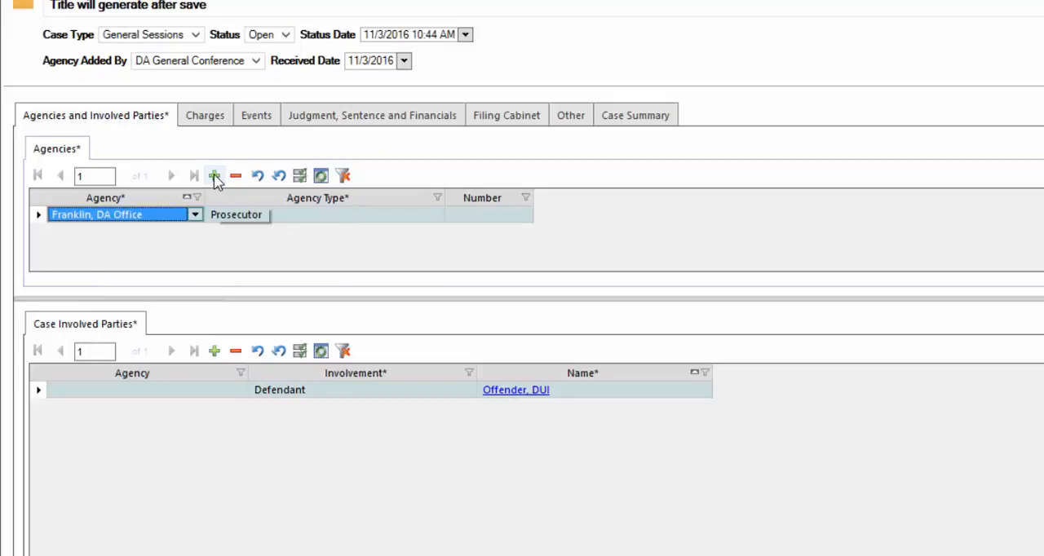
# Step: Add Franklin Police Department as a second agency with agency type Law
pyautogui.click(215, 175)
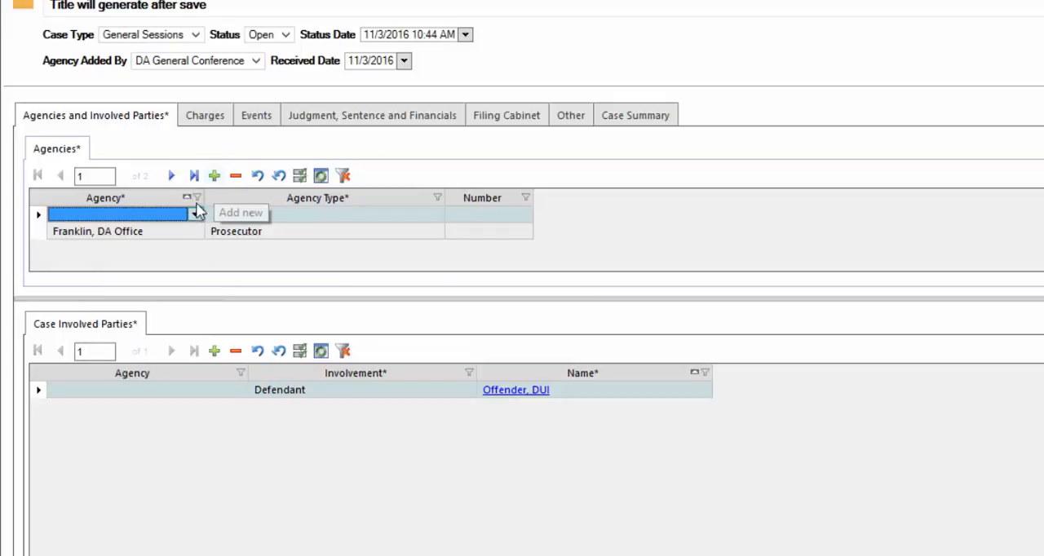
pyautogui.click(196, 214)
pyautogui.write('Fairview Police Department')
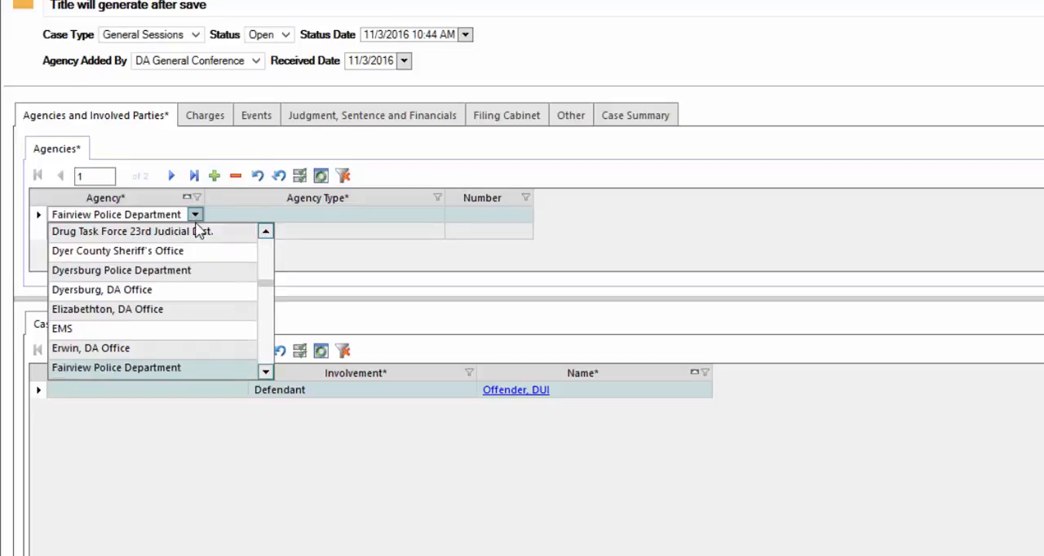
pyautogui.scroll(-3)
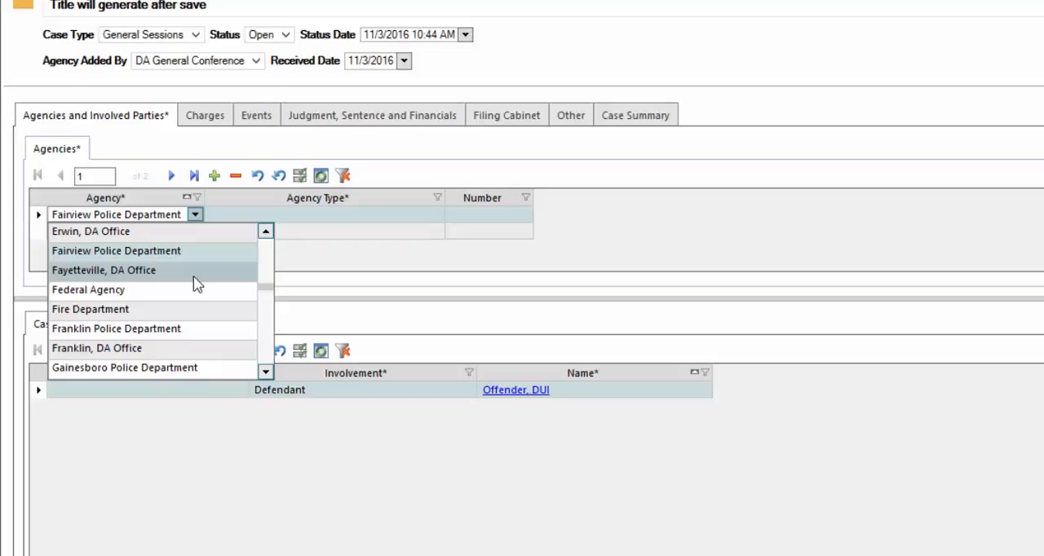
pyautogui.click(116, 328)
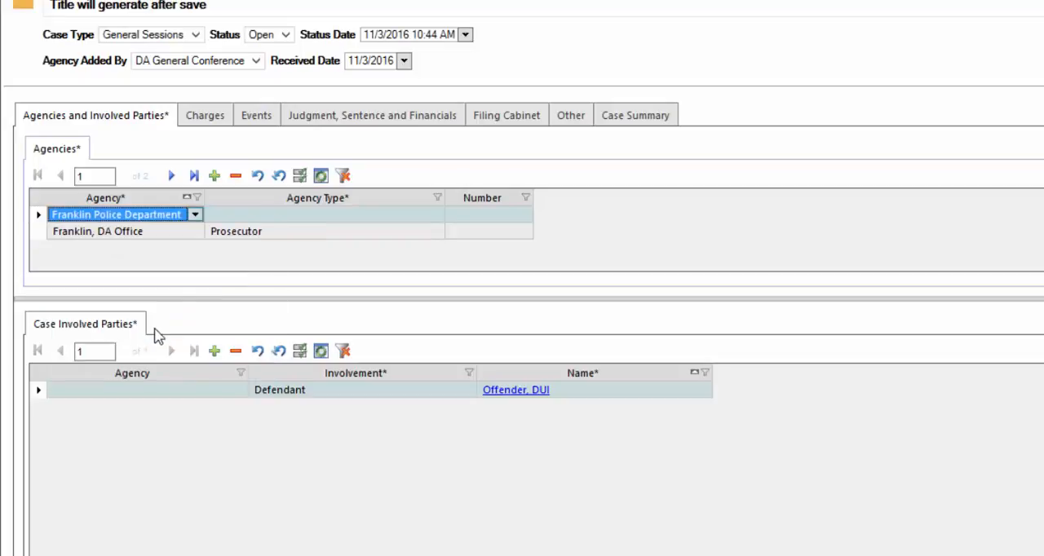
pyautogui.moveTo(190, 296)
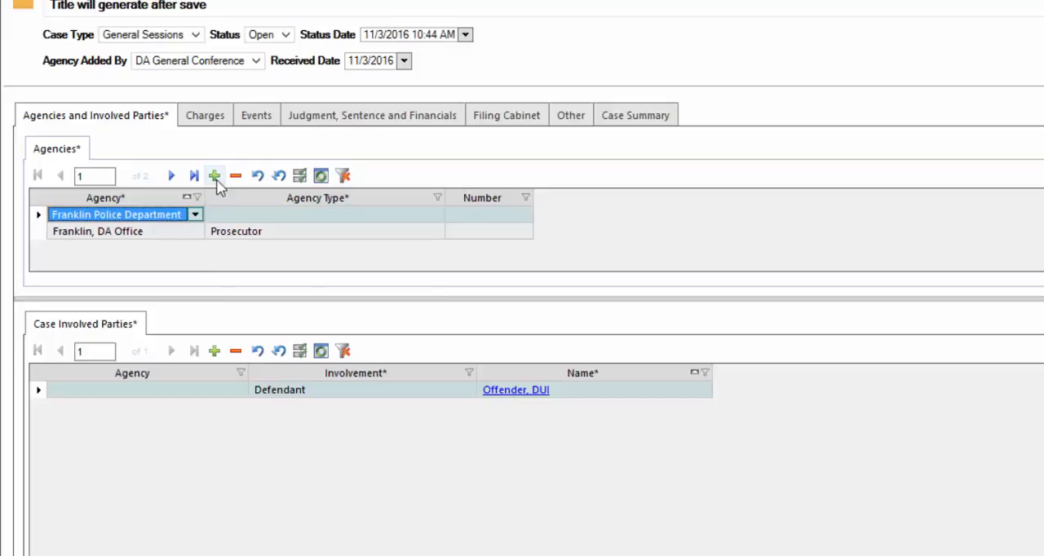
pyautogui.moveTo(216, 175)
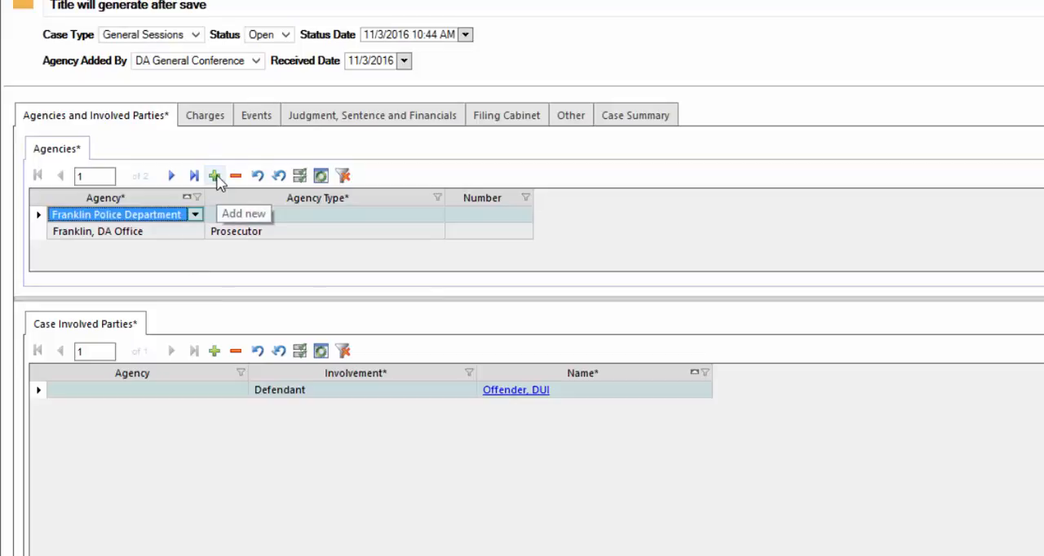
pyautogui.moveTo(229, 276)
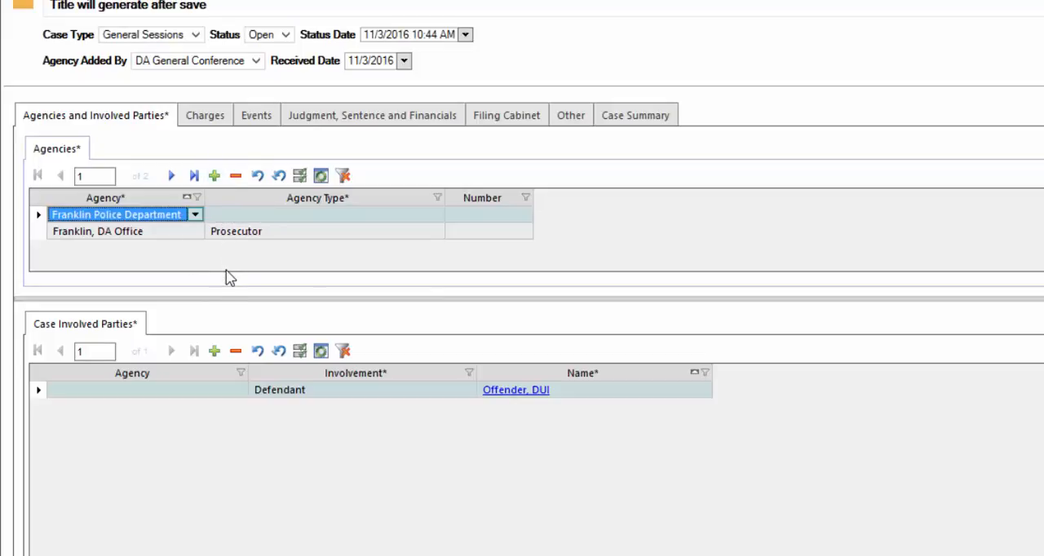
pyautogui.moveTo(315, 234)
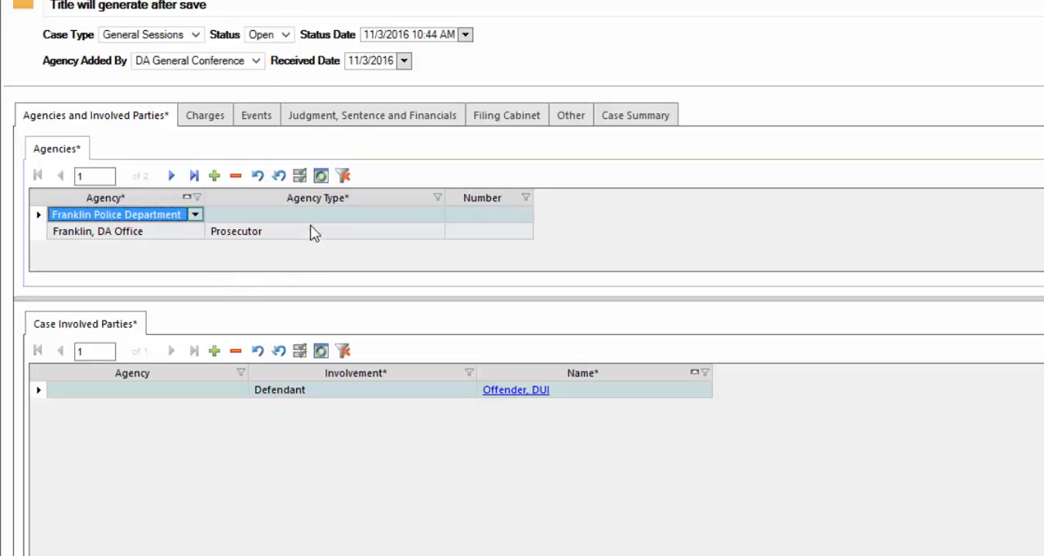
pyautogui.click(318, 214)
pyautogui.write('Law')
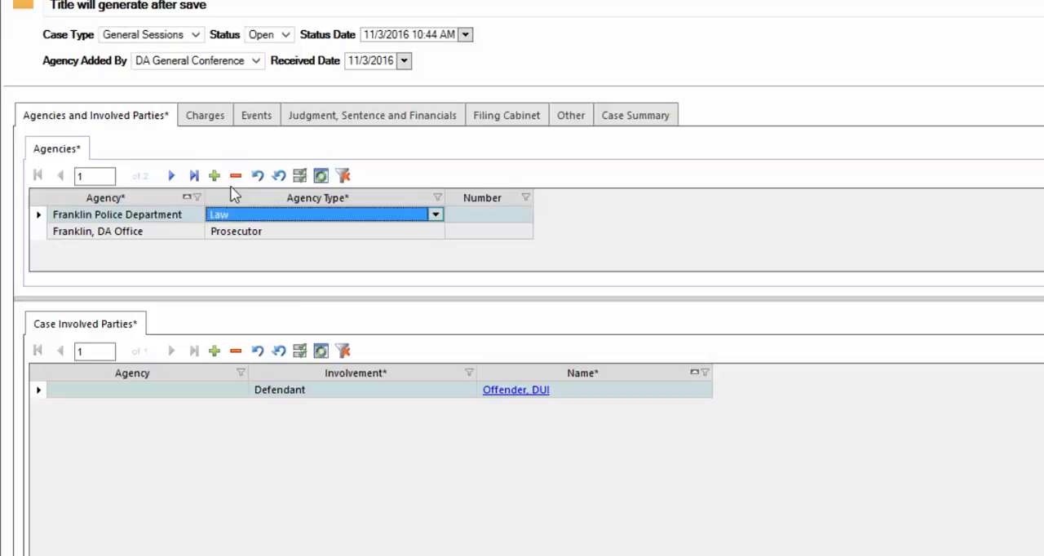
pyautogui.click(214, 175)
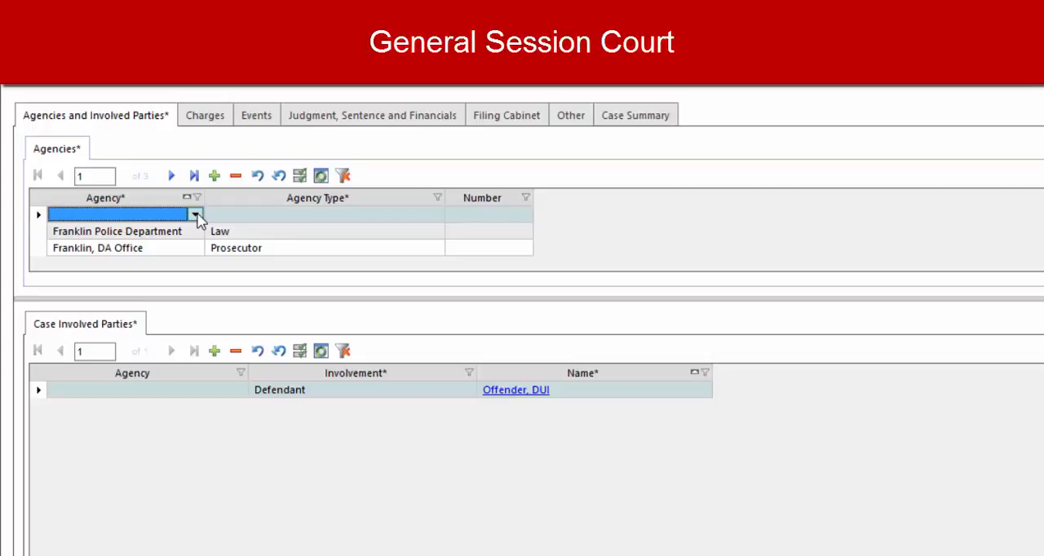
# Step: Add General Session Court as the third agency and put its Number cell into edit mode
pyautogui.click(195, 214)
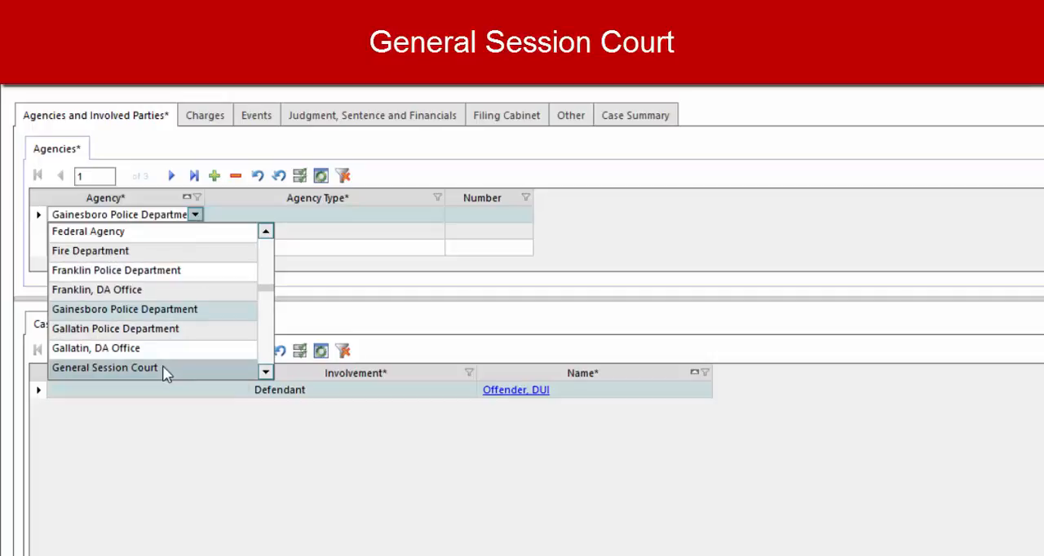
pyautogui.click(105, 367)
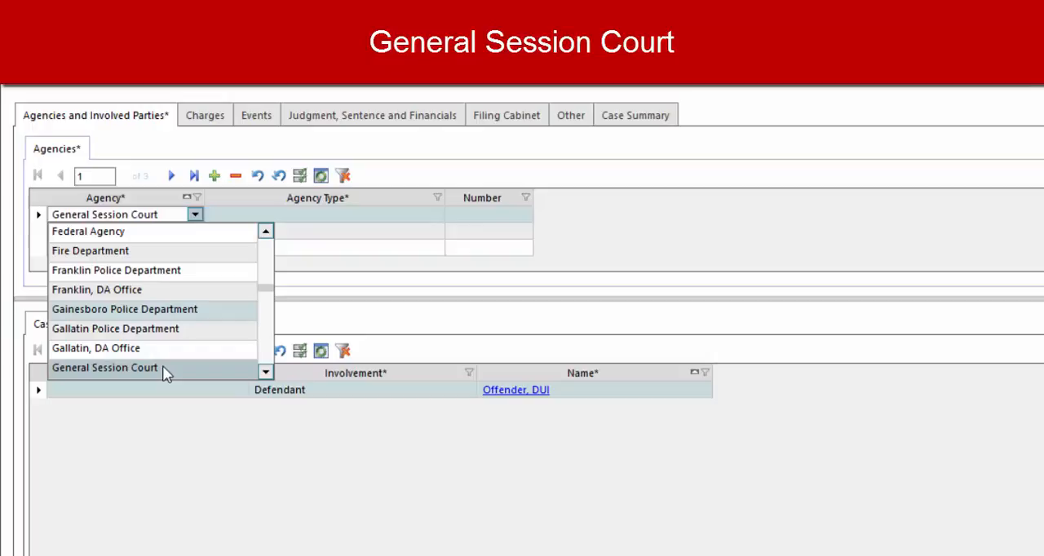
pyautogui.click(104, 367)
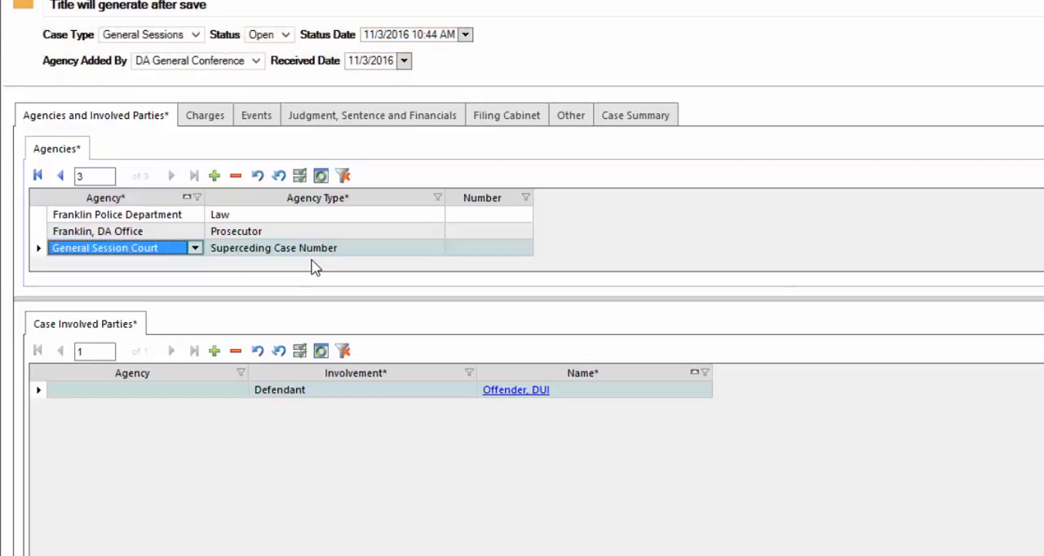
pyautogui.moveTo(461, 267)
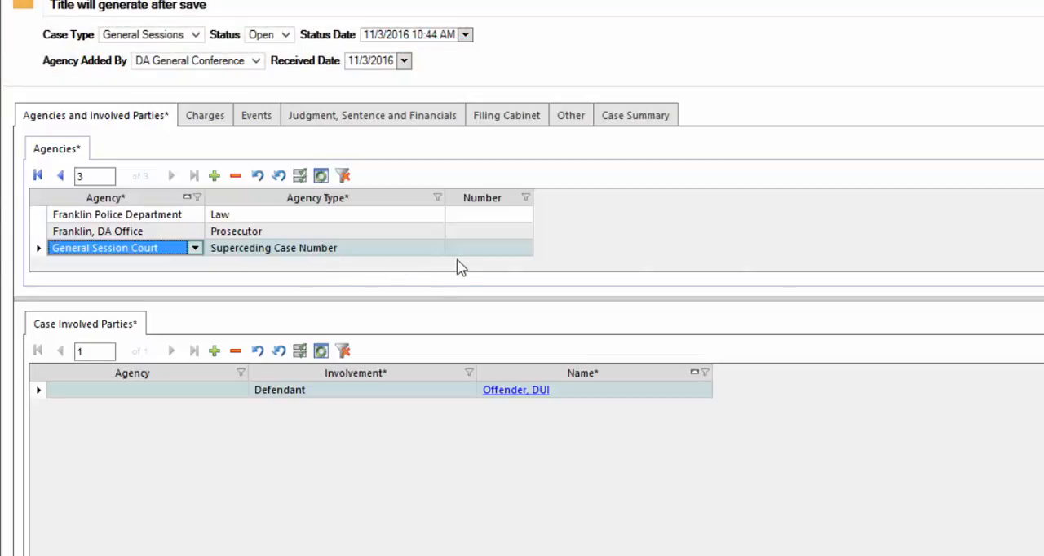
pyautogui.moveTo(471, 263)
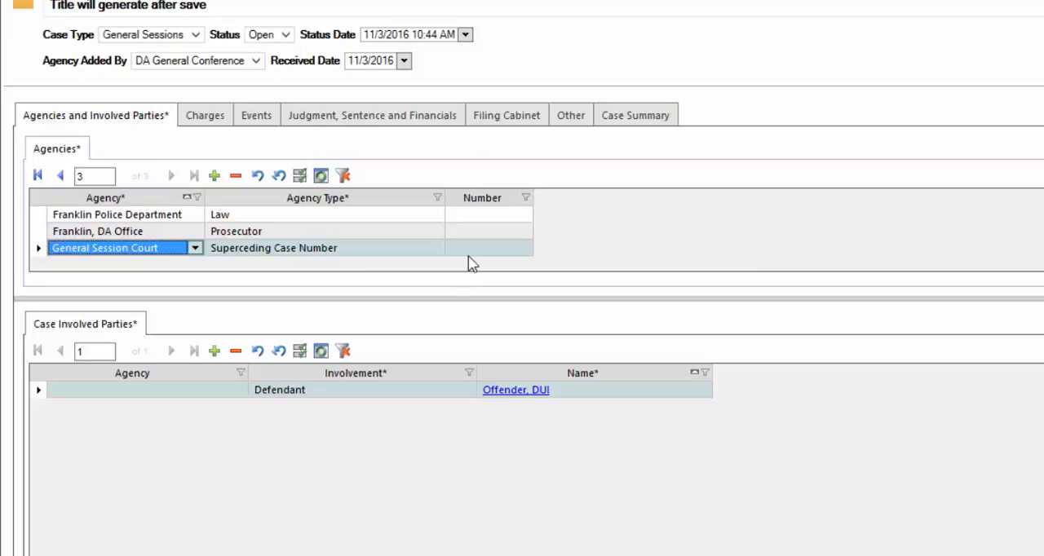
pyautogui.click(488, 248)
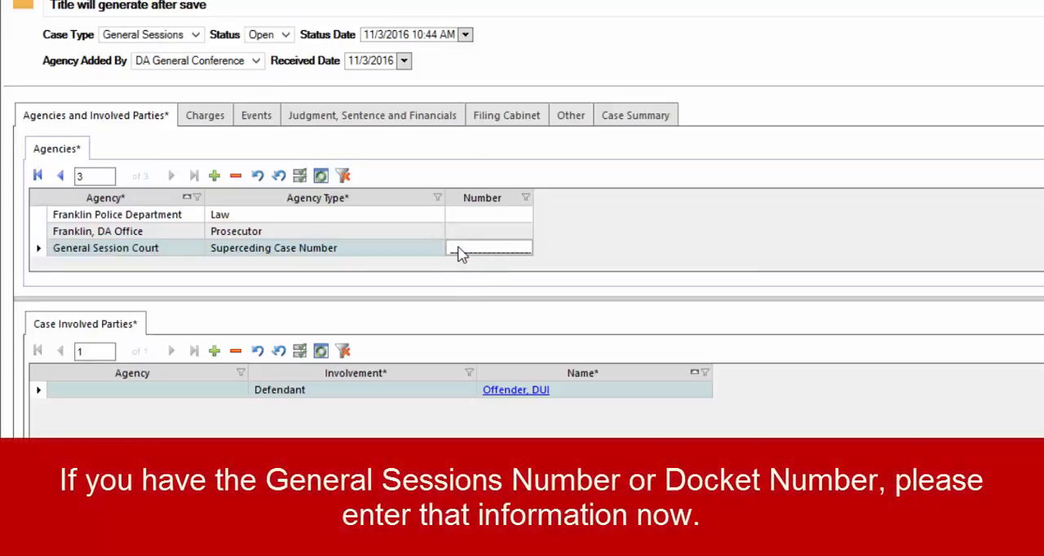
pyautogui.click(487, 248)
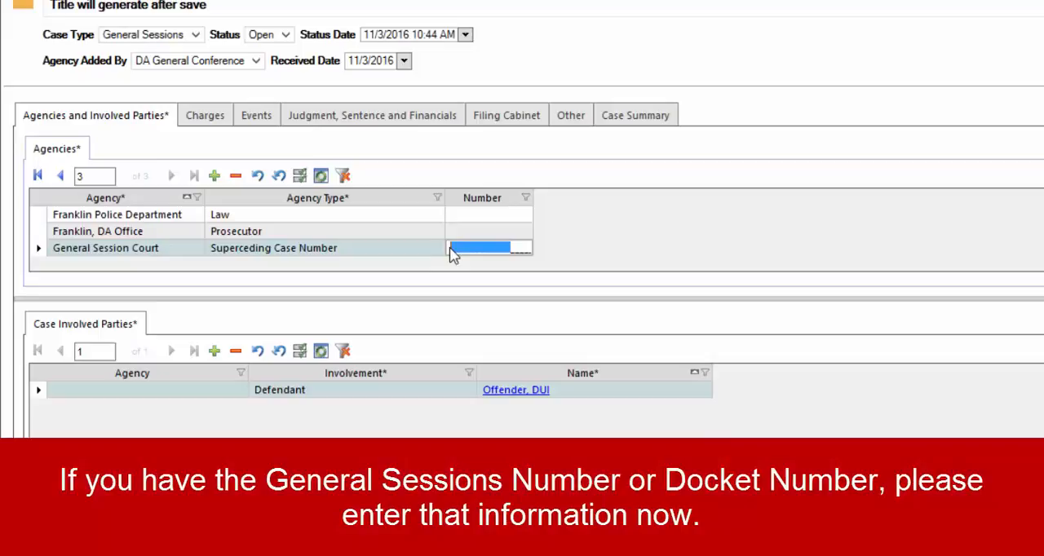
pyautogui.moveTo(505, 283)
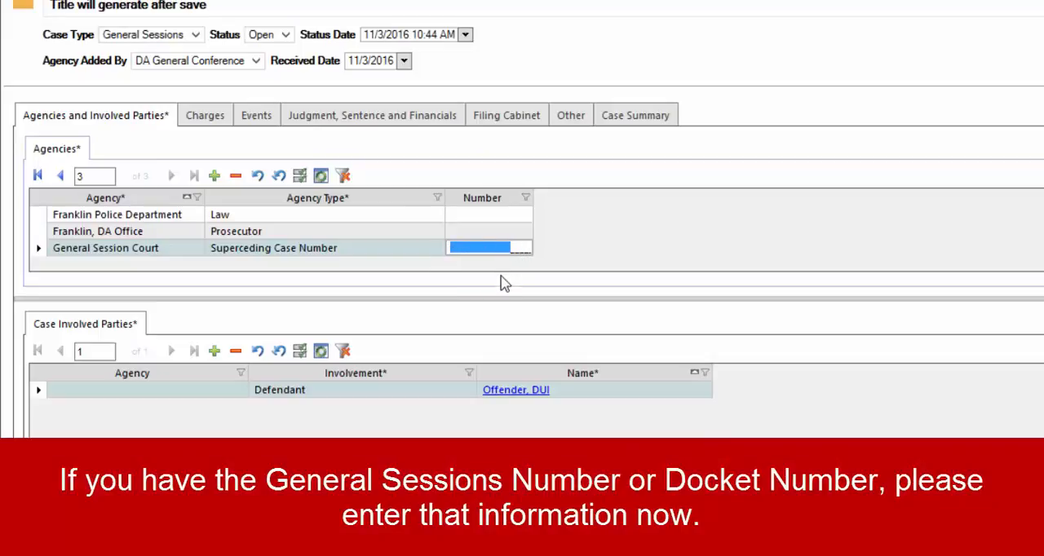
pyautogui.moveTo(474, 276)
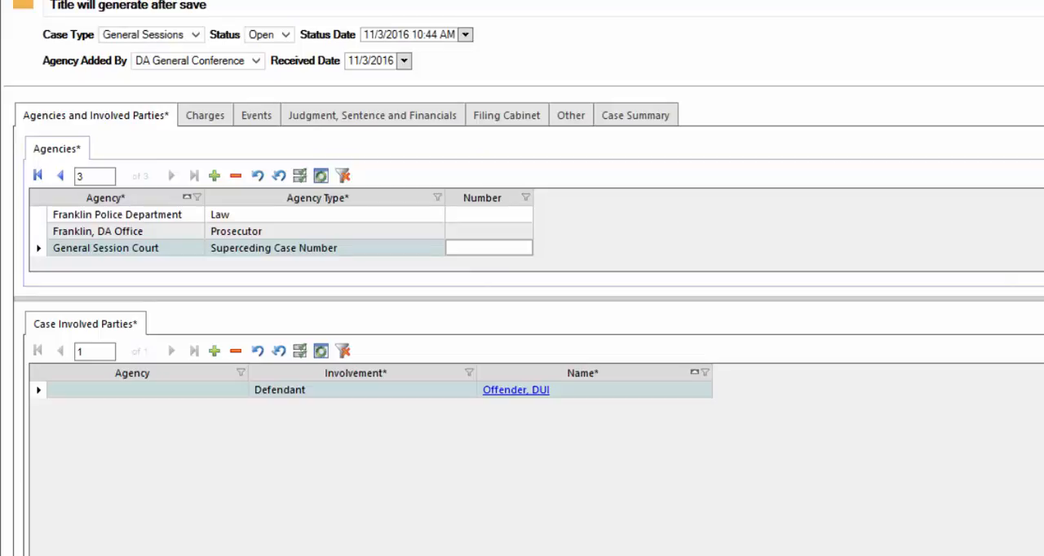
pyautogui.moveTo(138, 424)
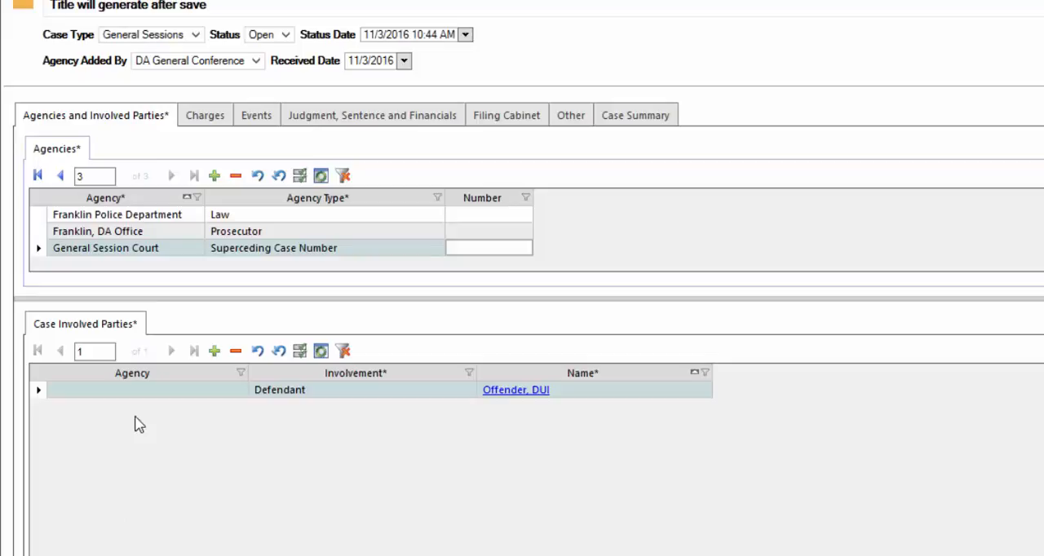
pyautogui.moveTo(560, 419)
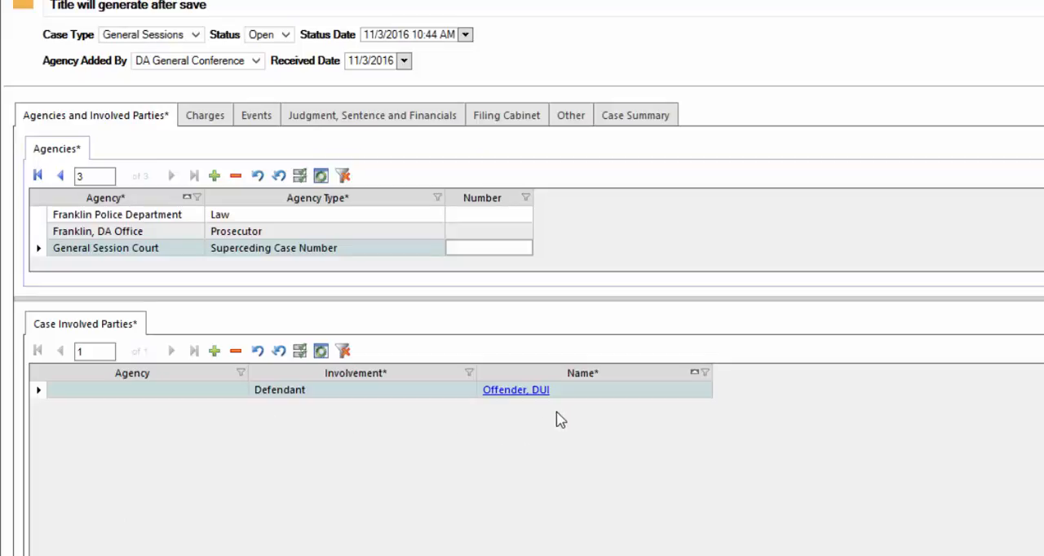
pyautogui.moveTo(424, 416)
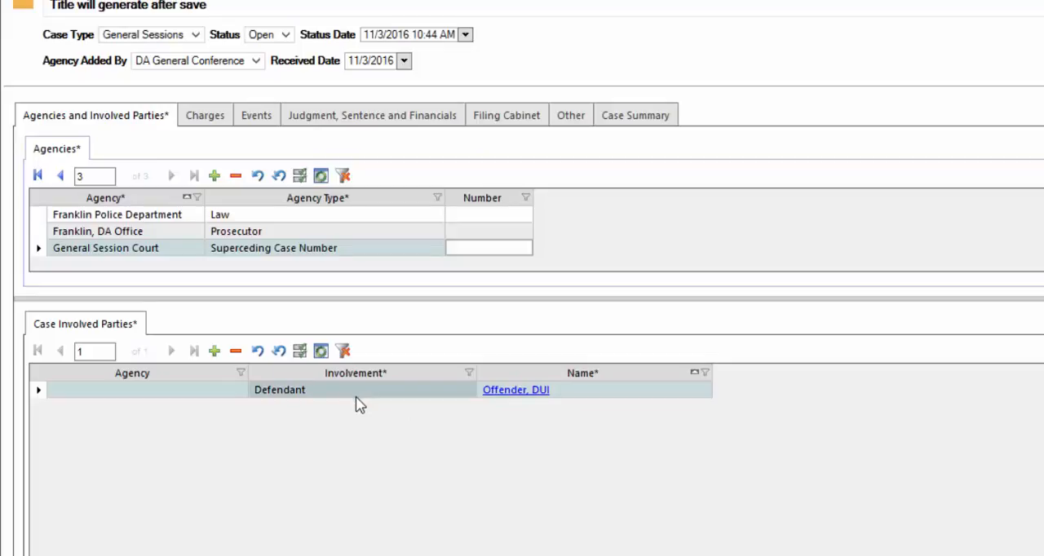
pyautogui.moveTo(228, 433)
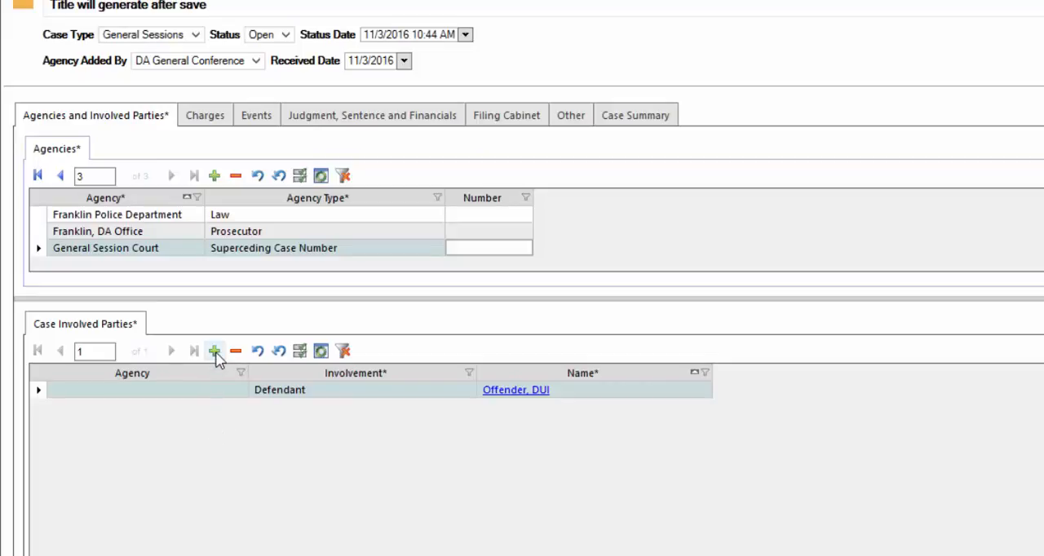
# Step: Add an involved party row with agency Franklin Police Department and involvement Police Officer
pyautogui.click(214, 351)
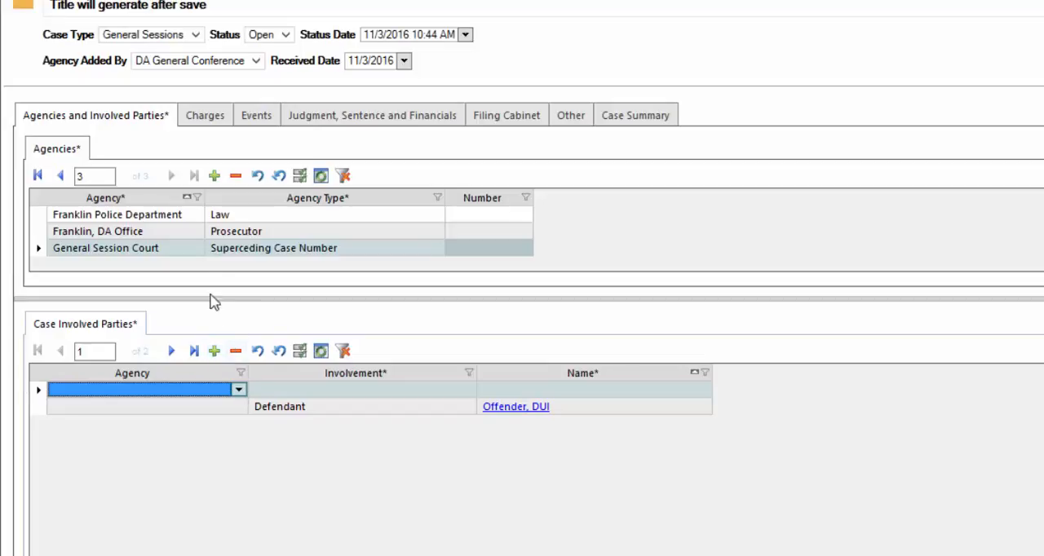
pyautogui.moveTo(228, 281)
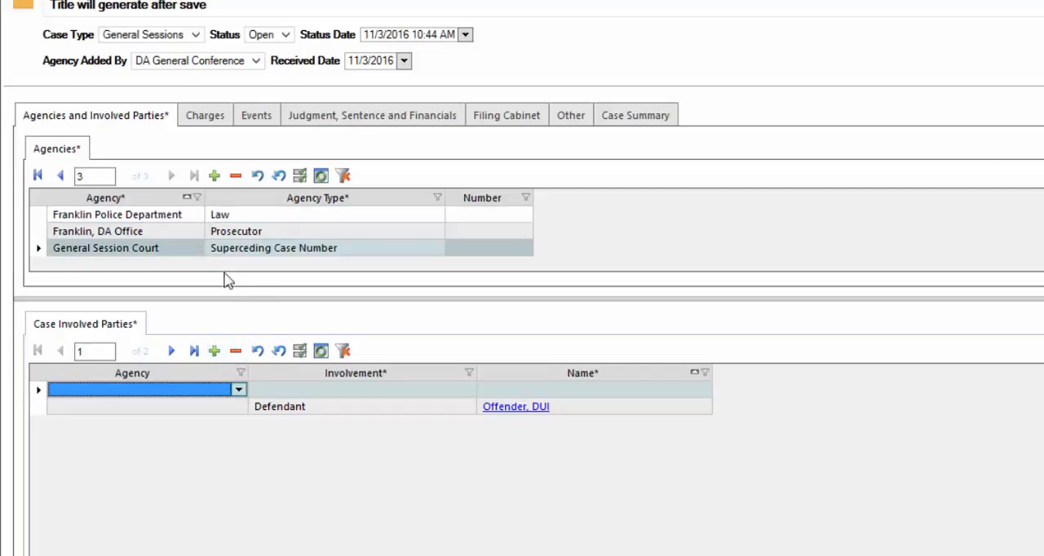
pyautogui.click(237, 389)
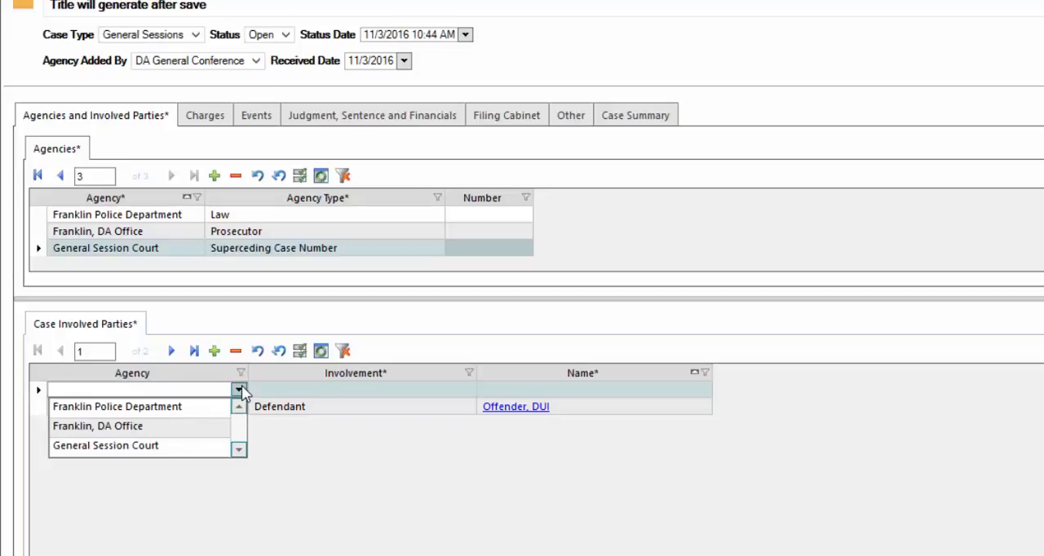
pyautogui.click(117, 406)
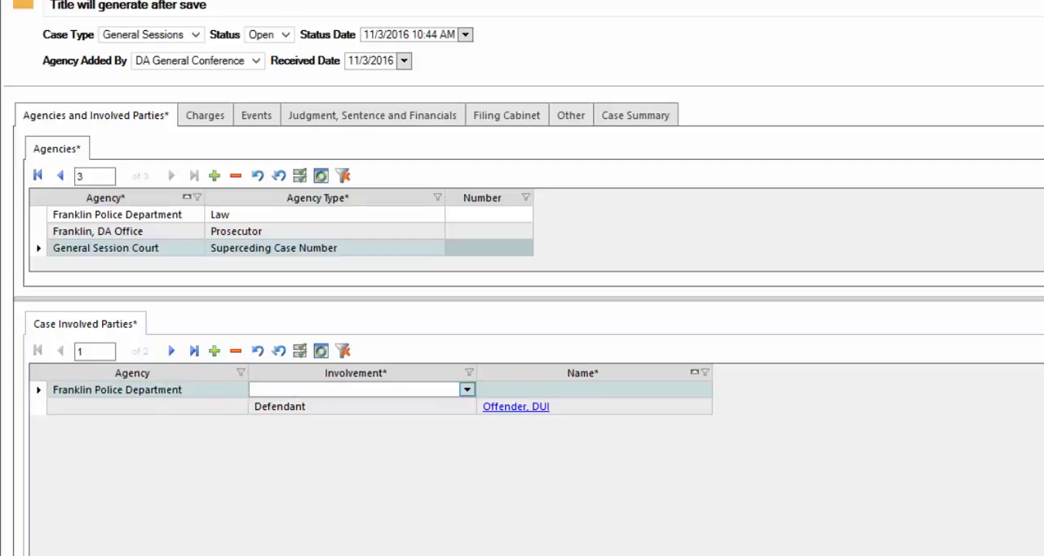
pyautogui.click(466, 389)
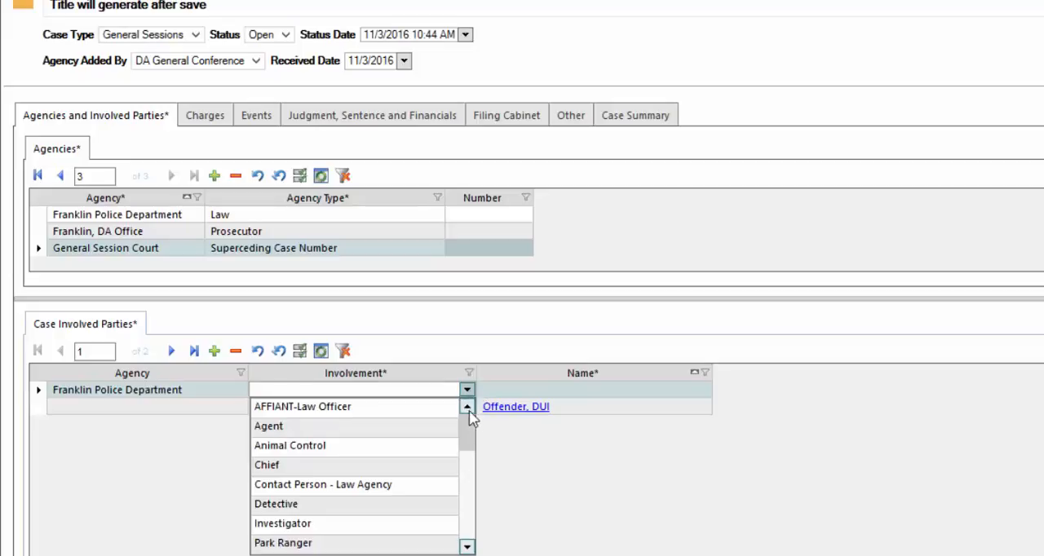
pyautogui.scroll(-3)
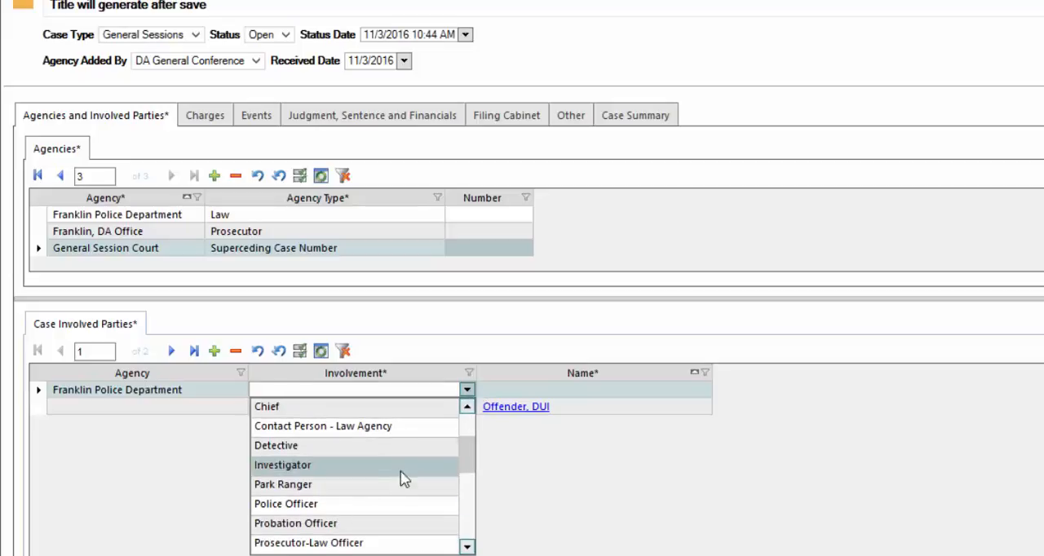
pyautogui.click(286, 503)
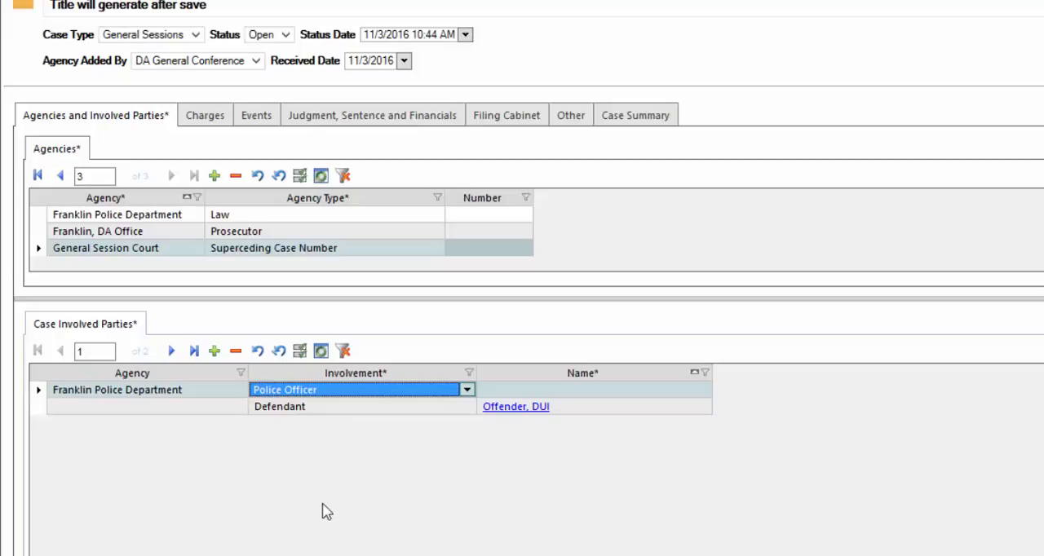
pyautogui.moveTo(620, 400)
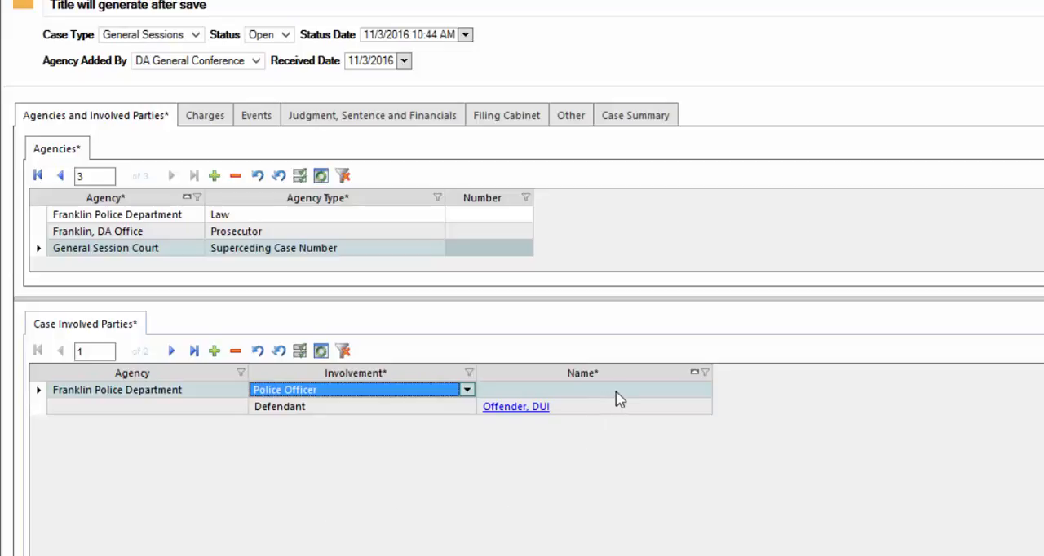
pyautogui.click(580, 390)
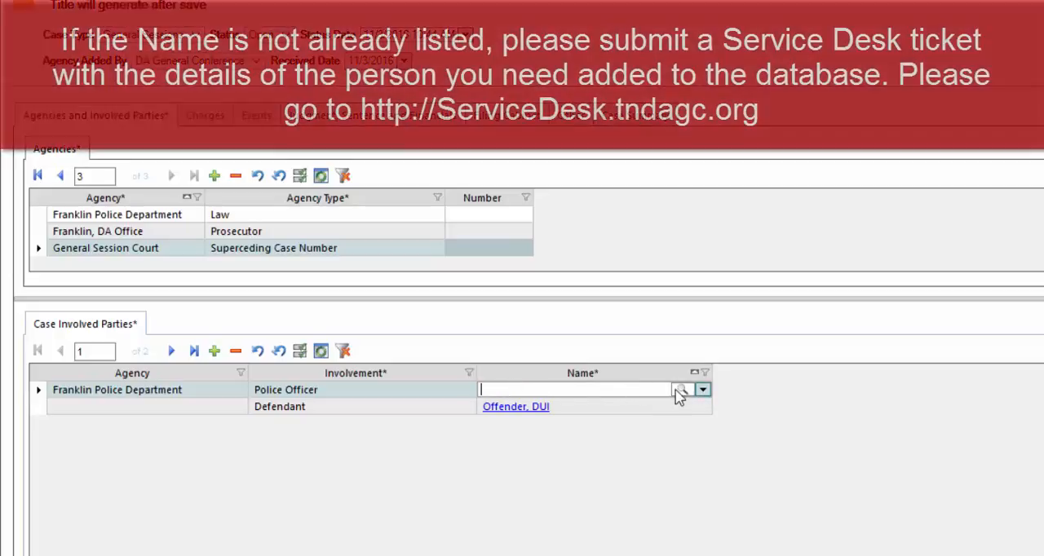
pyautogui.moveTo(682, 389)
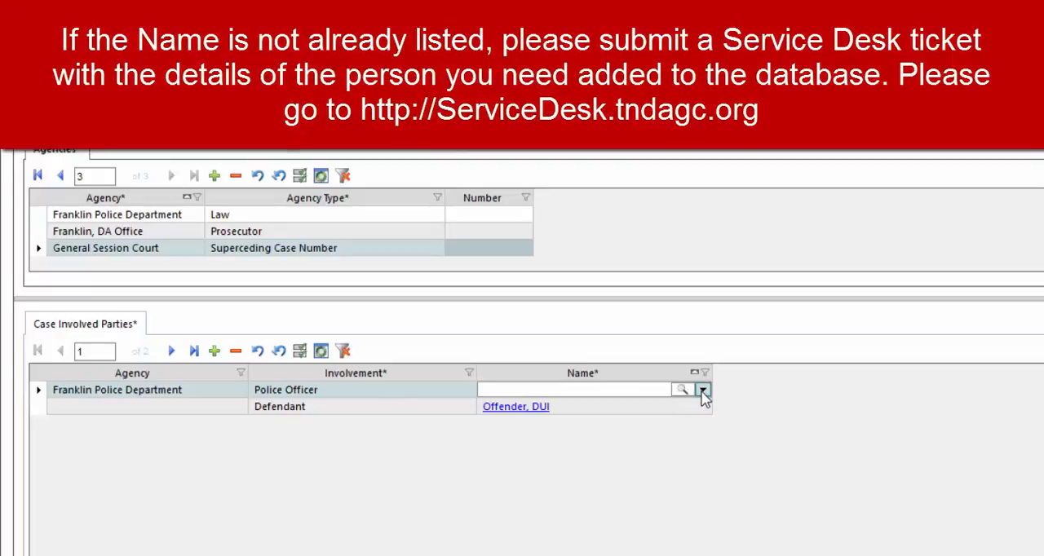
pyautogui.click(702, 389)
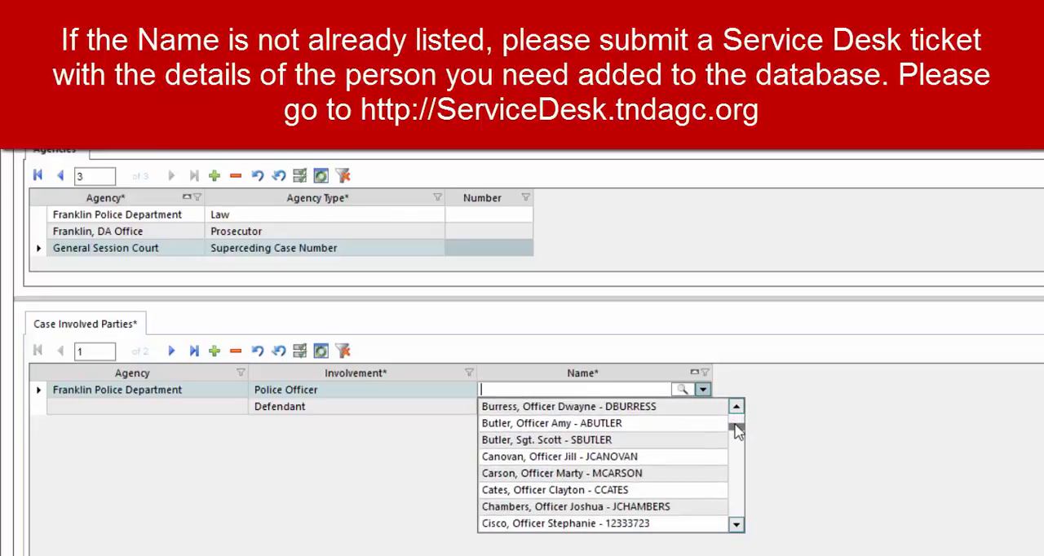
pyautogui.scroll(-3)
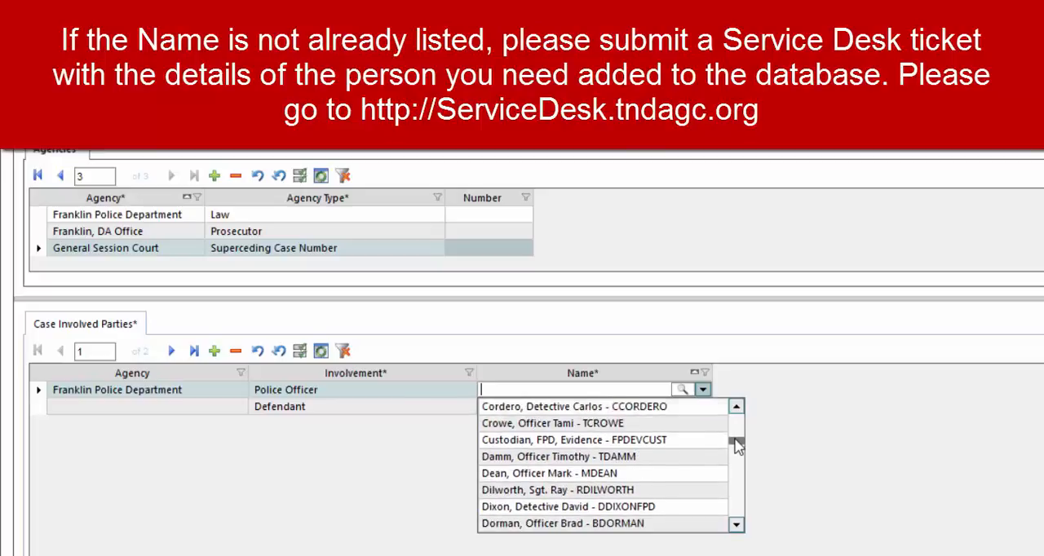
pyautogui.scroll(-3)
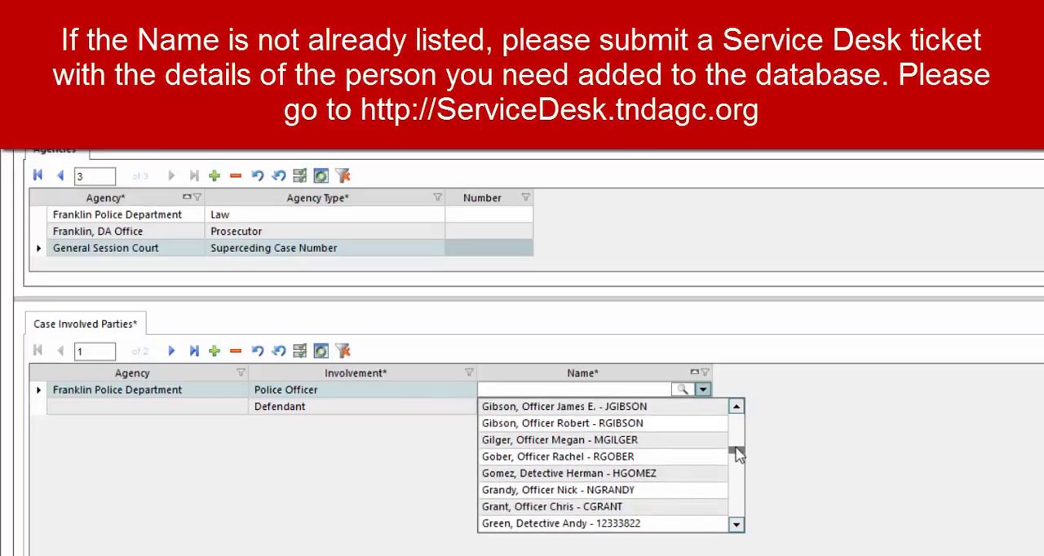
pyautogui.scroll(-3)
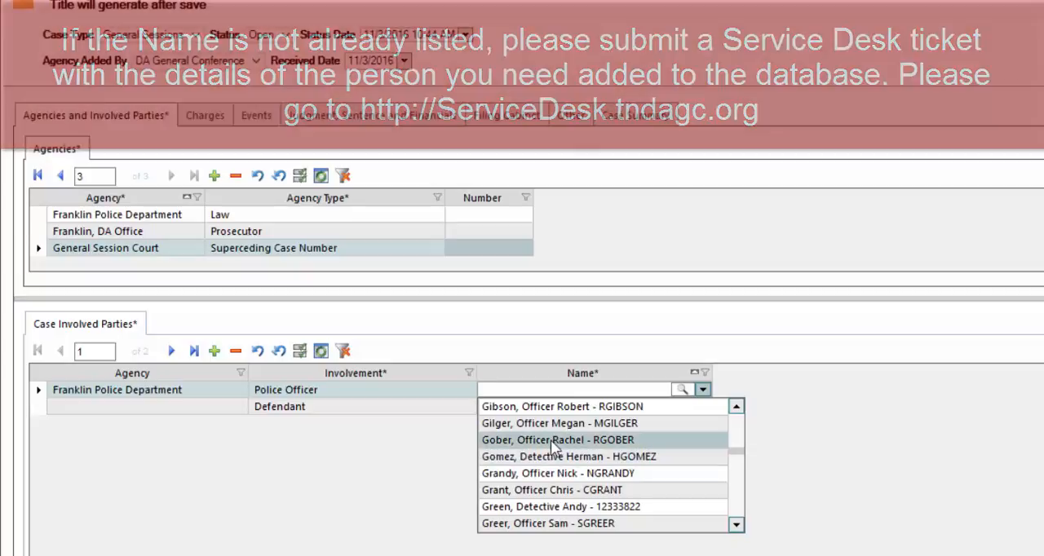
pyautogui.click(557, 440)
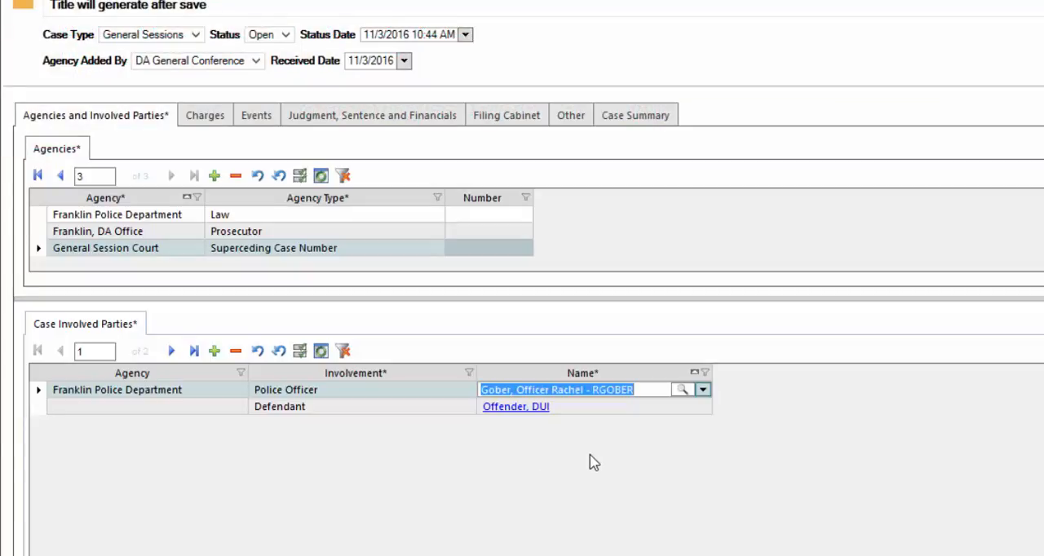
pyautogui.moveTo(316, 457)
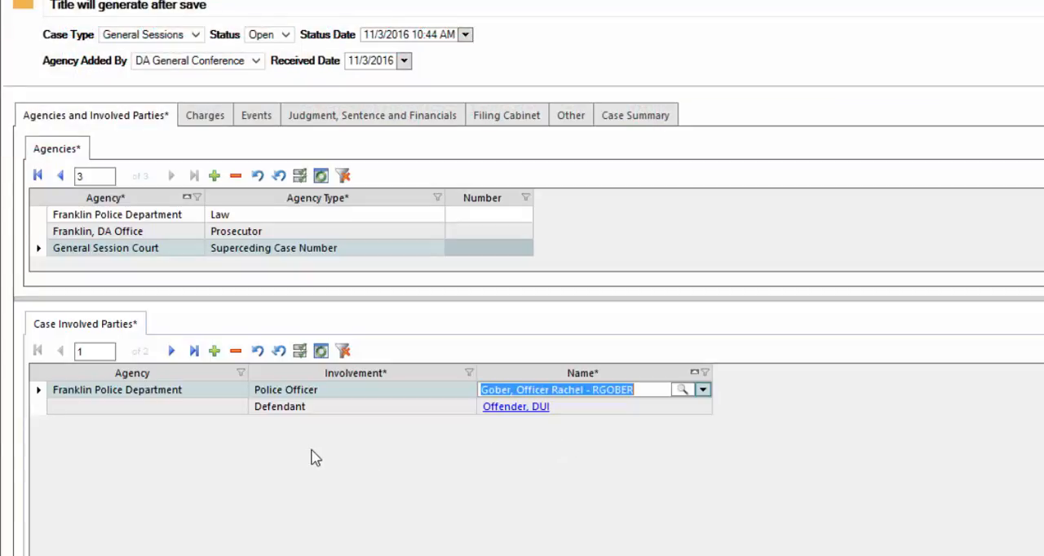
pyautogui.moveTo(222, 459)
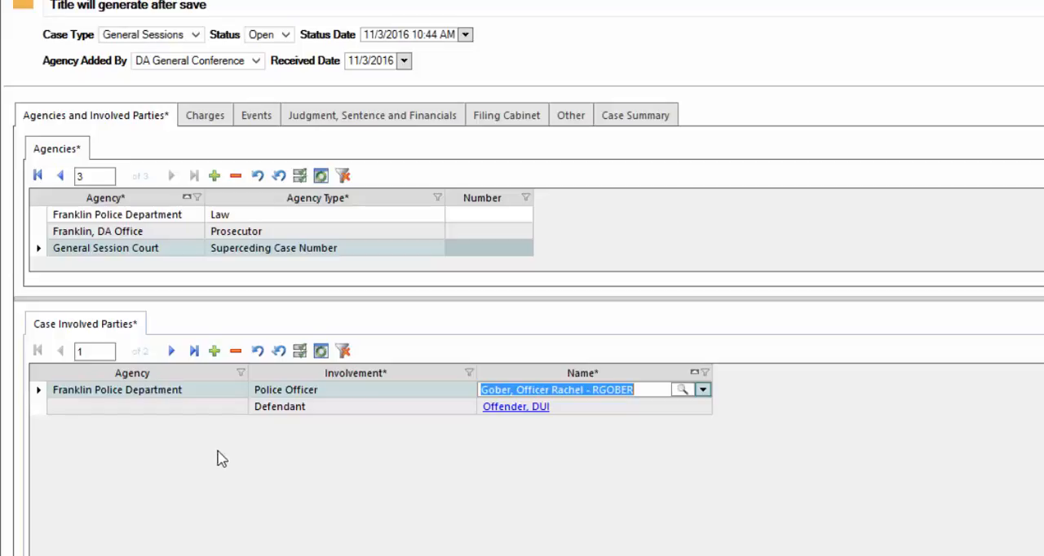
pyautogui.moveTo(199, 464)
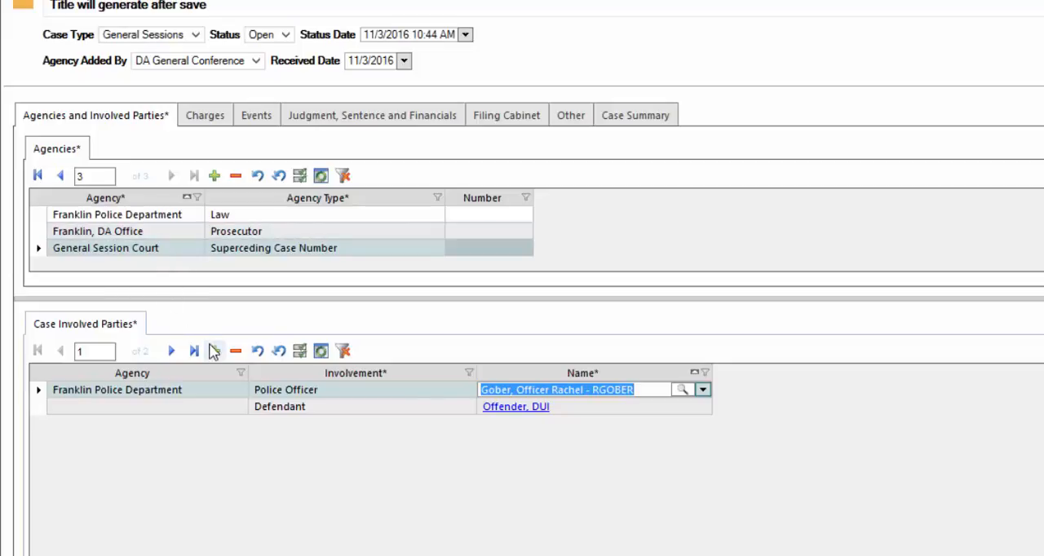
pyautogui.click(214, 350)
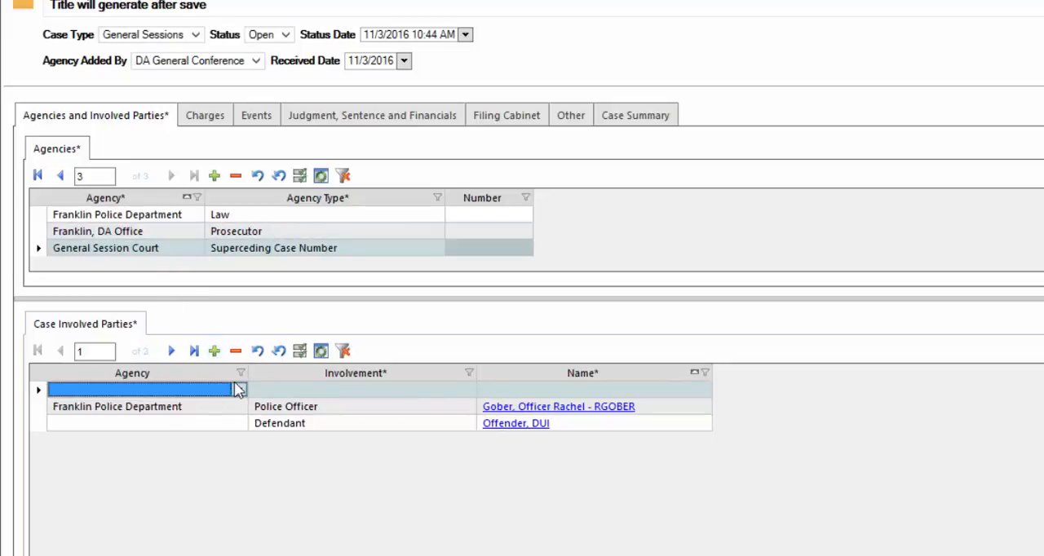
pyautogui.click(238, 390)
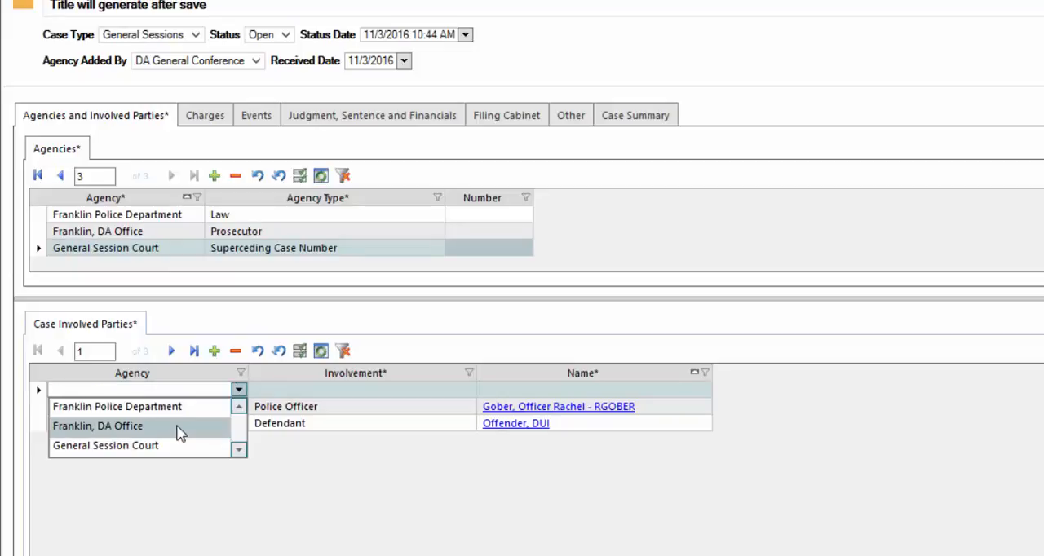
pyautogui.click(98, 426)
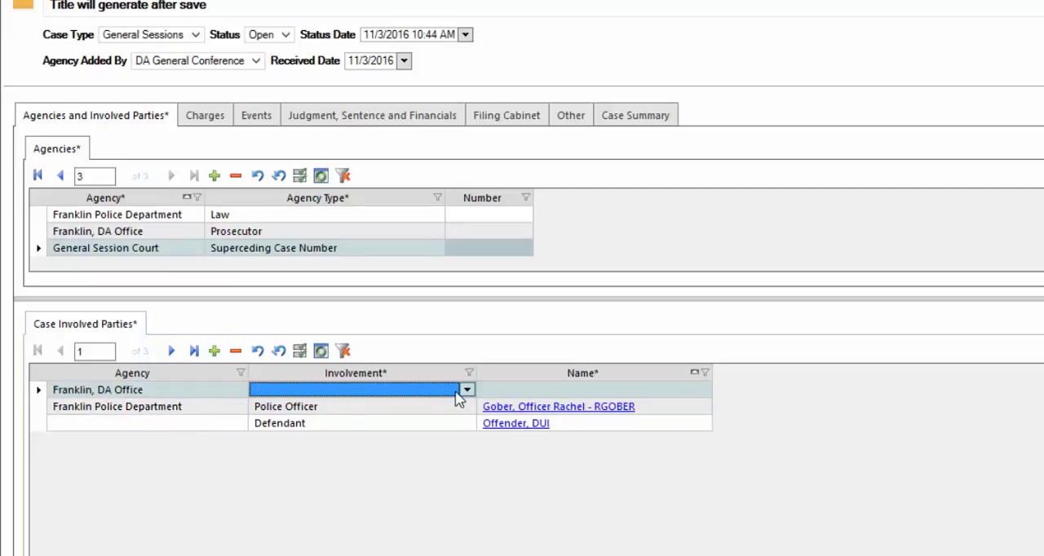
pyautogui.click(466, 389)
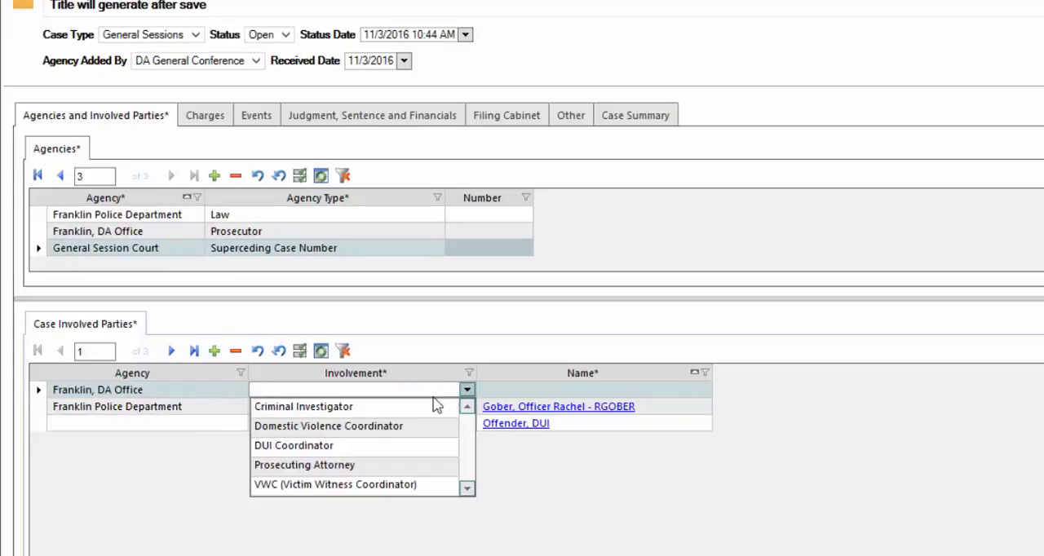
pyautogui.click(304, 465)
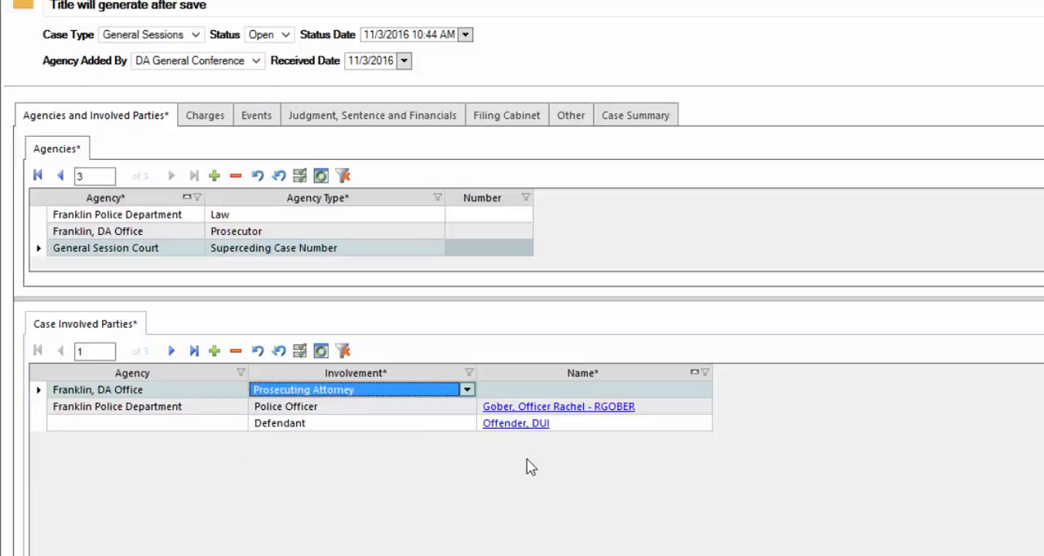
pyautogui.click(580, 389)
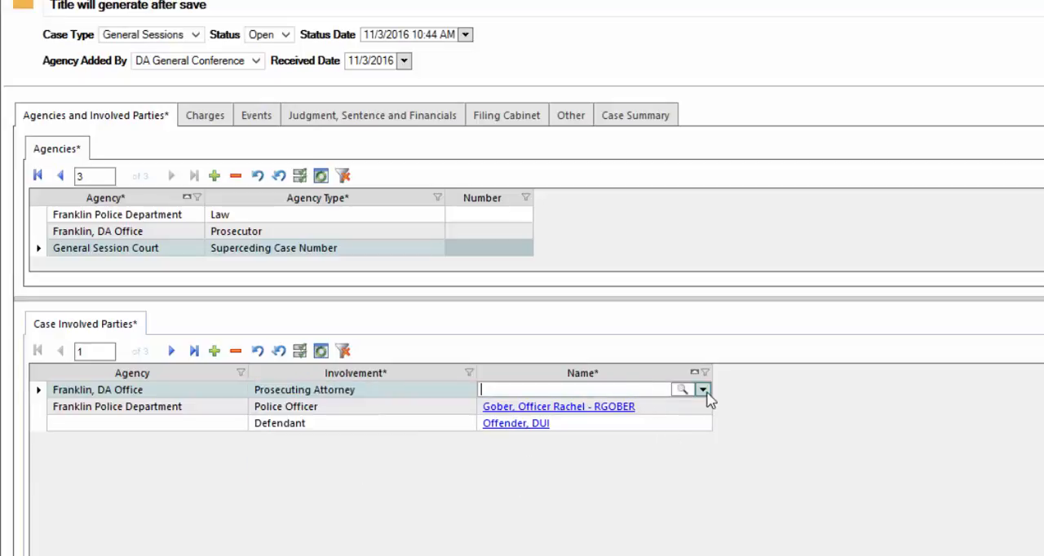
pyautogui.click(702, 389)
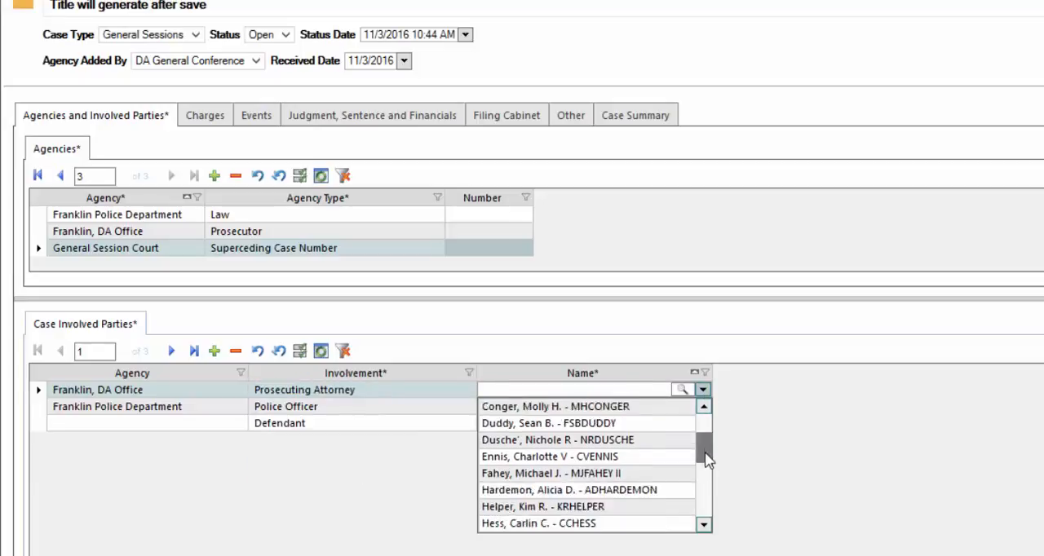
pyautogui.scroll(-3)
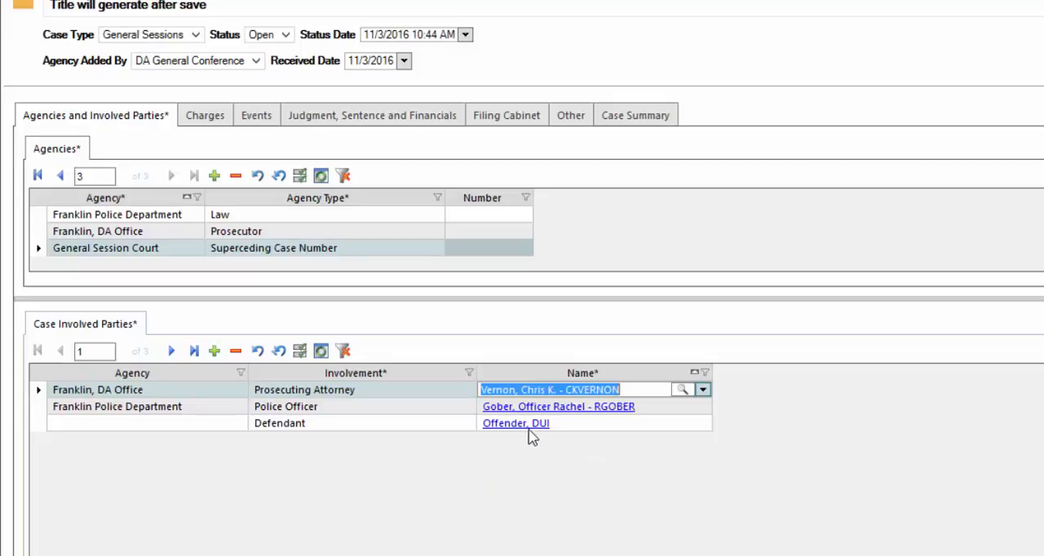
pyautogui.moveTo(216, 381)
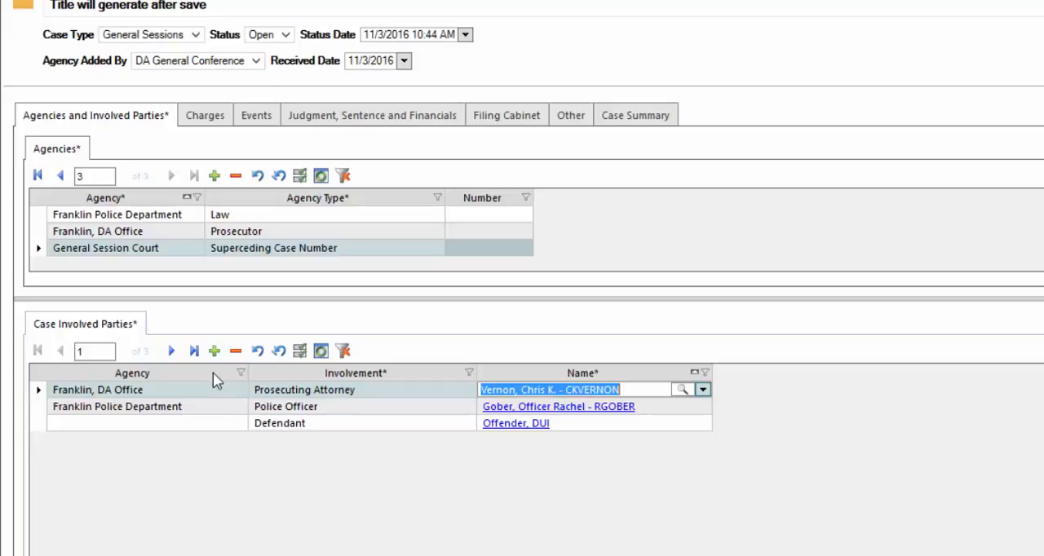
pyautogui.click(214, 351)
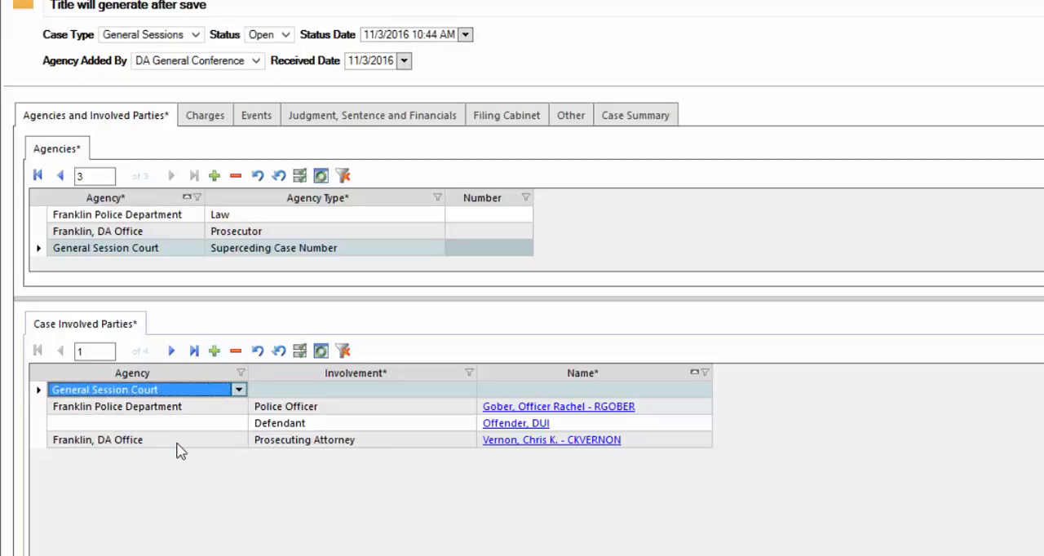
# Step: Set the General Session Court party's involvement to Judge and begin choosing the judge
pyautogui.click(355, 389)
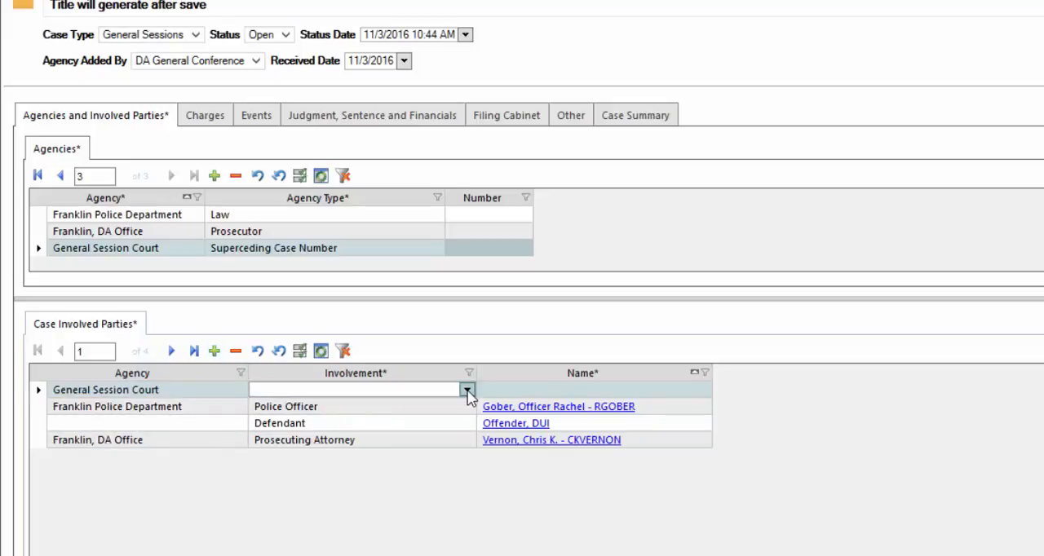
pyautogui.click(467, 390)
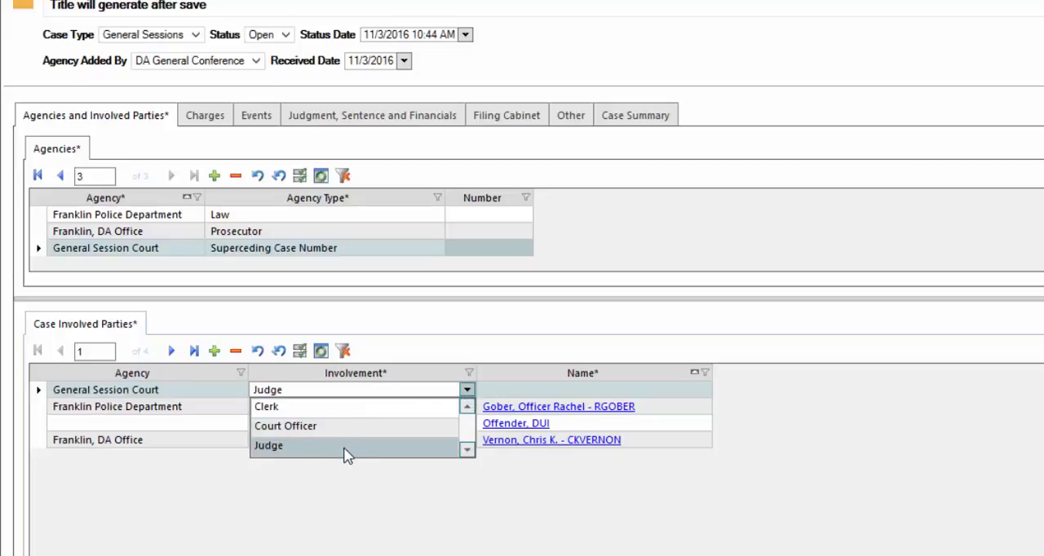
pyautogui.click(268, 445)
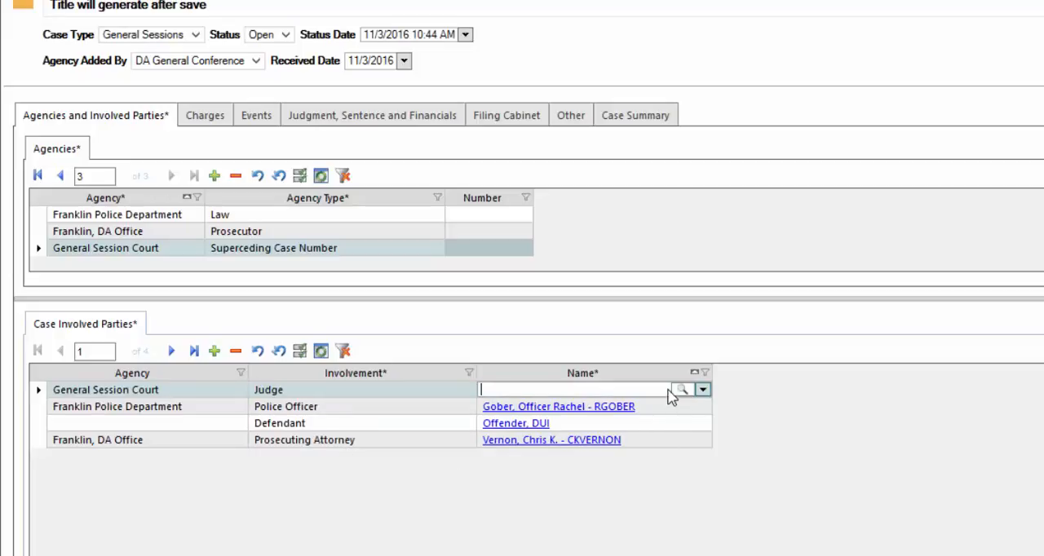
pyautogui.click(702, 389)
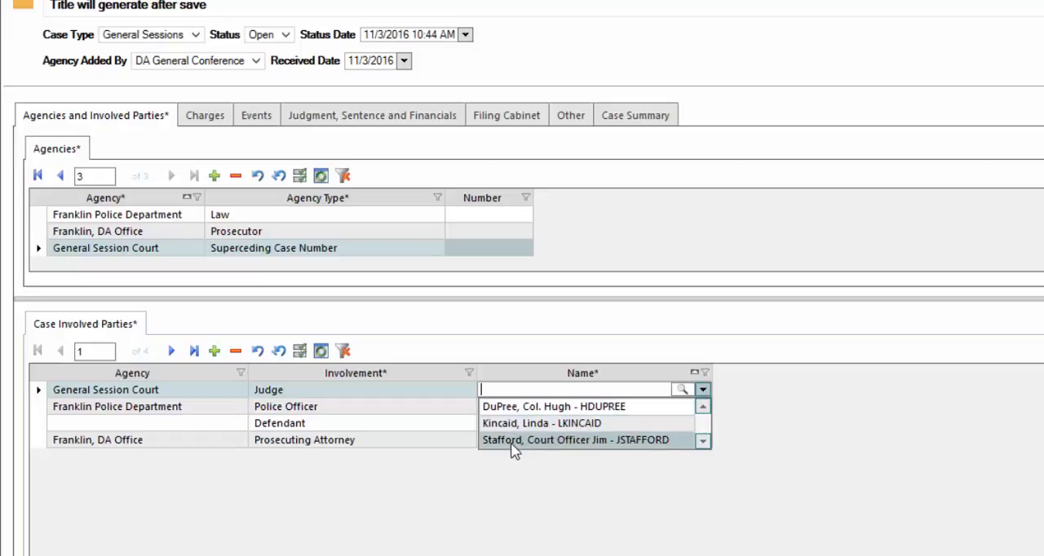
pyautogui.moveTo(575, 452)
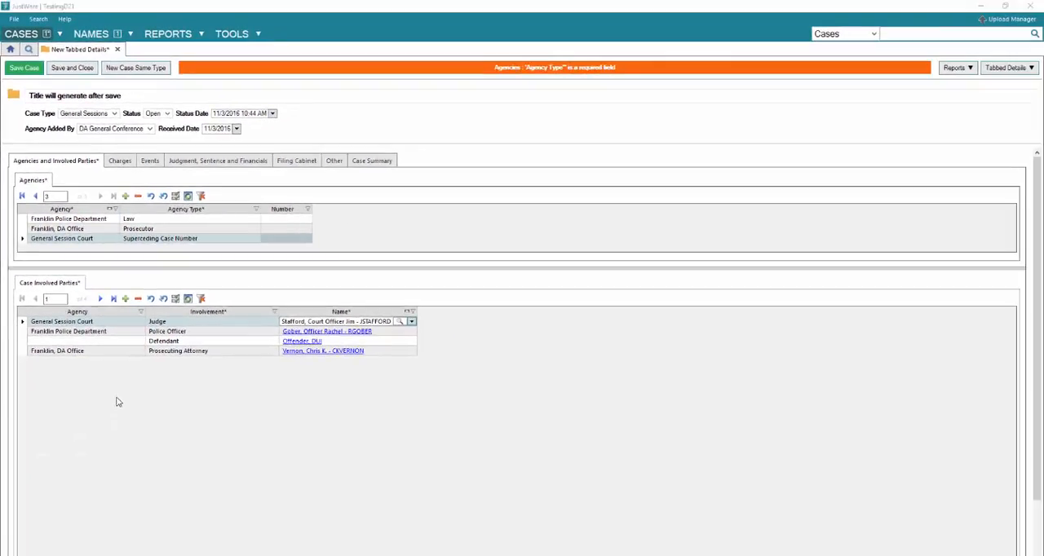
pyautogui.moveTo(126, 377)
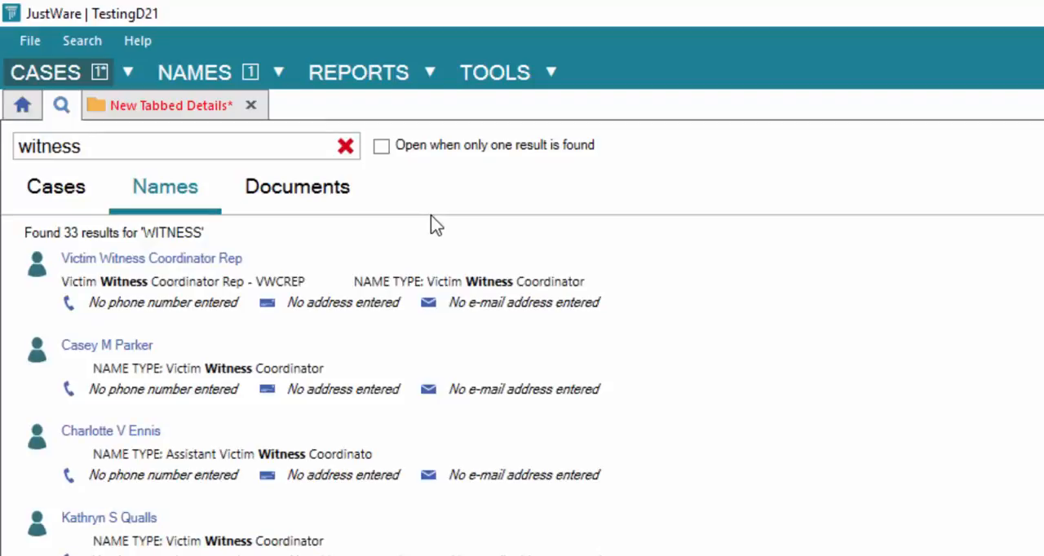
pyautogui.moveTo(170, 105)
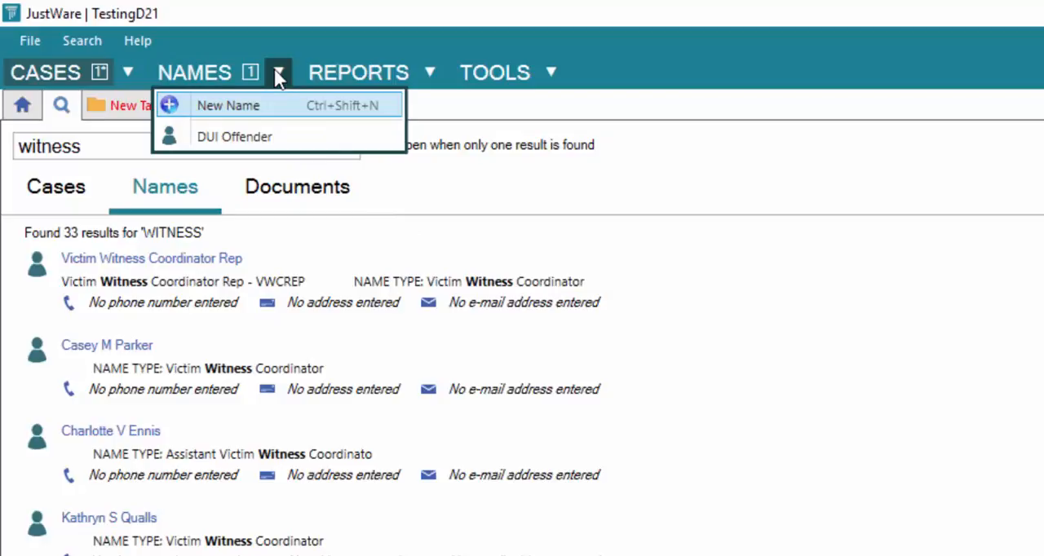
pyautogui.moveTo(249, 113)
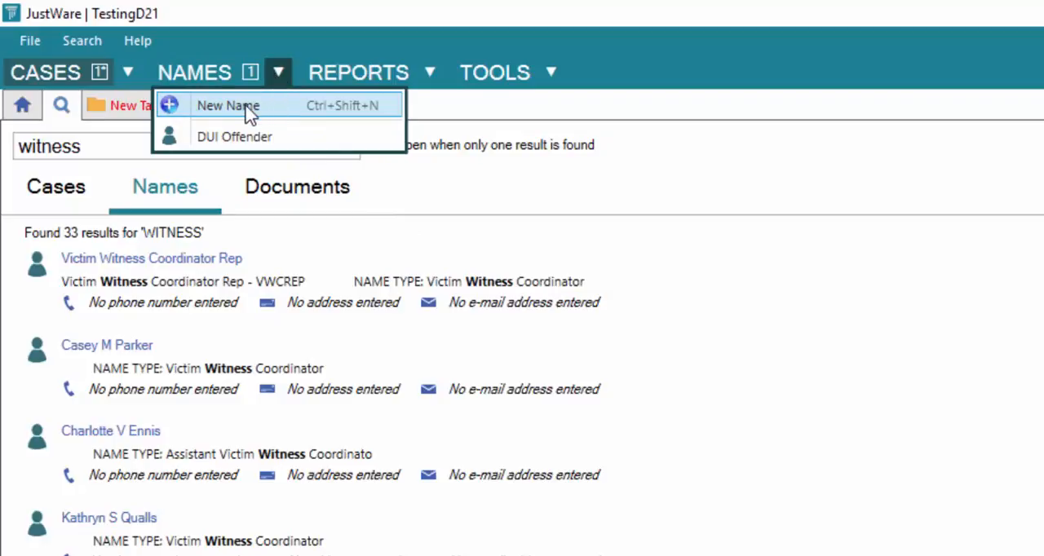
# Step: Create a new name record for the witness, Perfect Witness, with last and first names
pyautogui.click(228, 105)
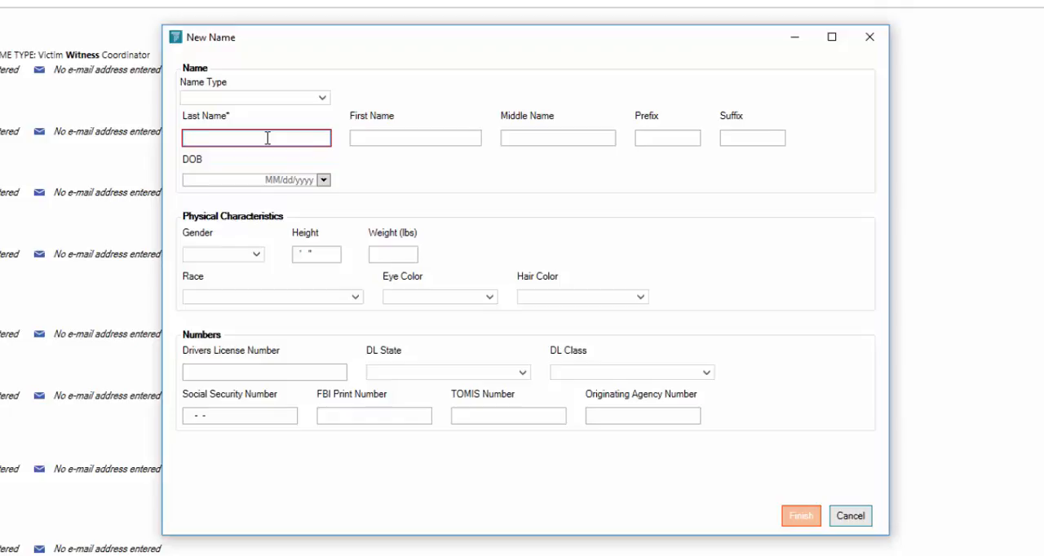
pyautogui.write('Wil')
pyautogui.click(415, 138)
pyautogui.write('P')
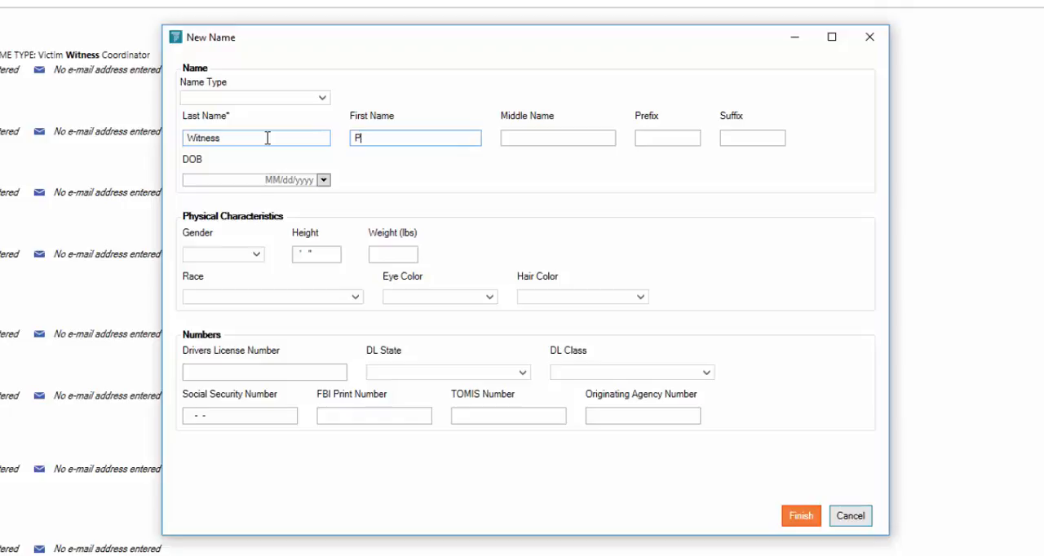
pyautogui.write('erfect')
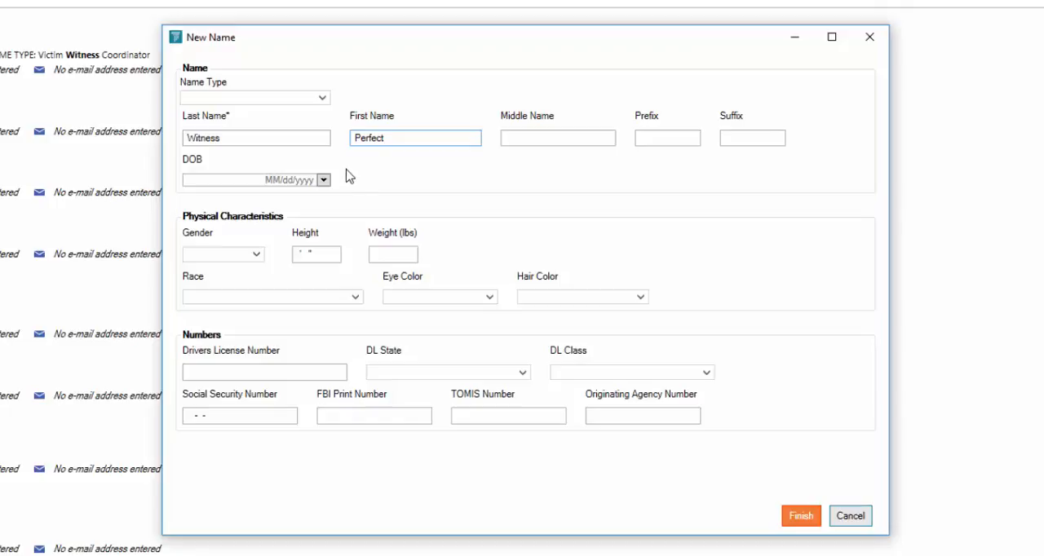
pyautogui.click(416, 137)
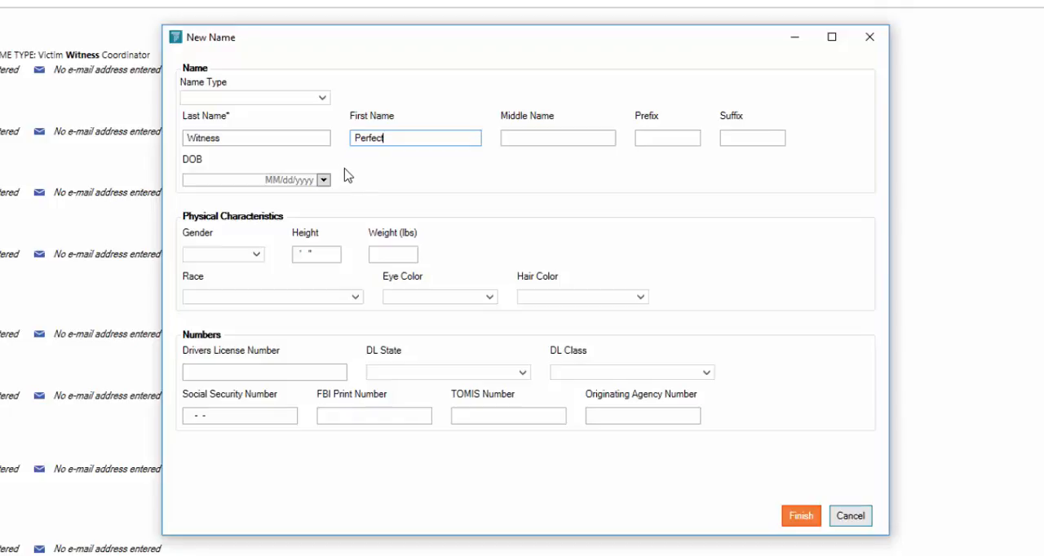
pyautogui.moveTo(666, 480)
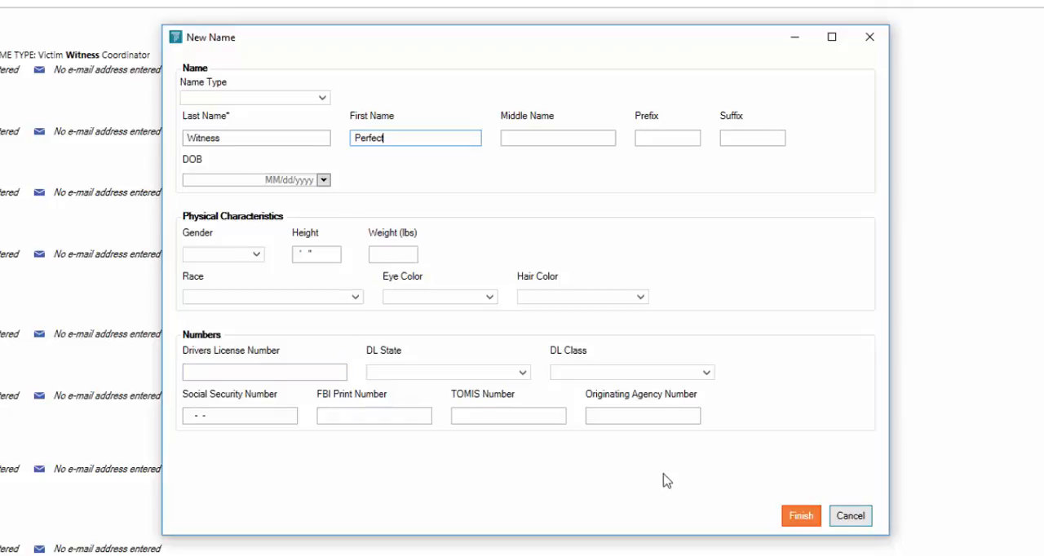
pyautogui.click(800, 516)
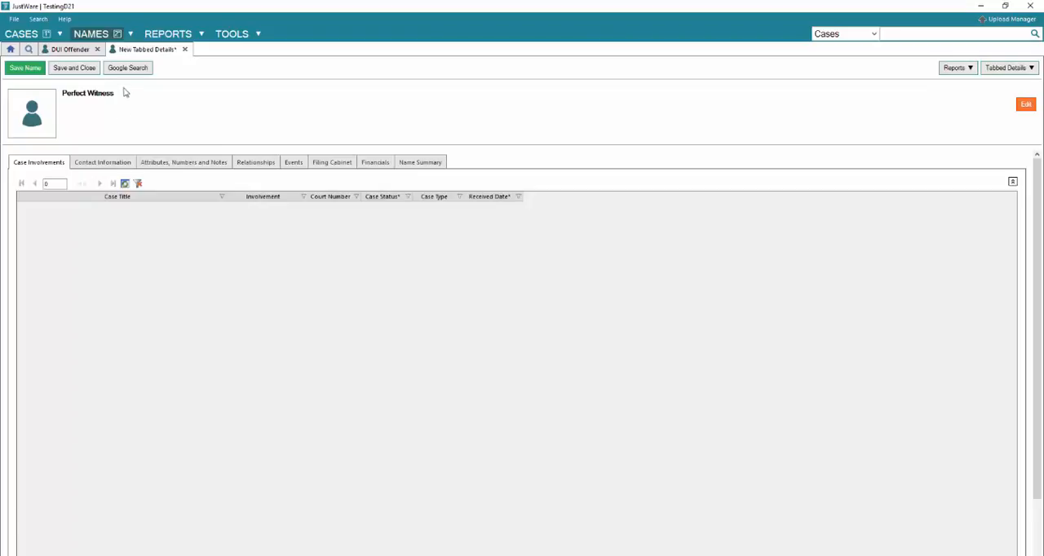
# Step: Save the Perfect Witness name record and go back to the unsaved DUI case tab
pyautogui.click(70, 49)
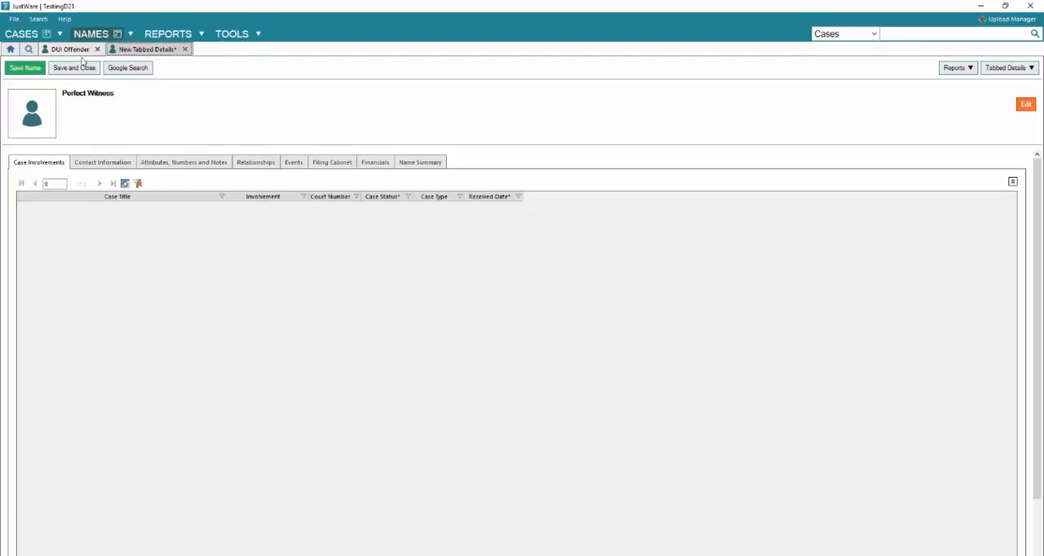
pyautogui.click(24, 68)
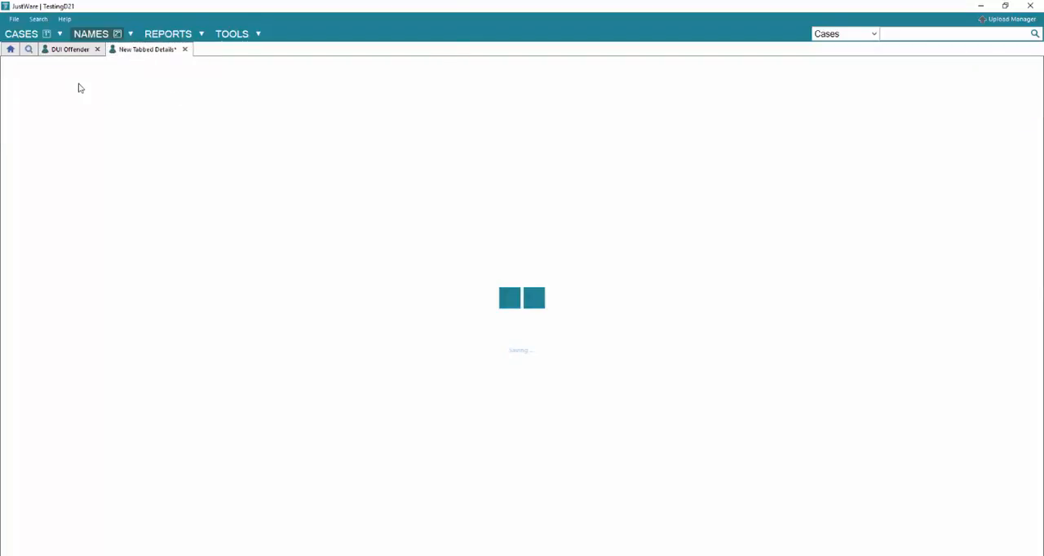
pyautogui.moveTo(146, 49)
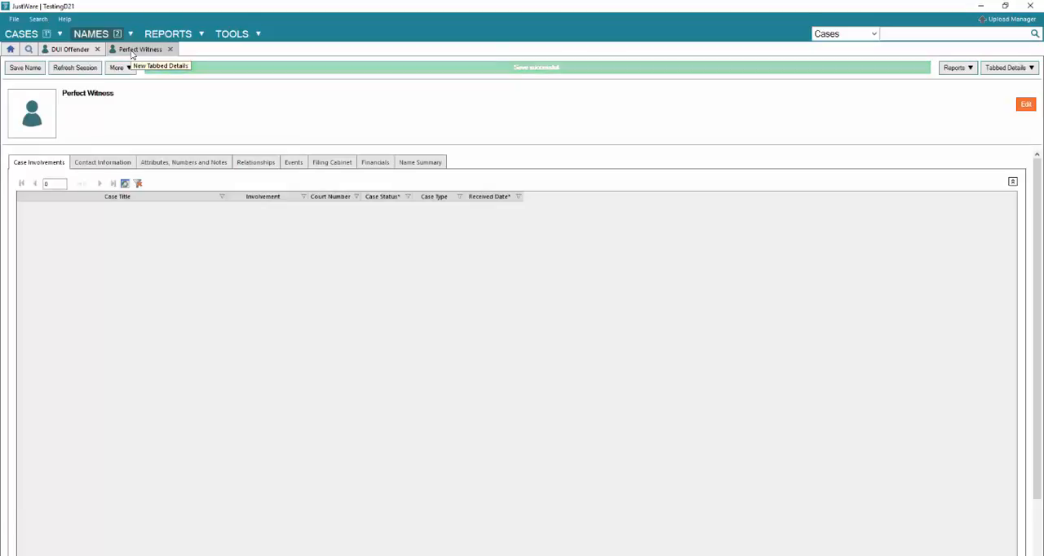
pyautogui.click(161, 66)
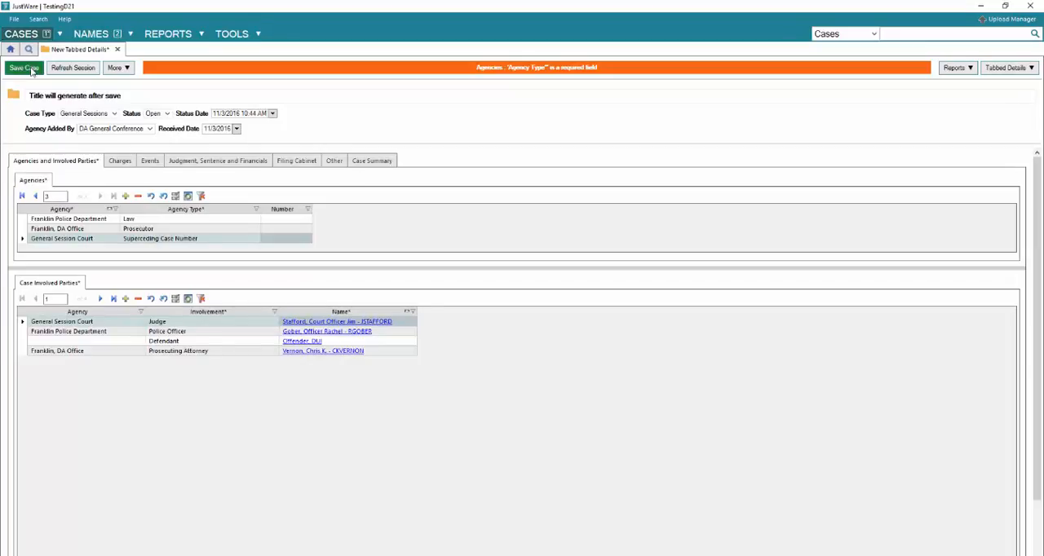
# Step: Add a fifth involved party row with Witness as its involvement
pyautogui.click(23, 68)
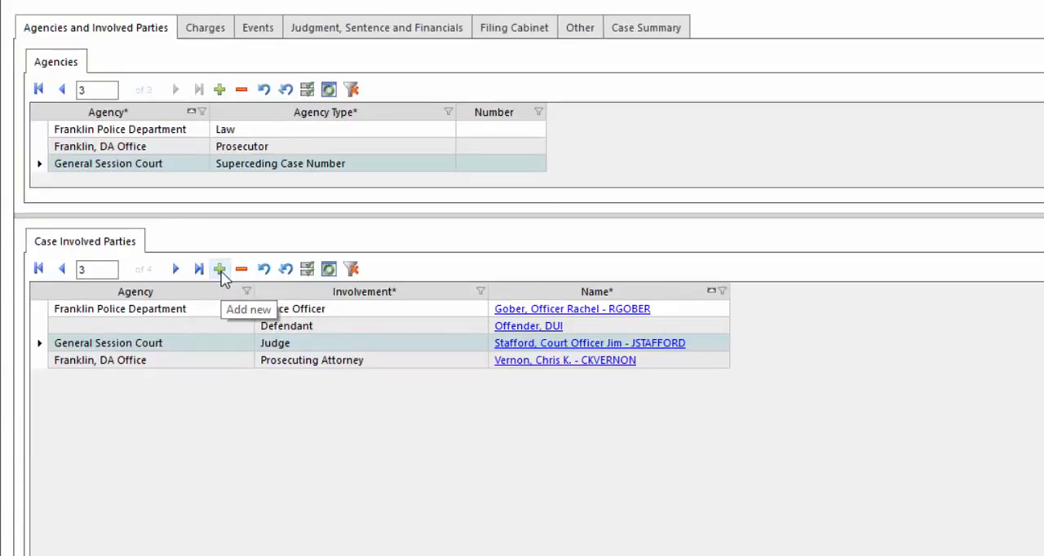
pyautogui.click(219, 269)
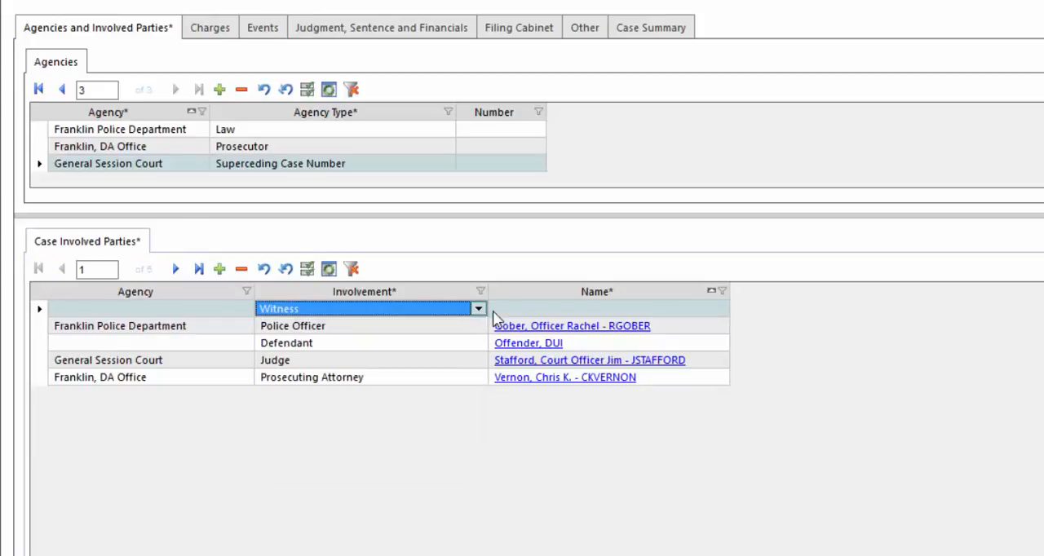
pyautogui.click(588, 308)
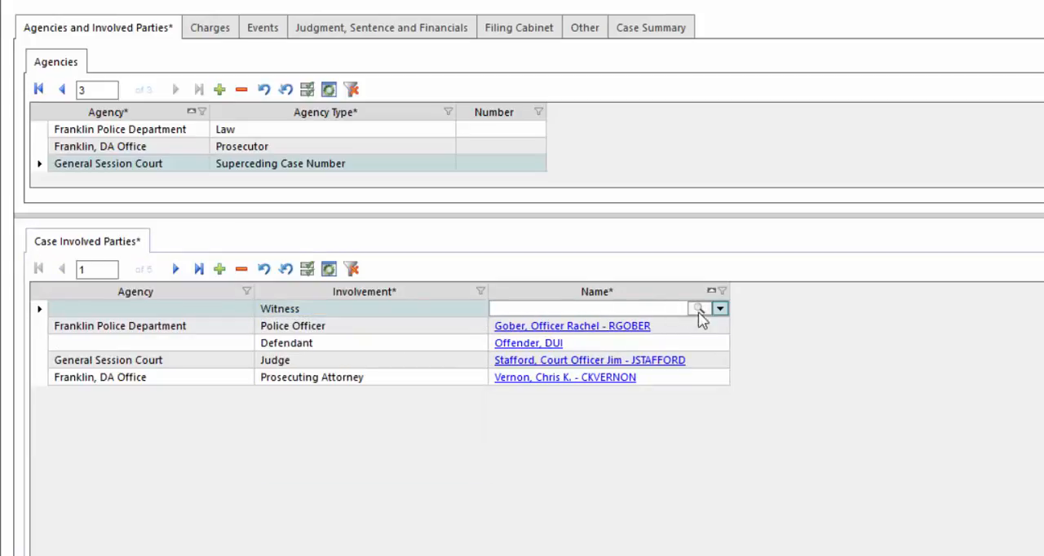
# Step: Search names for 'perfect' and assign Perfect Witness to the witness row
pyautogui.click(697, 308)
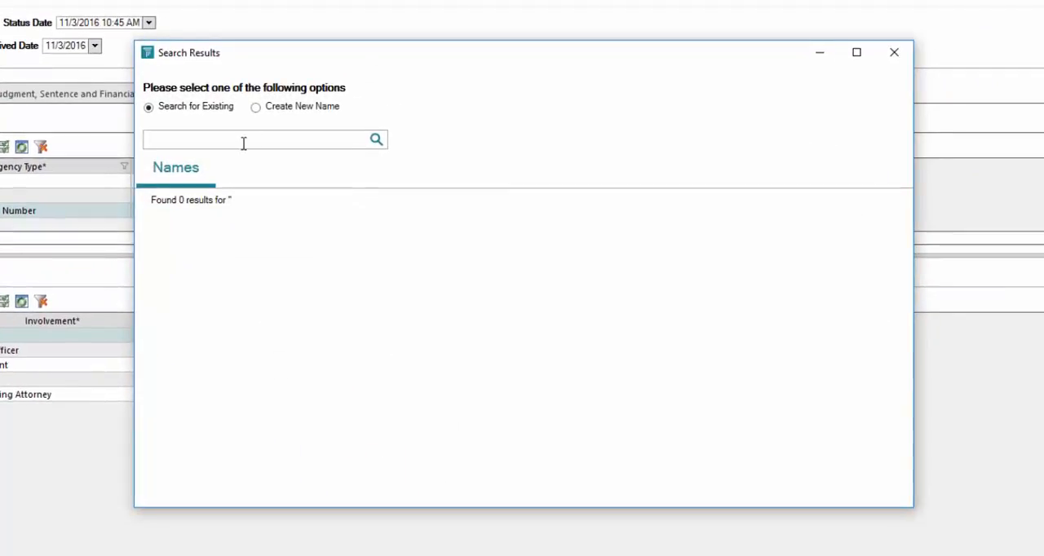
pyautogui.moveTo(240, 142)
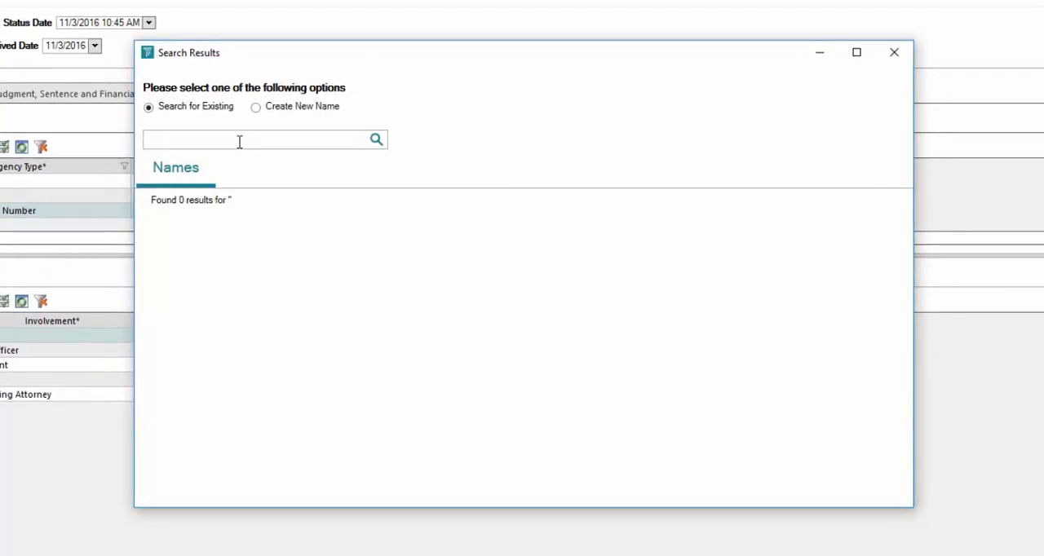
pyautogui.write('perfect')
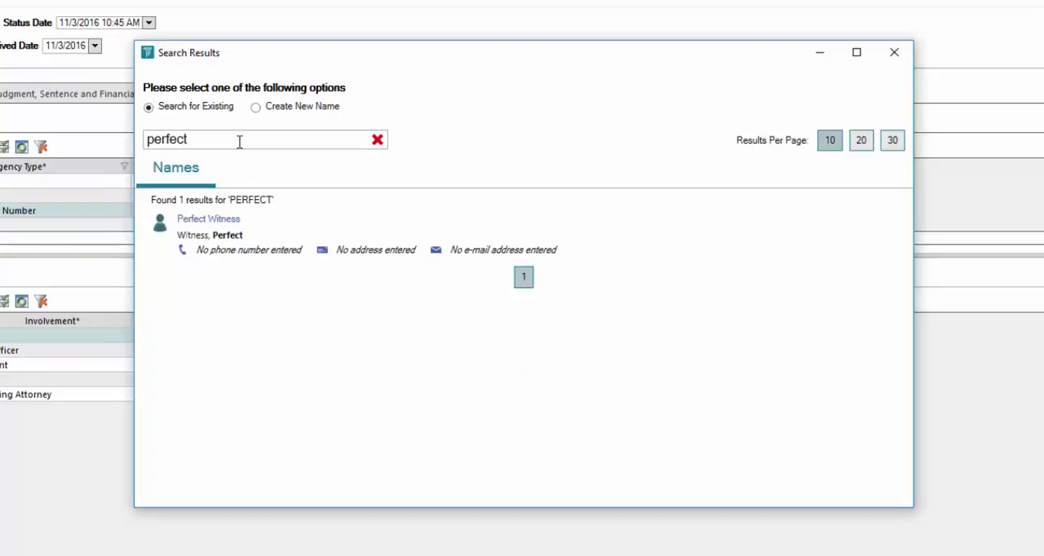
pyautogui.moveTo(314, 218)
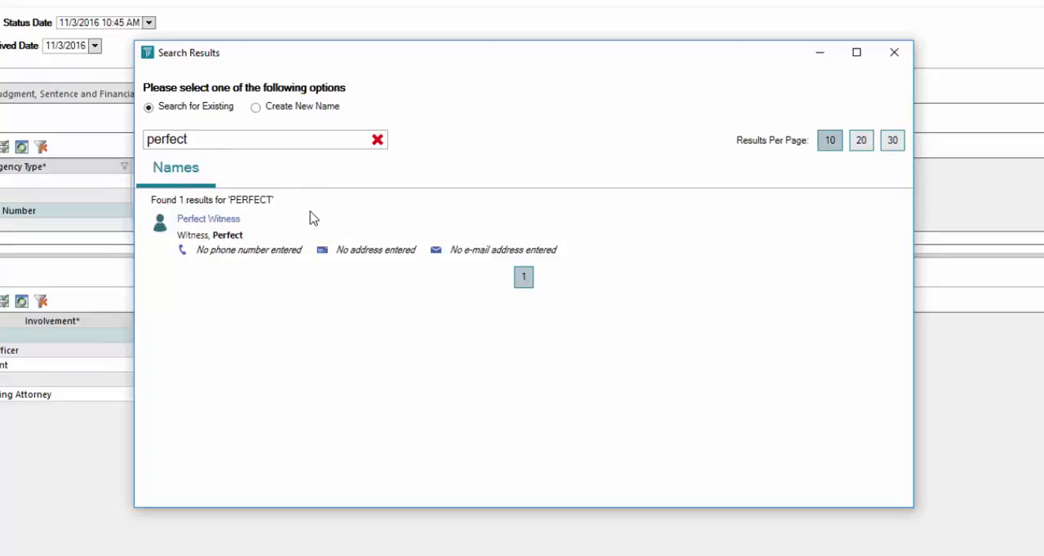
pyautogui.moveTo(262, 227)
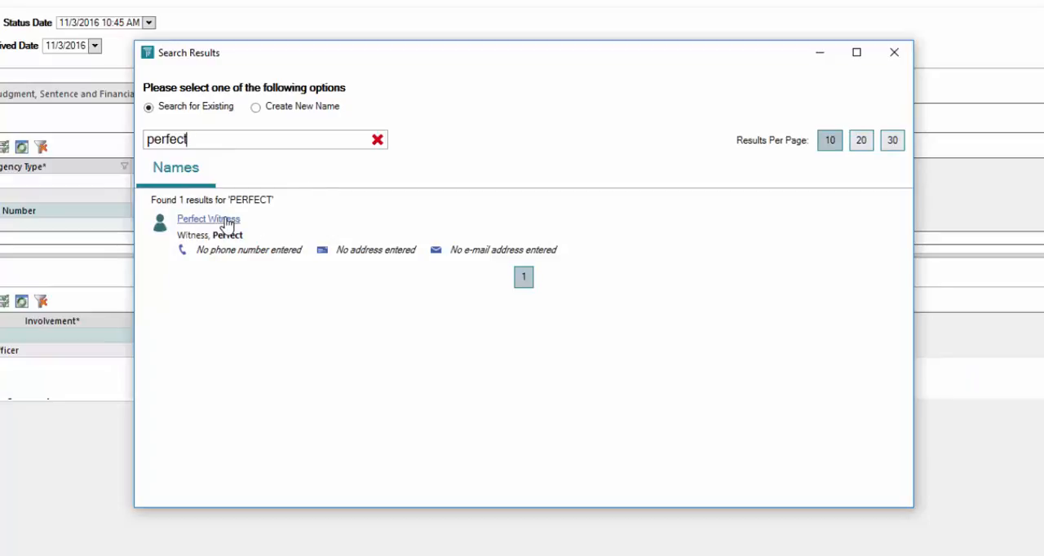
pyautogui.click(208, 219)
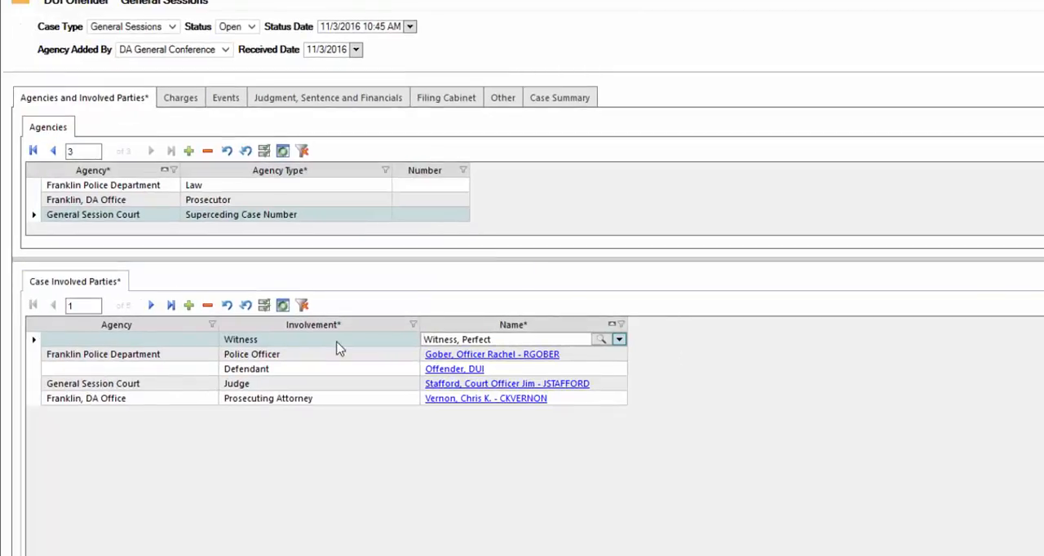
pyautogui.moveTo(33, 503)
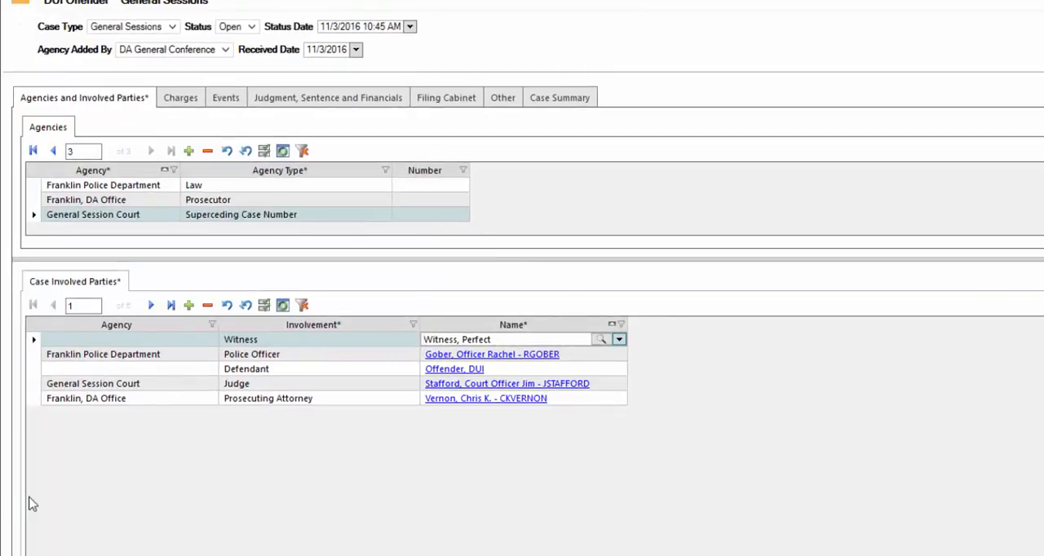
pyautogui.moveTo(114, 504)
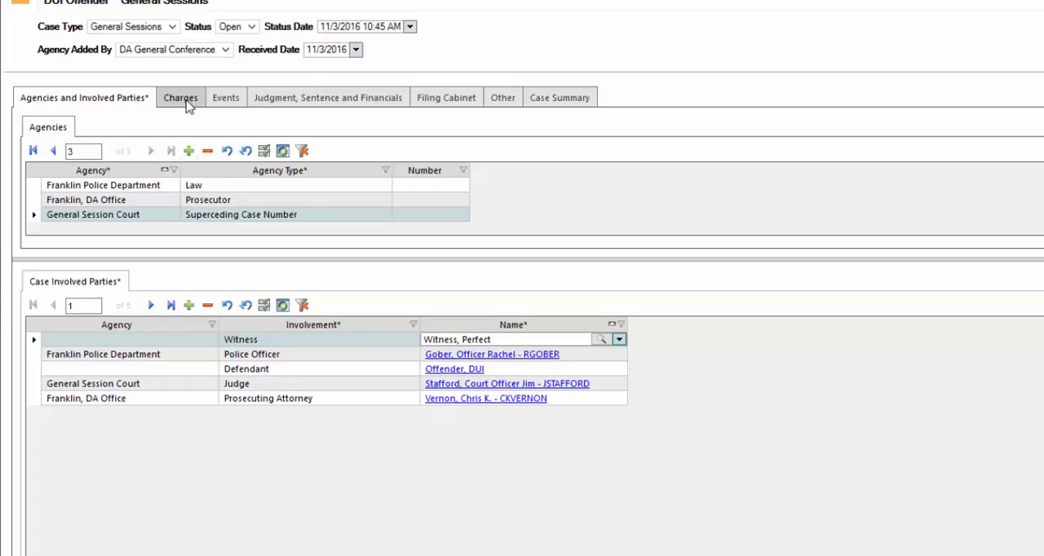
# Step: Add a first charge with statute 55-10-401, DUI: First Offense, on the Charges tab
pyautogui.click(181, 97)
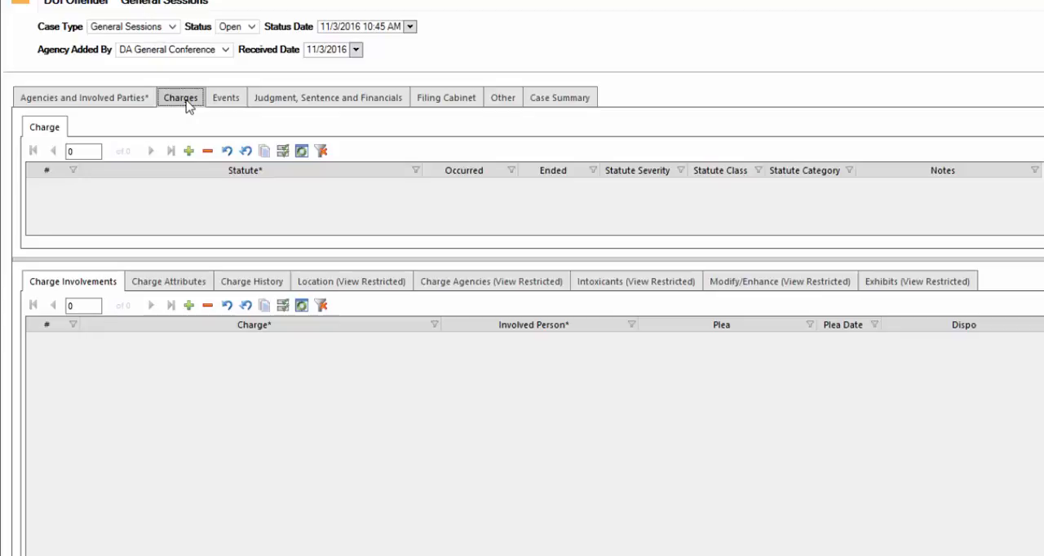
pyautogui.moveTo(189, 122)
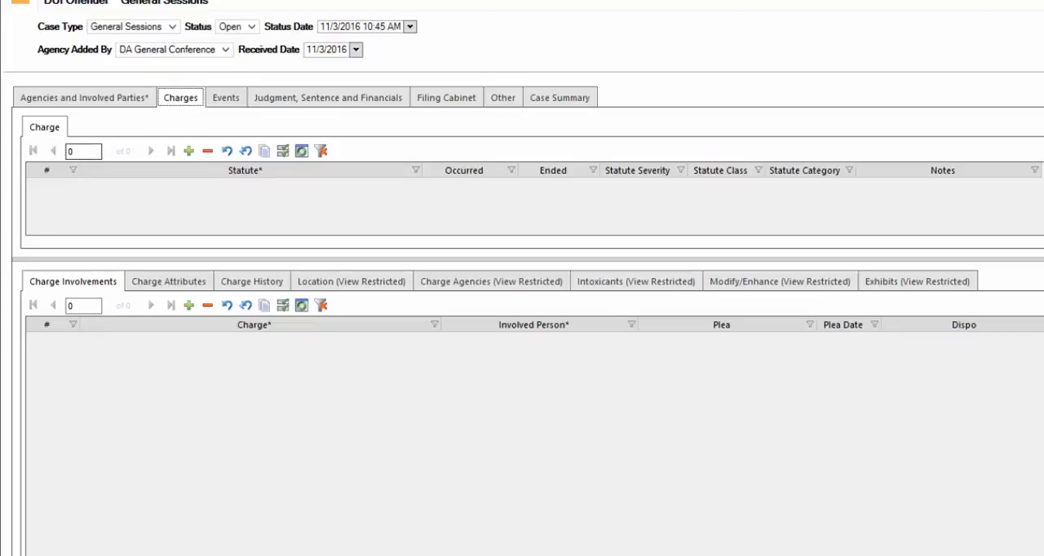
pyautogui.moveTo(253, 208)
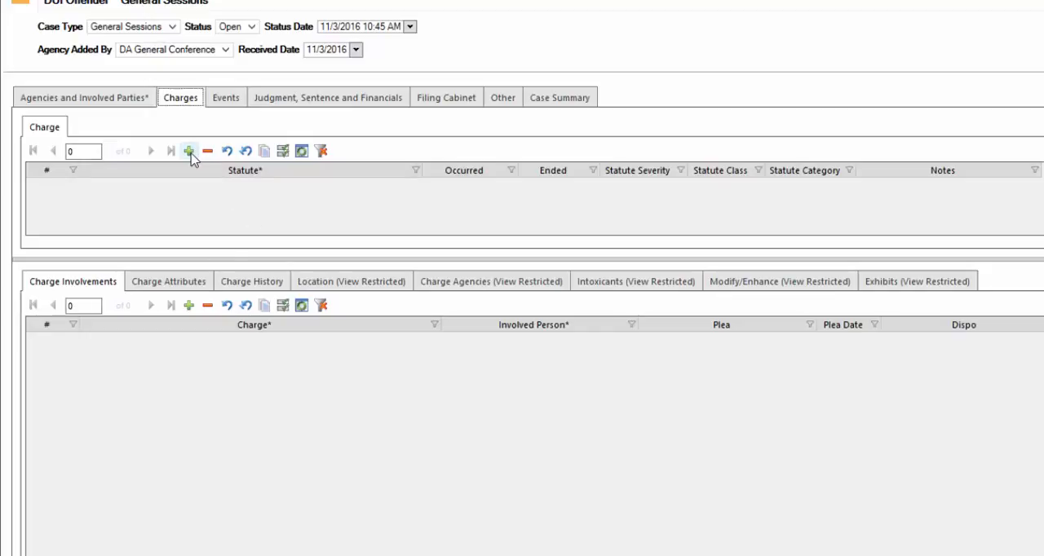
pyautogui.click(188, 151)
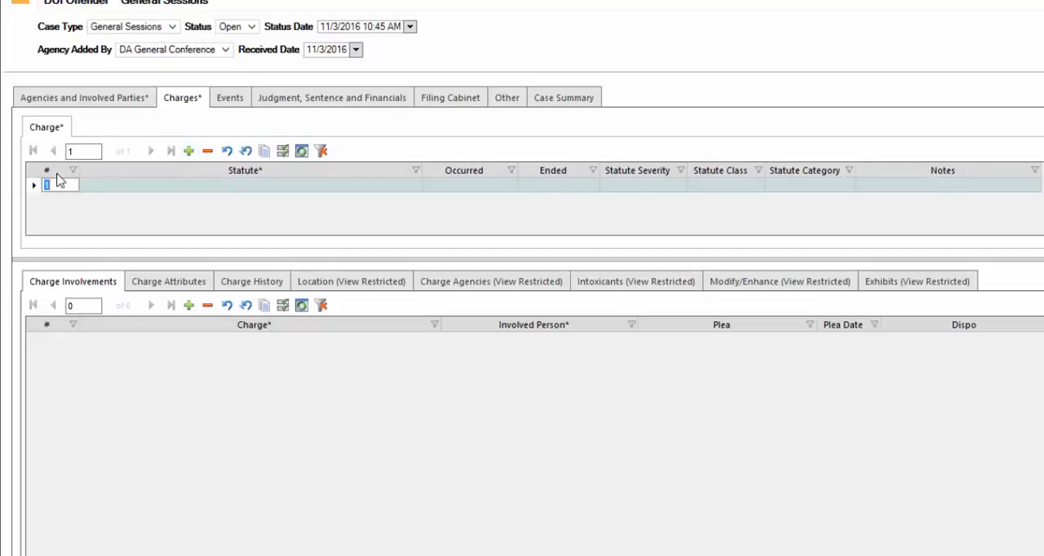
pyautogui.click(244, 184)
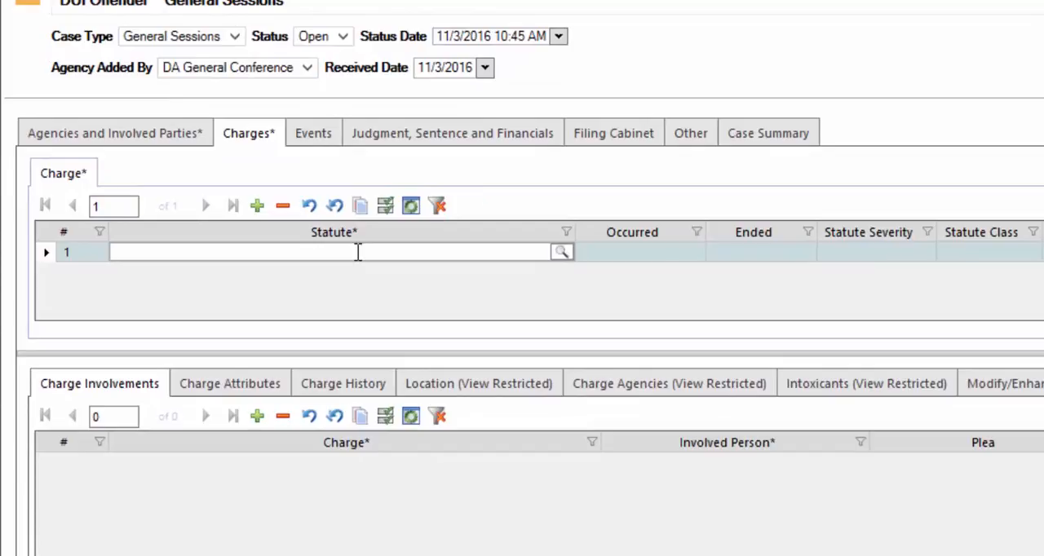
pyautogui.write('55')
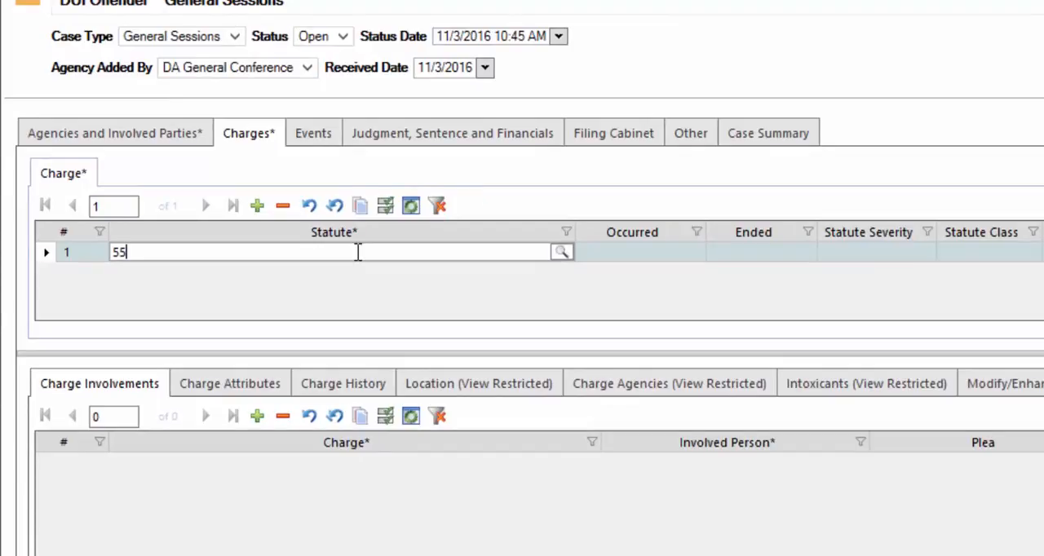
pyautogui.write('-10-')
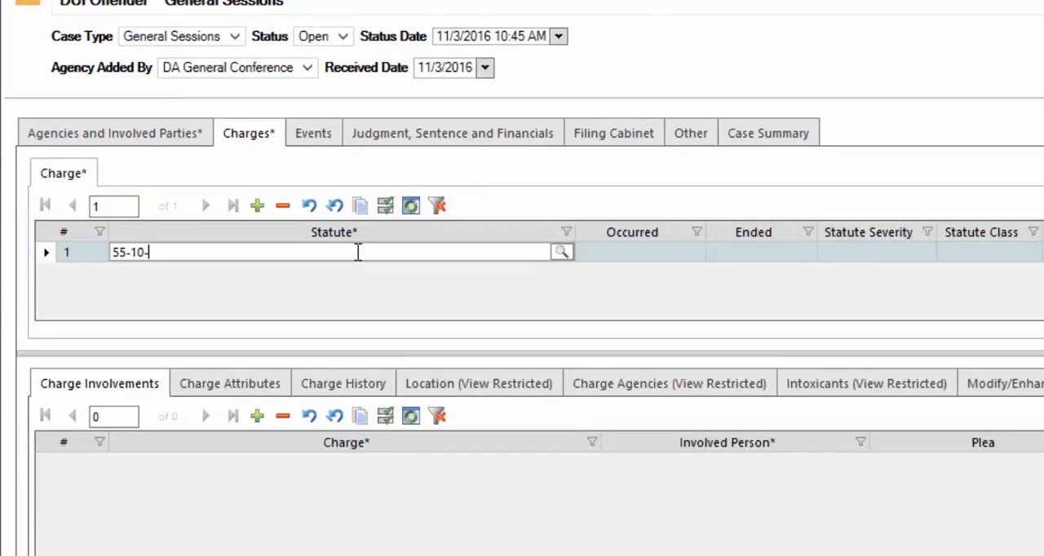
pyautogui.write('401')
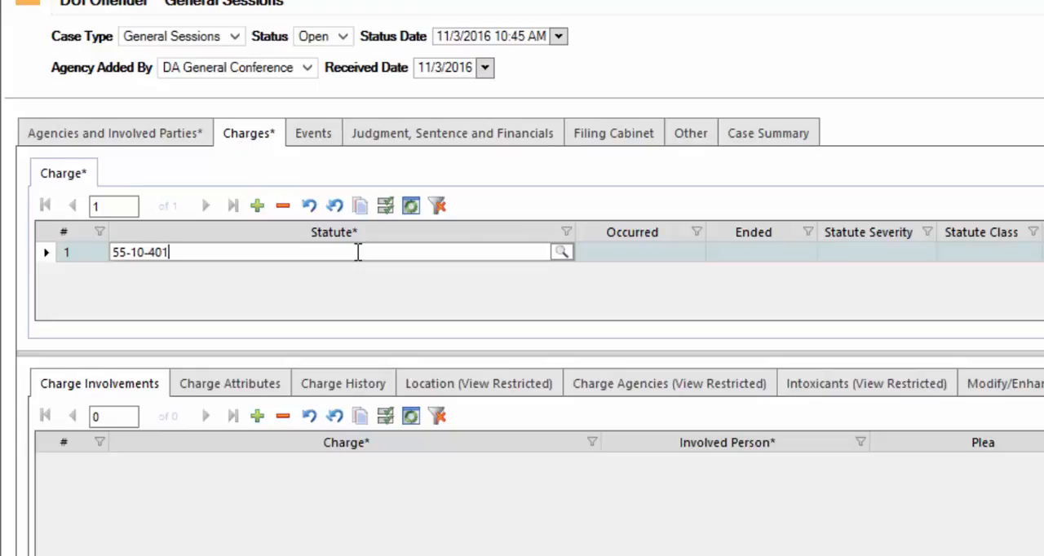
pyautogui.click(561, 251)
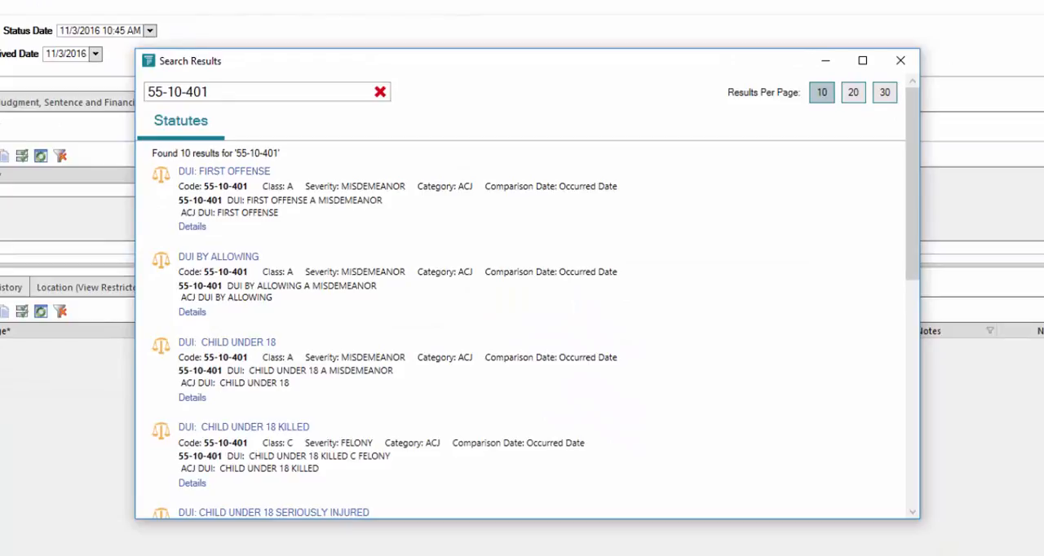
pyautogui.moveTo(310, 250)
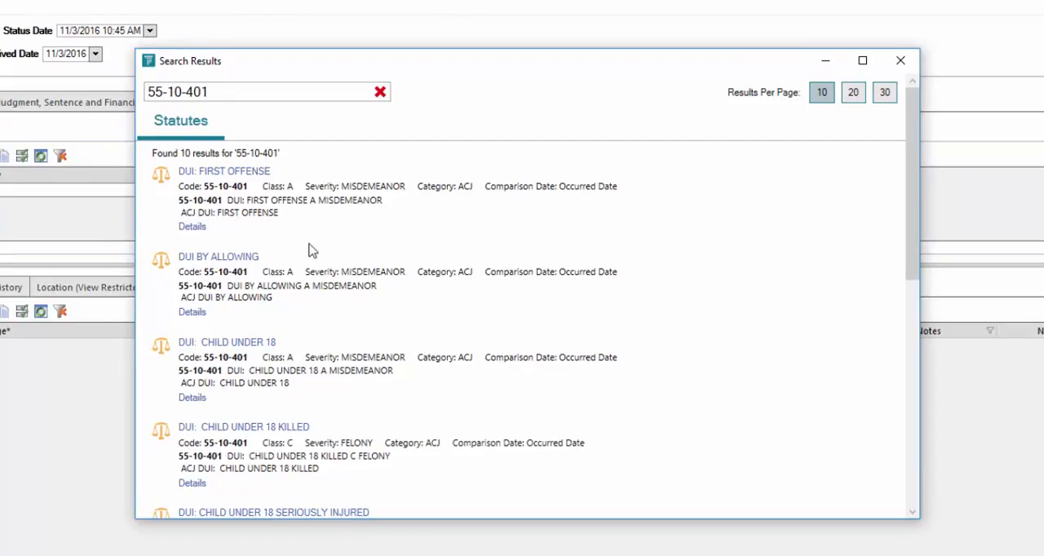
pyautogui.moveTo(454, 146)
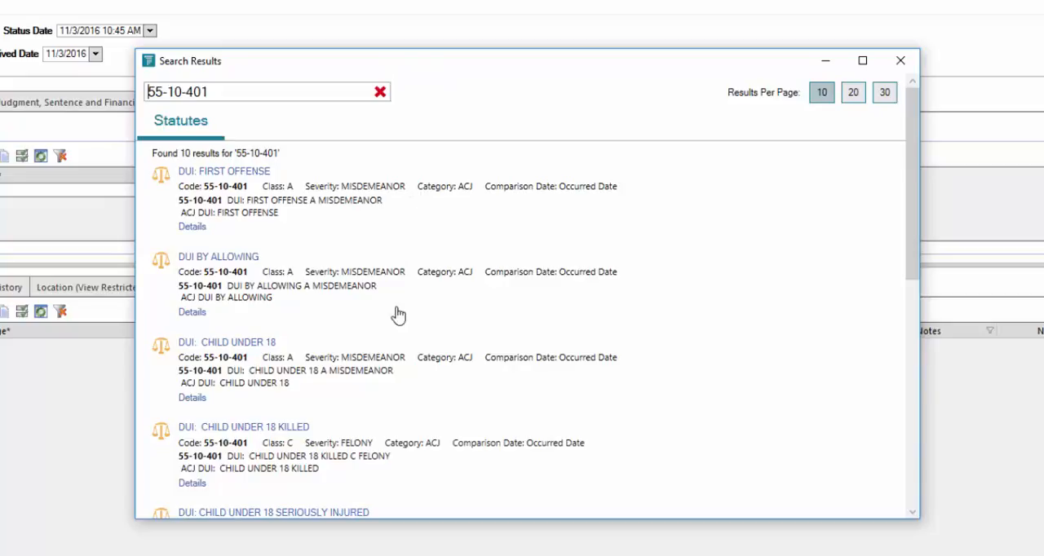
pyautogui.moveTo(407, 422)
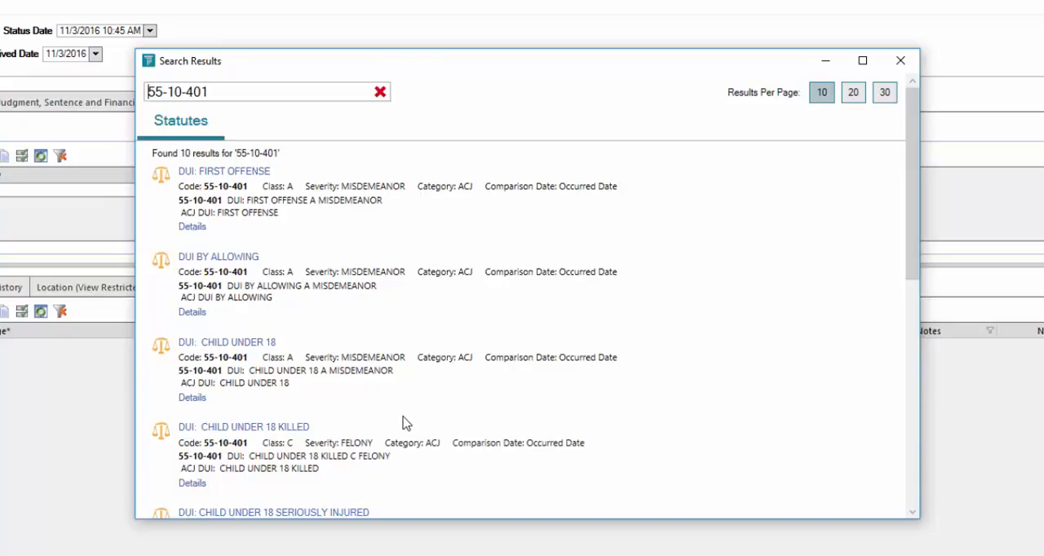
pyautogui.moveTo(298, 167)
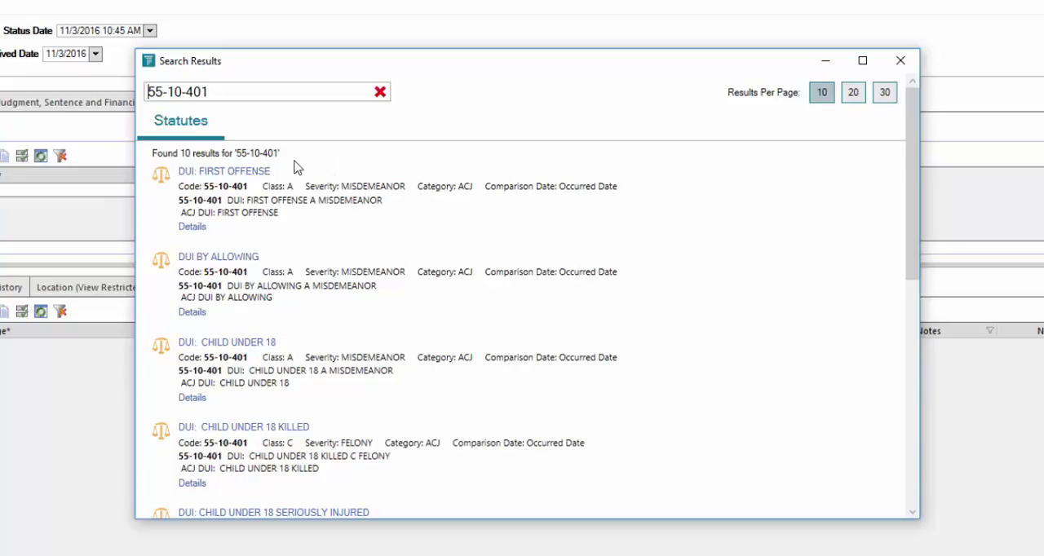
pyautogui.moveTo(224, 172)
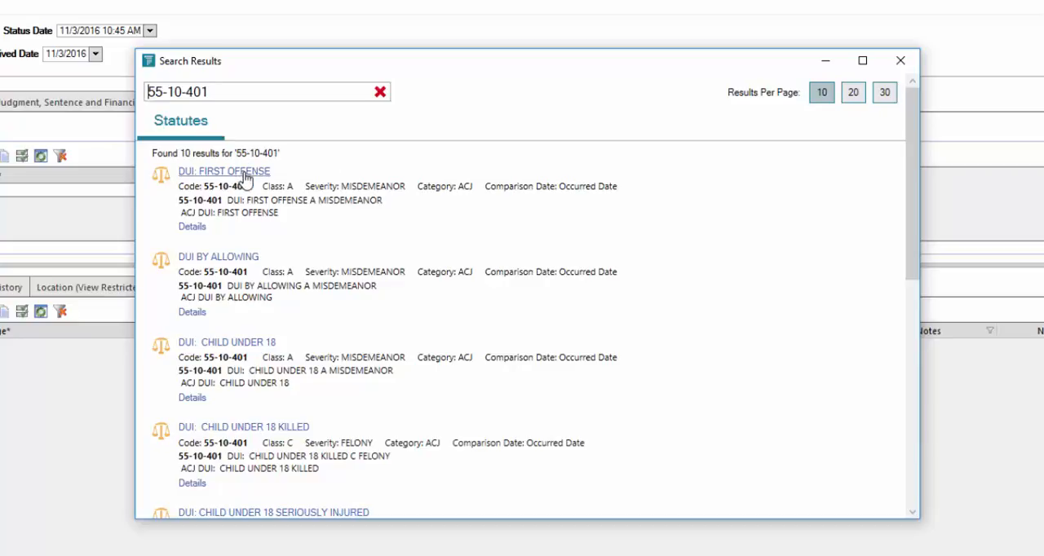
pyautogui.moveTo(210, 180)
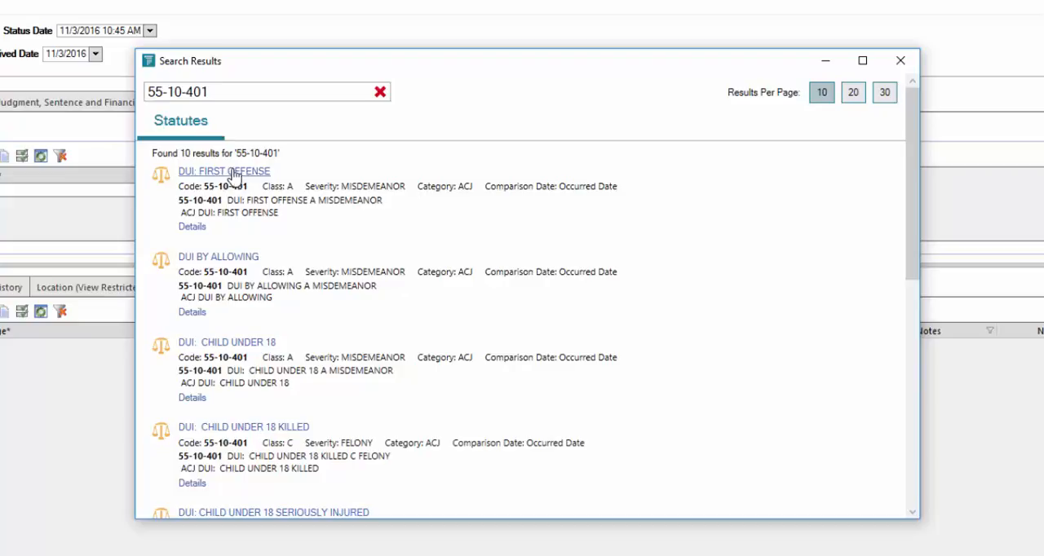
pyautogui.click(224, 171)
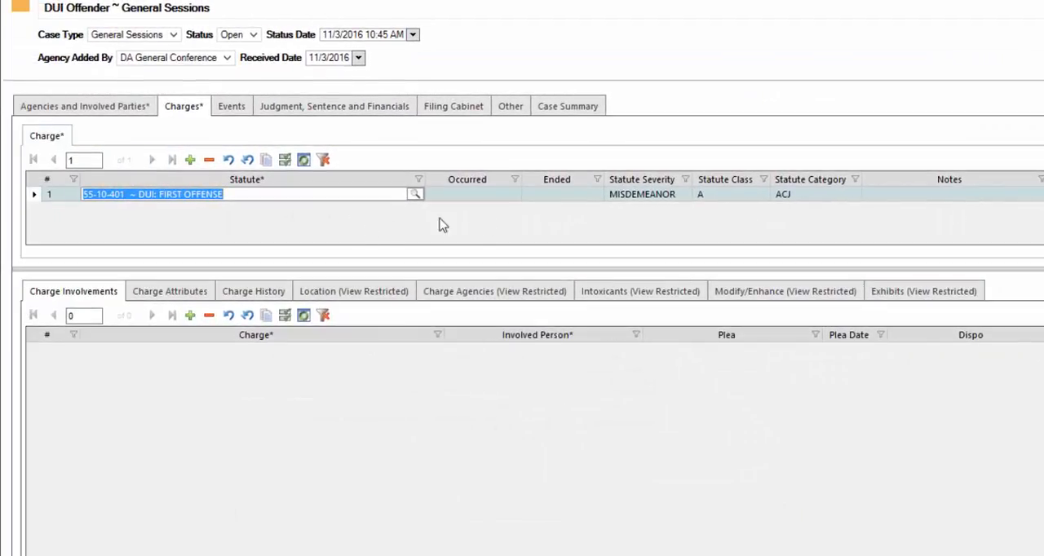
pyautogui.click(466, 194)
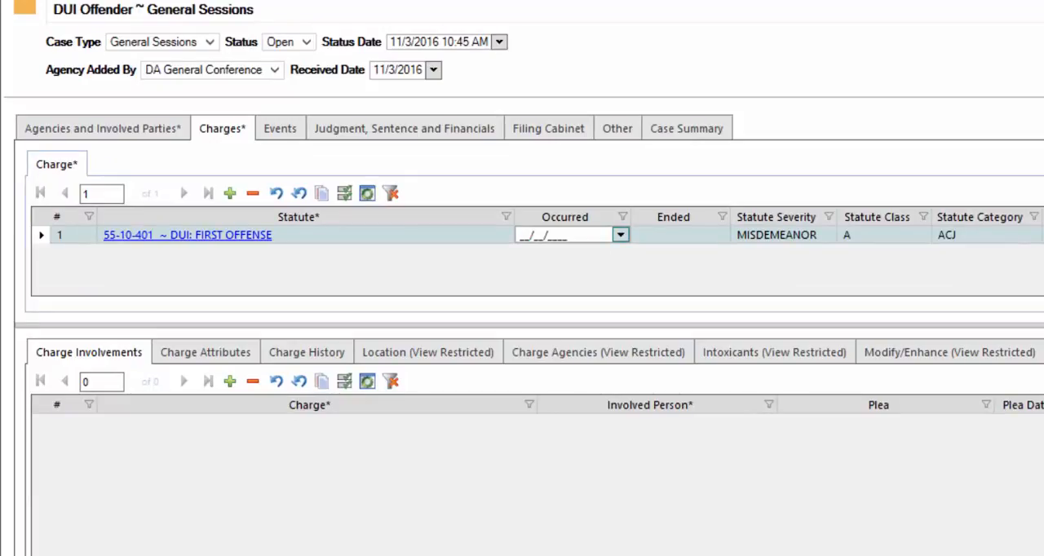
# Step: Set charge 1's occurred date to 10/28/2016 from the calendar
pyautogui.click(620, 235)
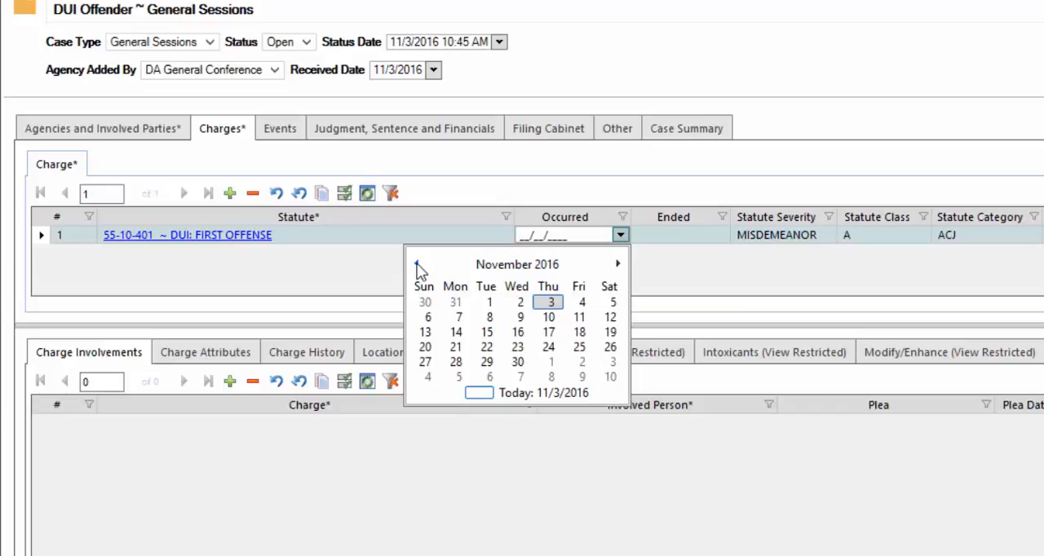
pyautogui.click(417, 264)
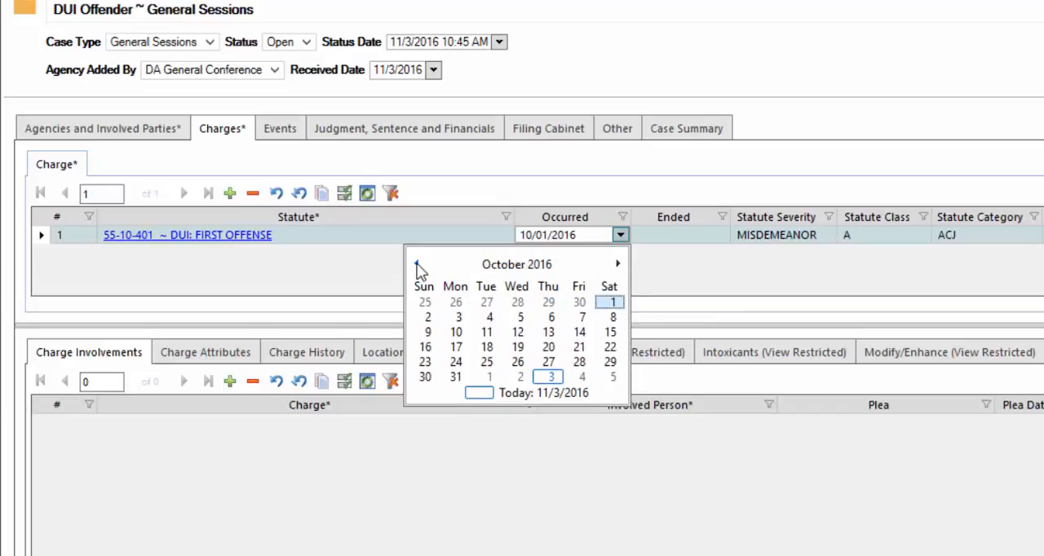
pyautogui.moveTo(580, 361)
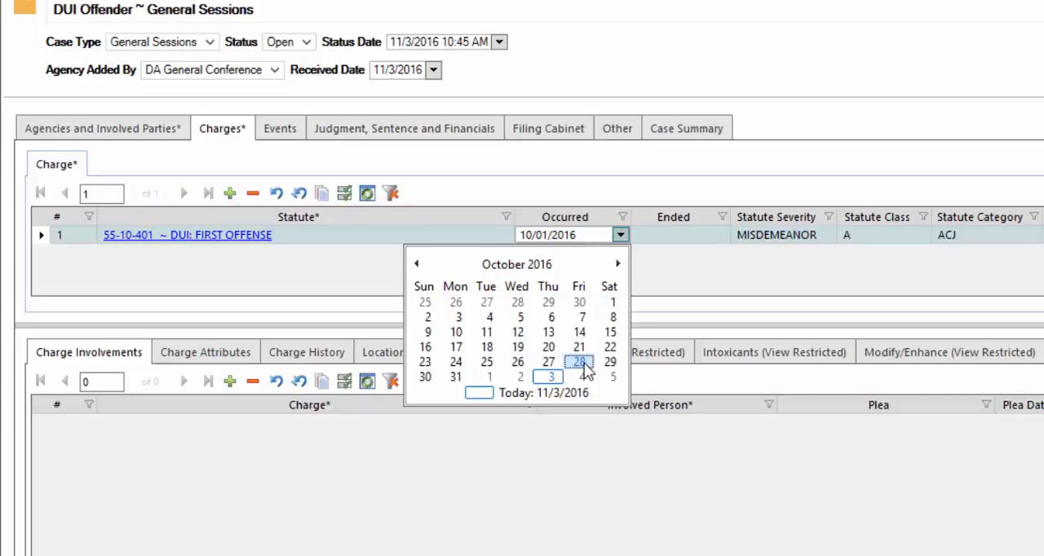
pyautogui.click(579, 361)
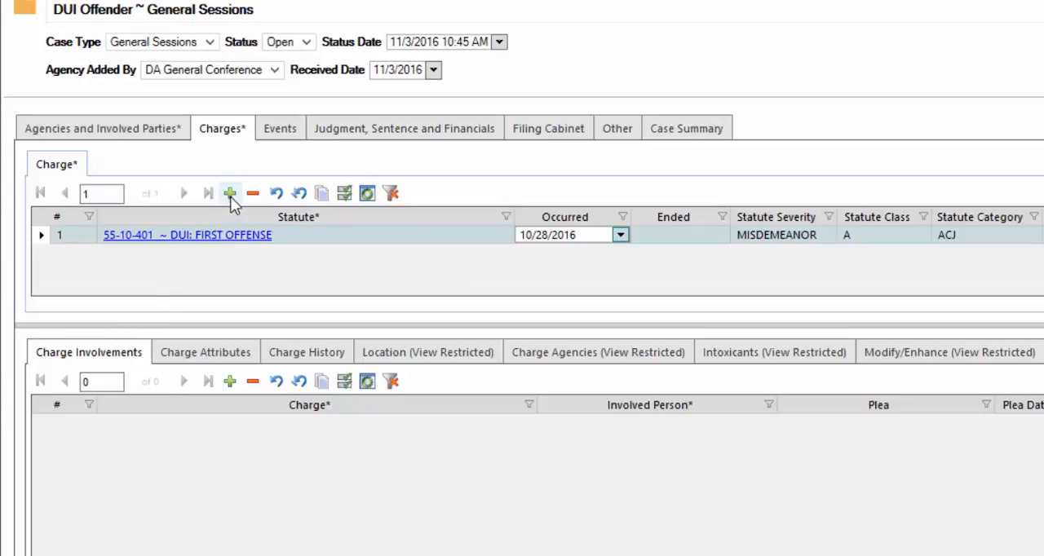
# Step: Add charge 2, statute 55-10-406 Implied Consent, and pick its occurred date from the calendar
pyautogui.click(231, 194)
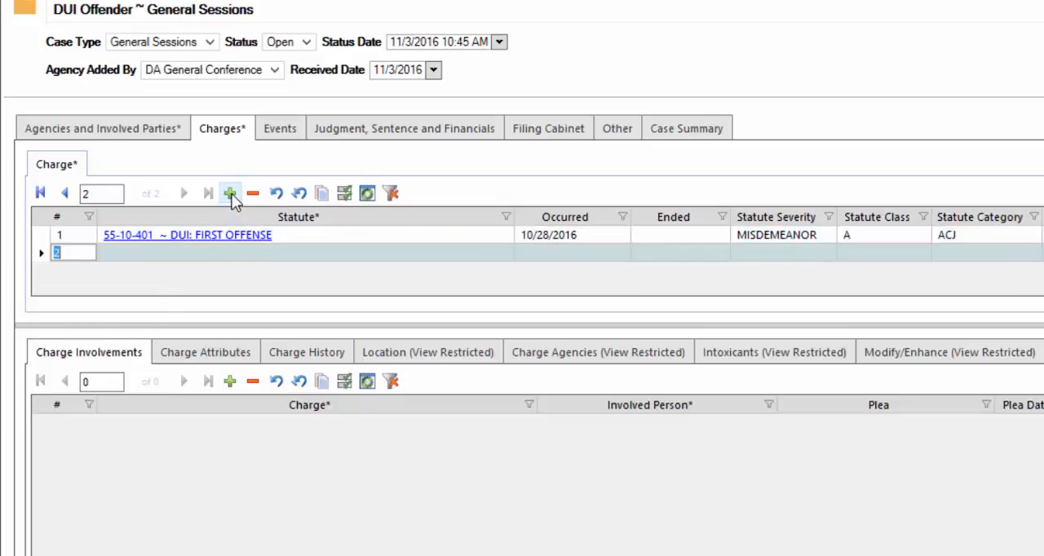
pyautogui.moveTo(147, 259)
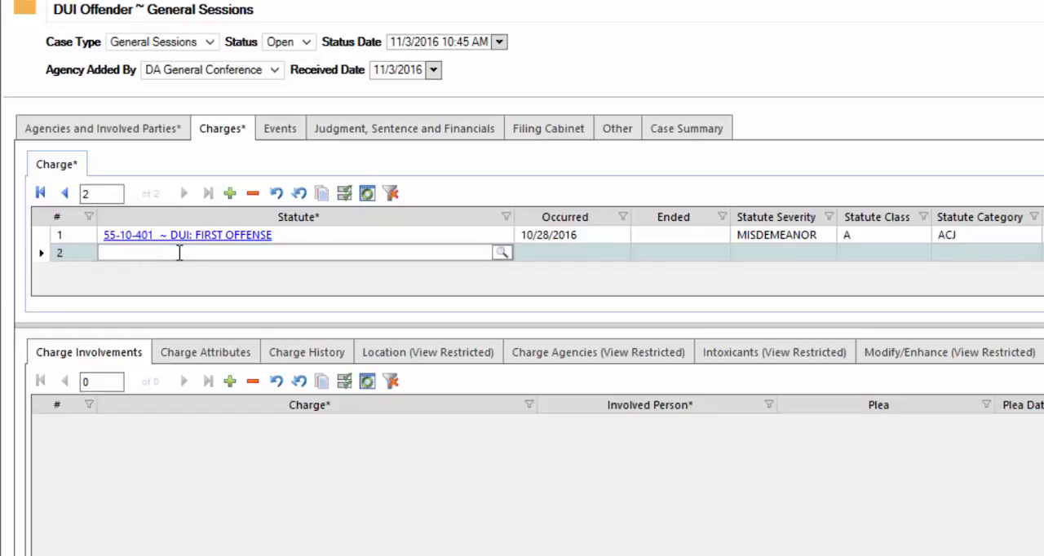
pyautogui.write('55')
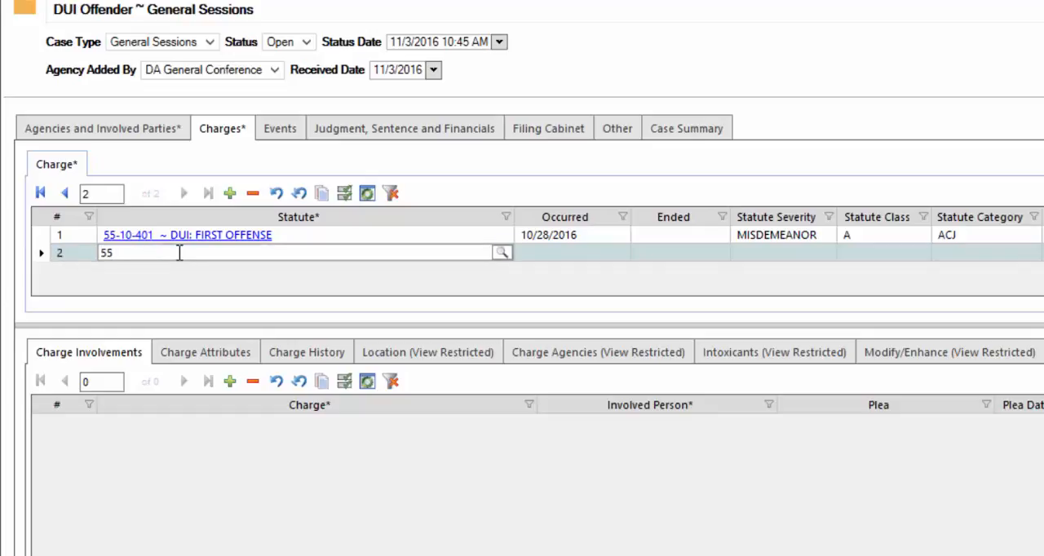
pyautogui.write('-10-')
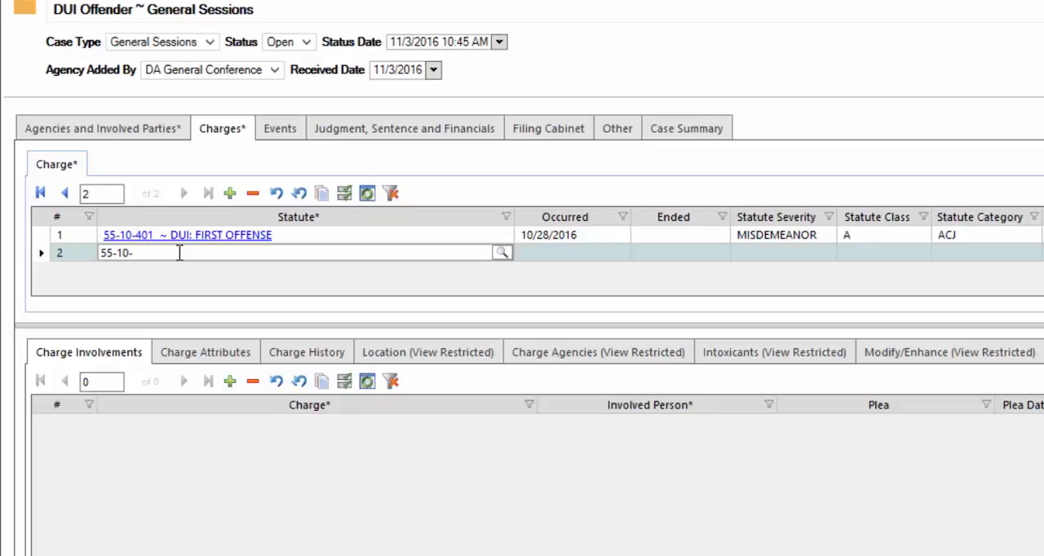
pyautogui.write('406')
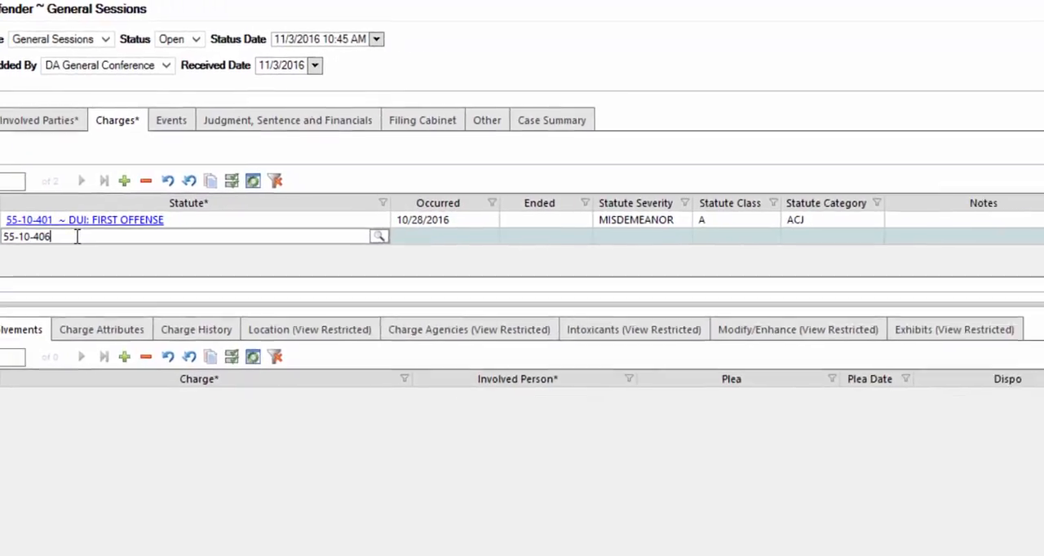
pyautogui.click(379, 236)
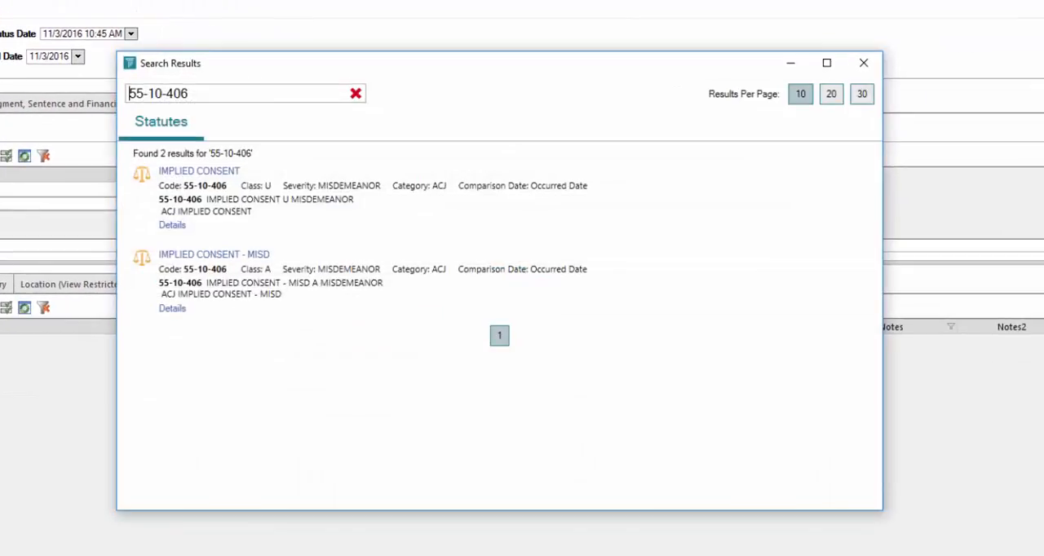
pyautogui.moveTo(251, 173)
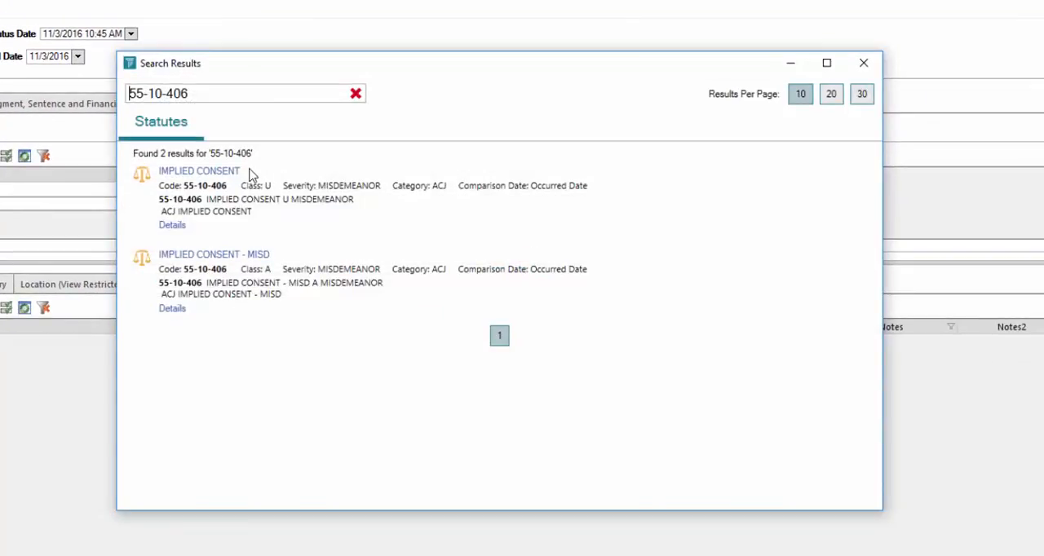
pyautogui.moveTo(229, 178)
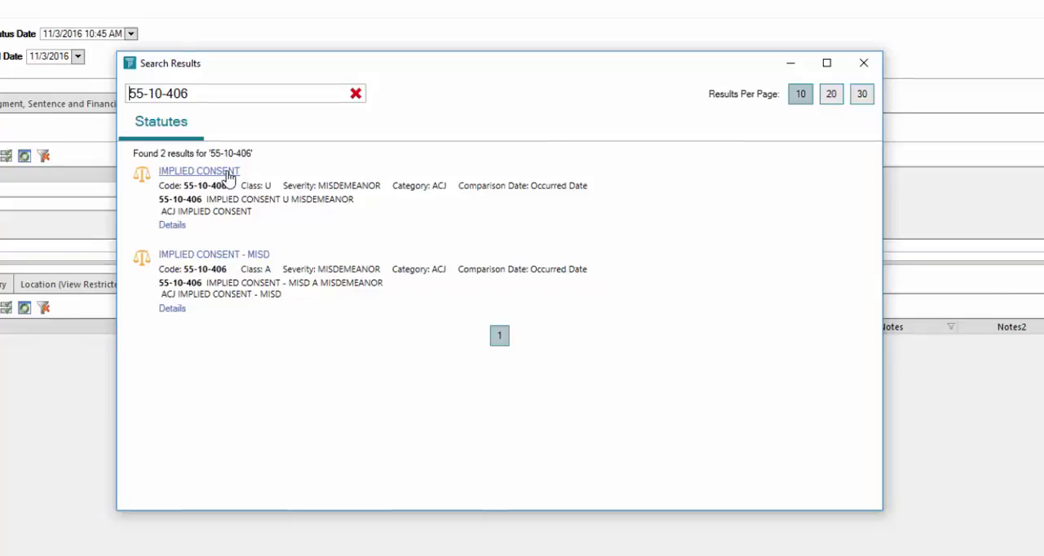
pyautogui.click(199, 170)
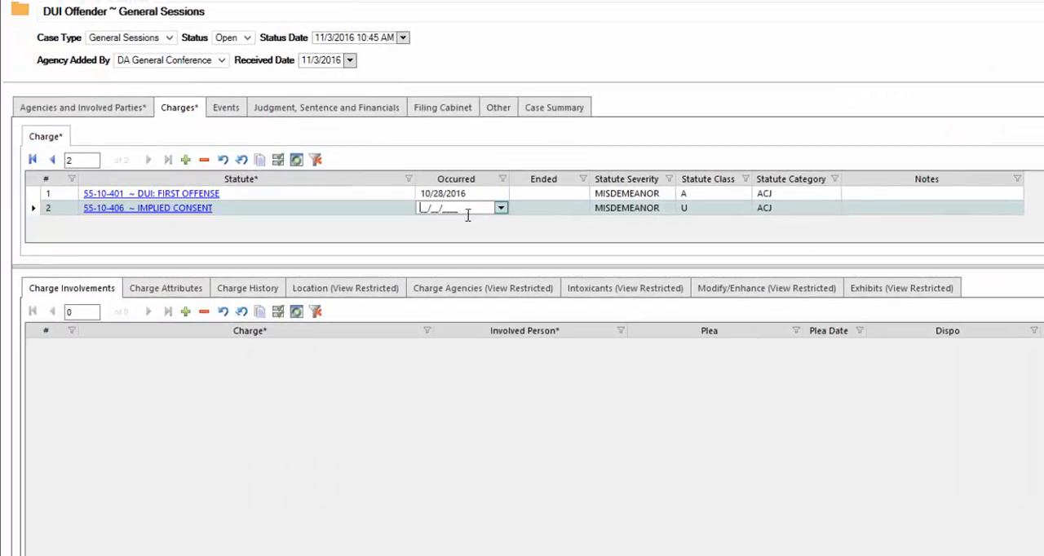
pyautogui.click(500, 207)
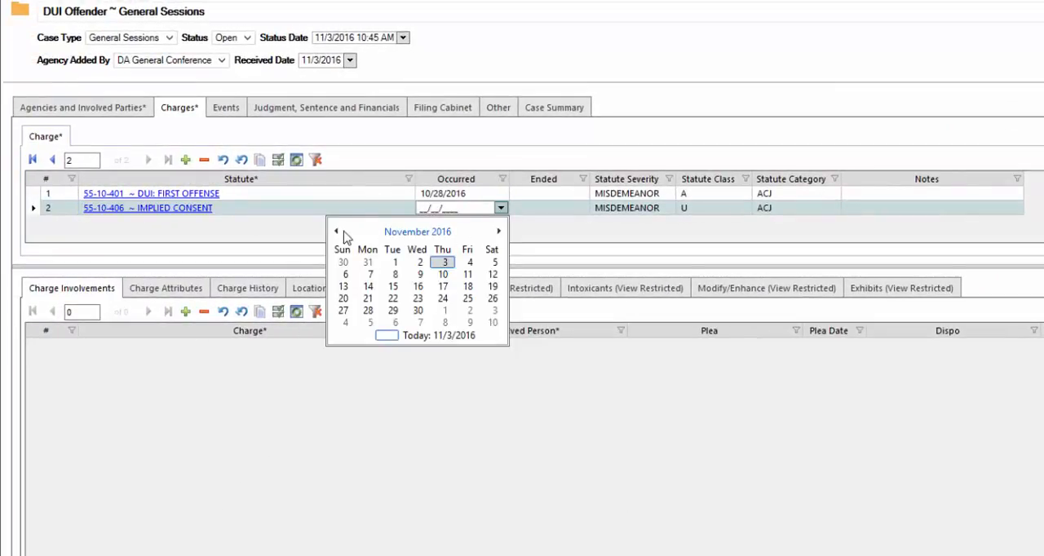
pyautogui.click(335, 231)
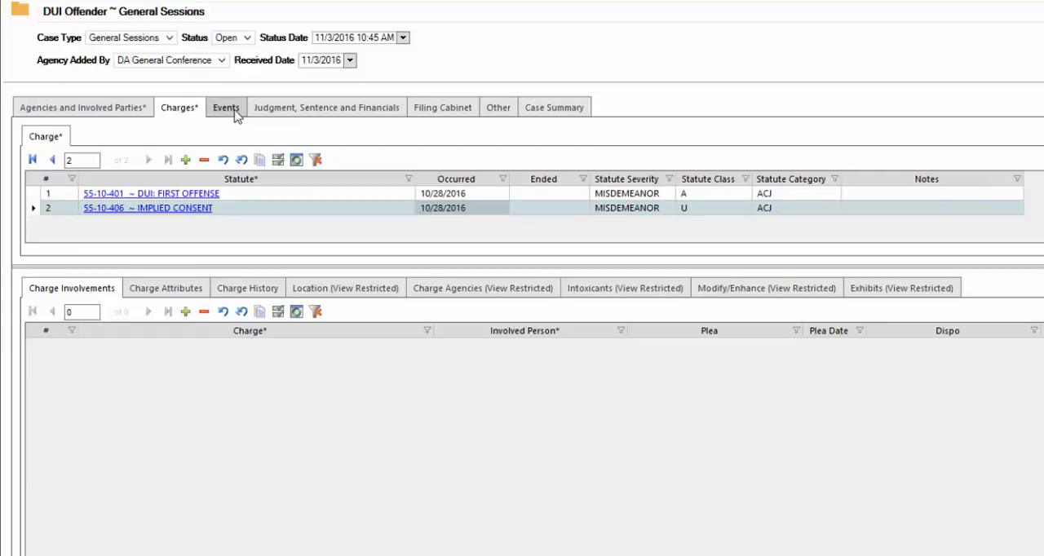
# Step: Browse the Events, Judgment Sentence and Financials, and Other tabs, then return to Agencies and Involved Parties
pyautogui.click(226, 107)
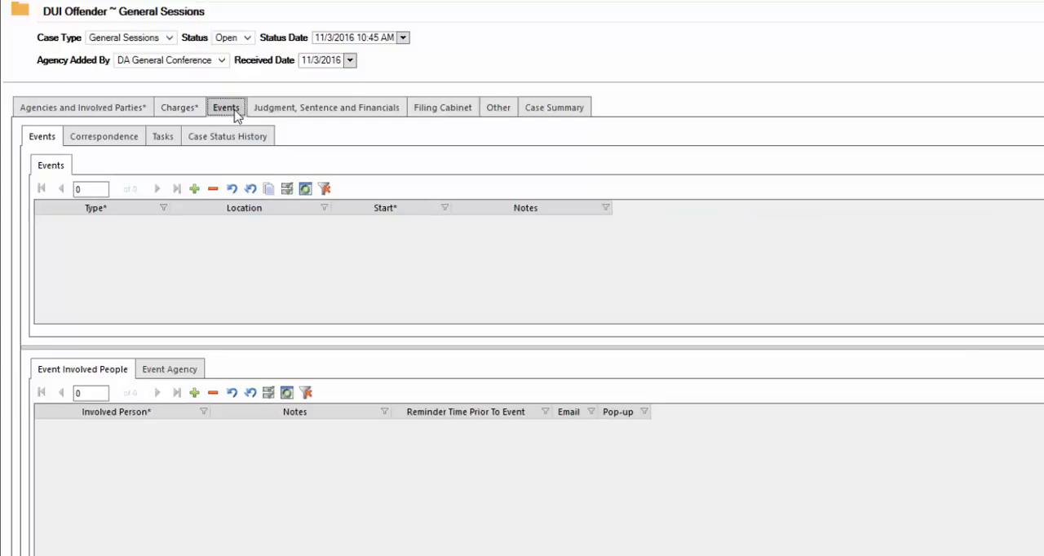
pyautogui.moveTo(113, 252)
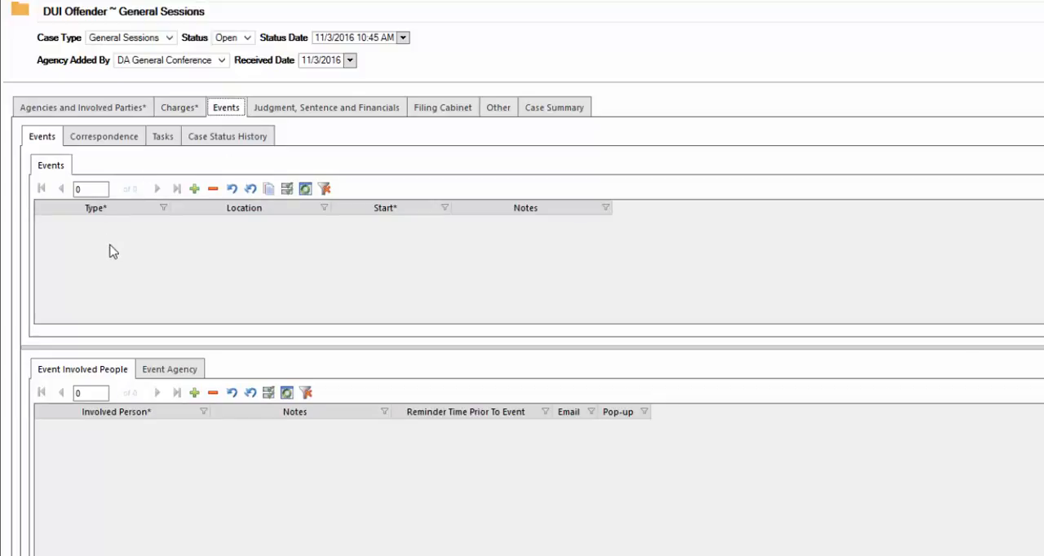
pyautogui.moveTo(696, 210)
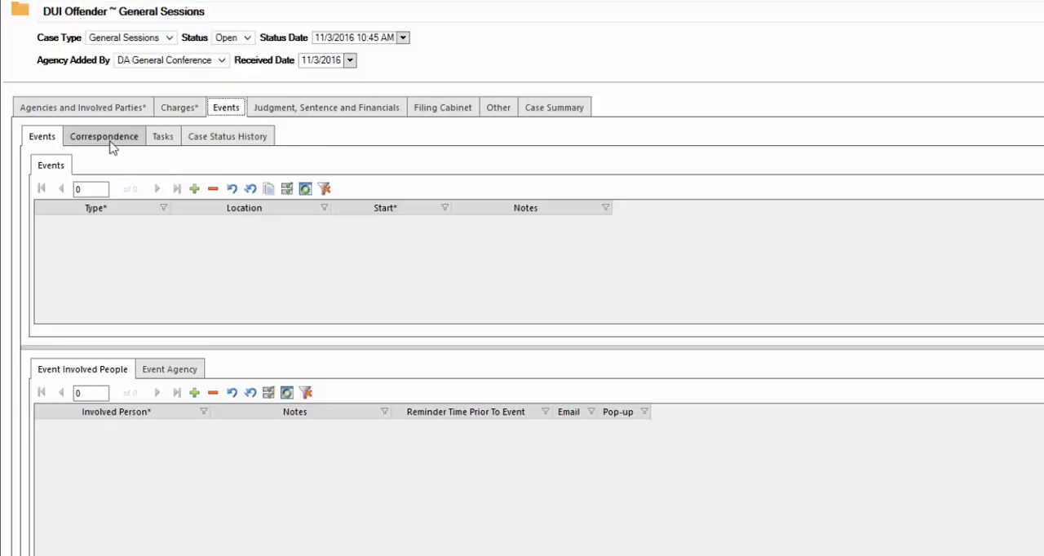
pyautogui.moveTo(204, 159)
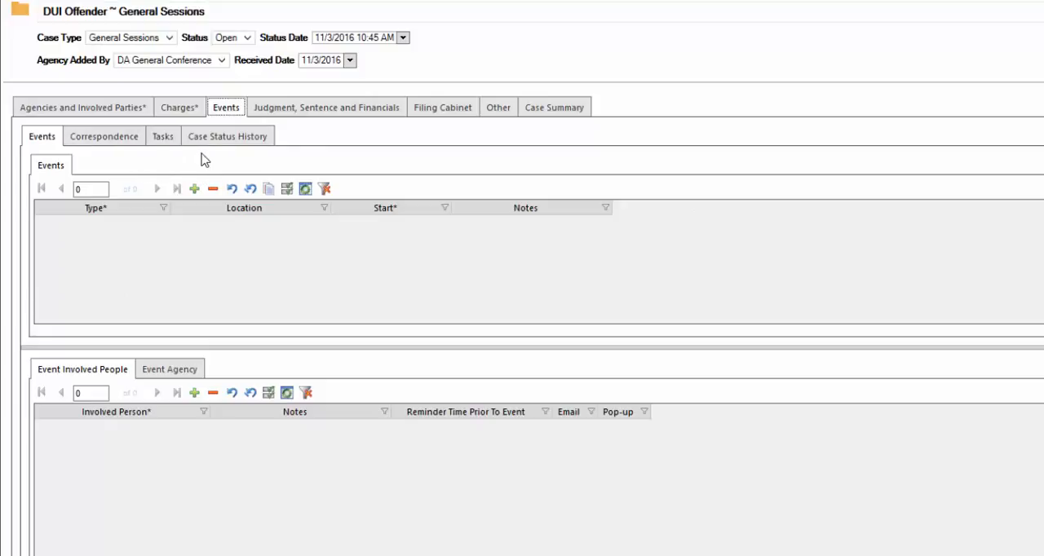
pyautogui.moveTo(227, 136)
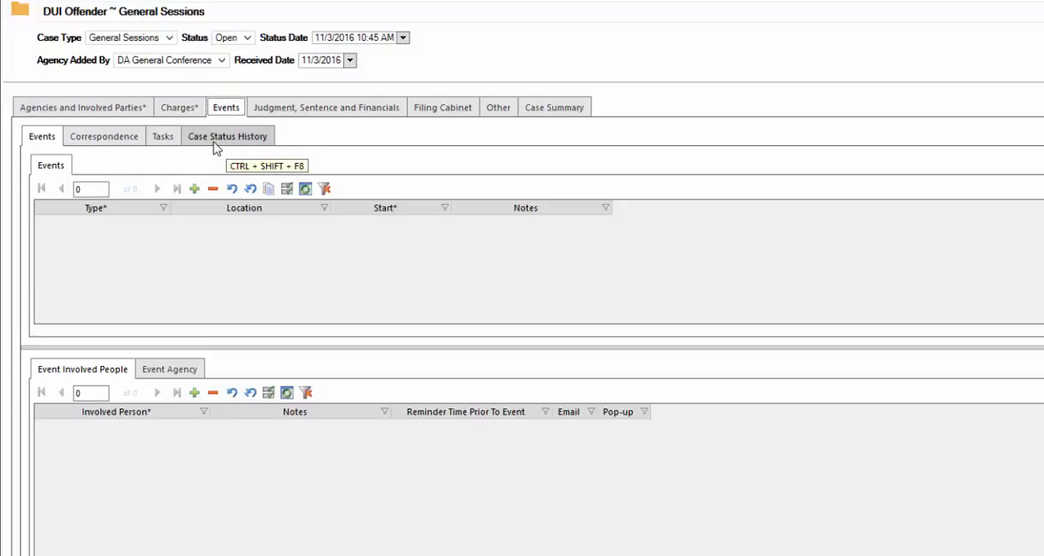
pyautogui.moveTo(318, 126)
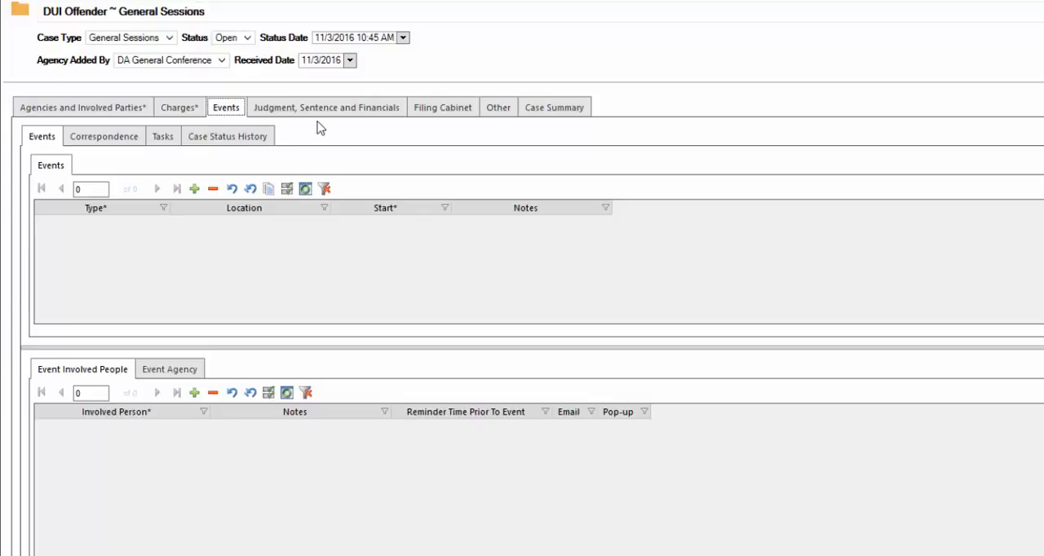
pyautogui.moveTo(325, 107)
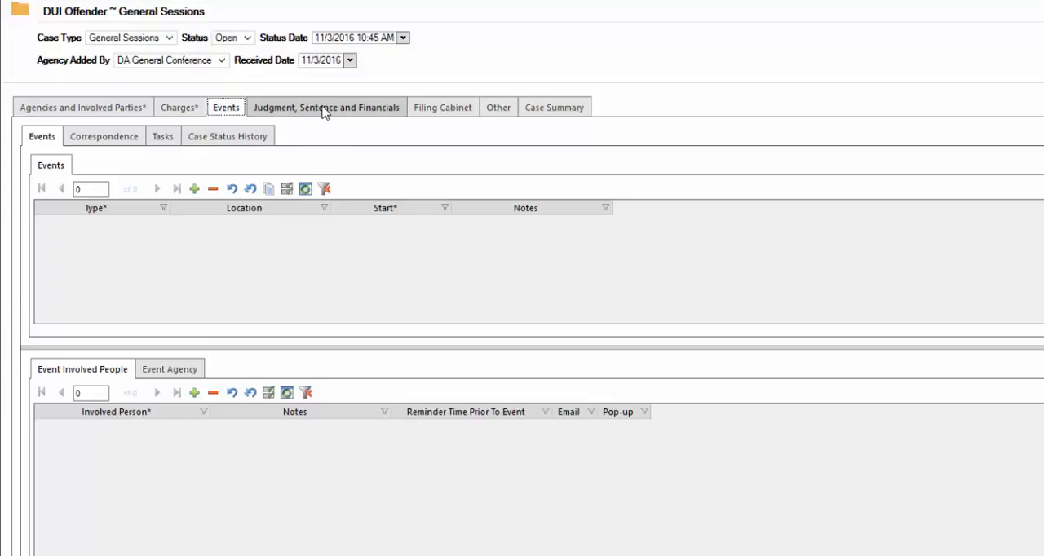
pyautogui.click(325, 107)
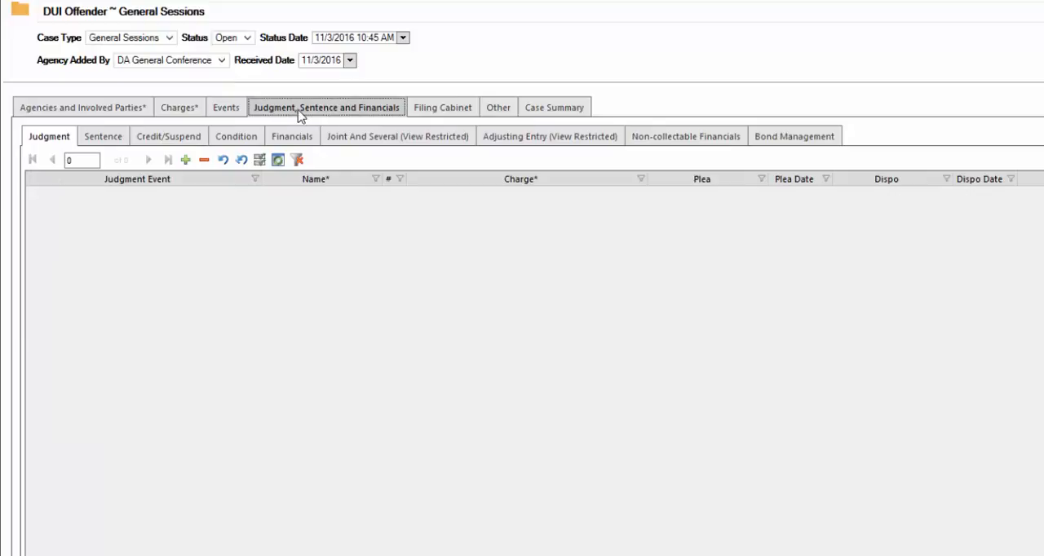
pyautogui.moveTo(355, 115)
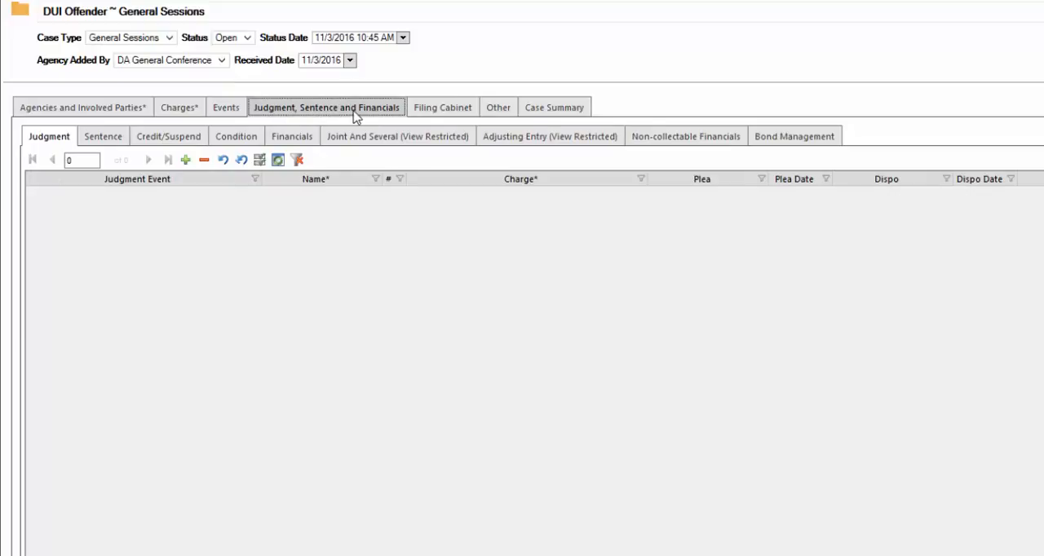
pyautogui.click(442, 107)
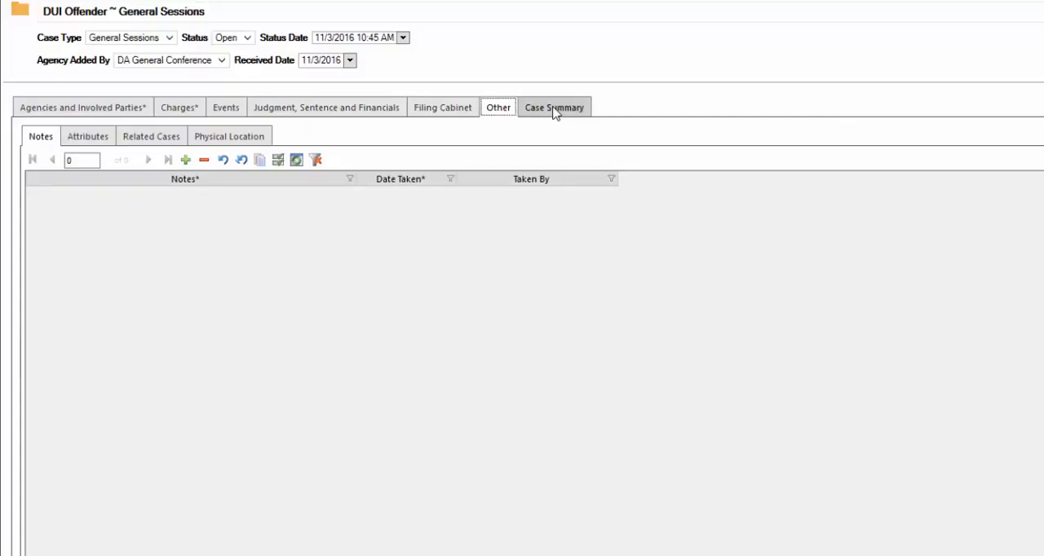
pyautogui.click(81, 107)
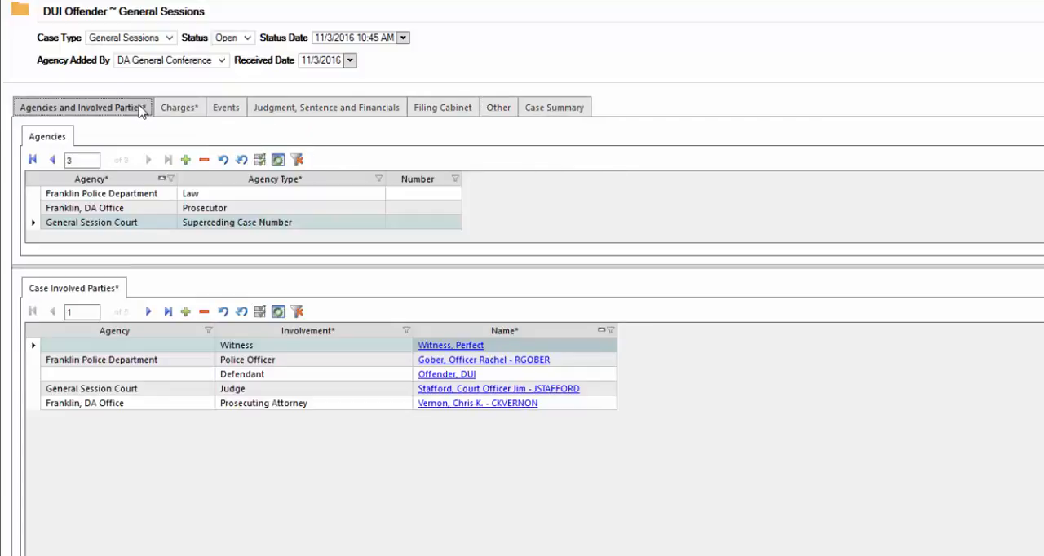